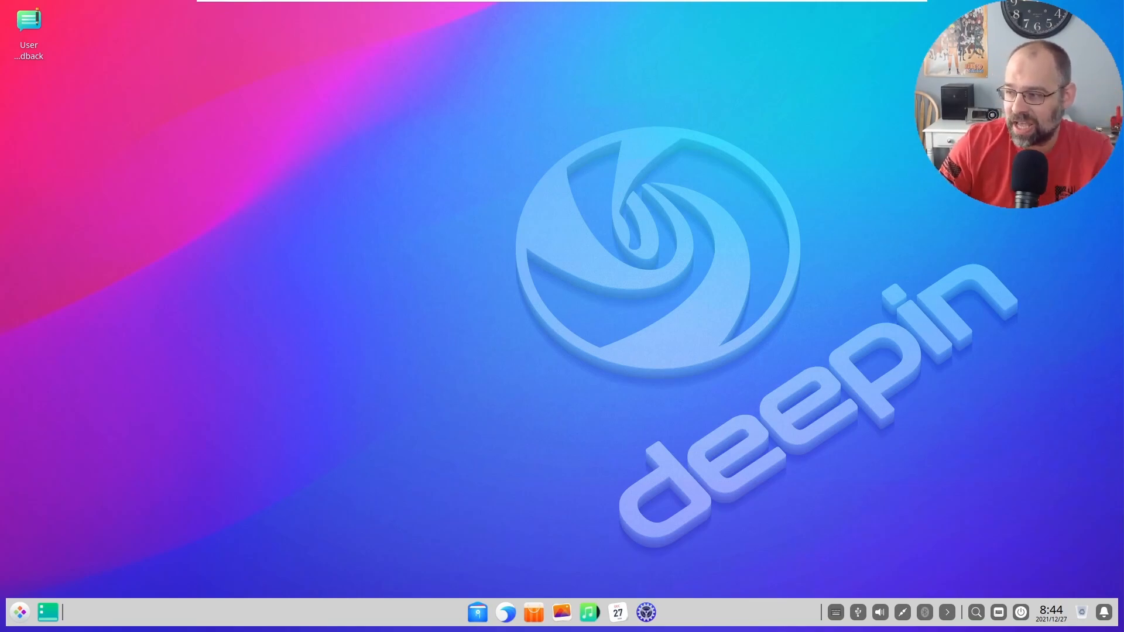
mouse_move(402, 505)
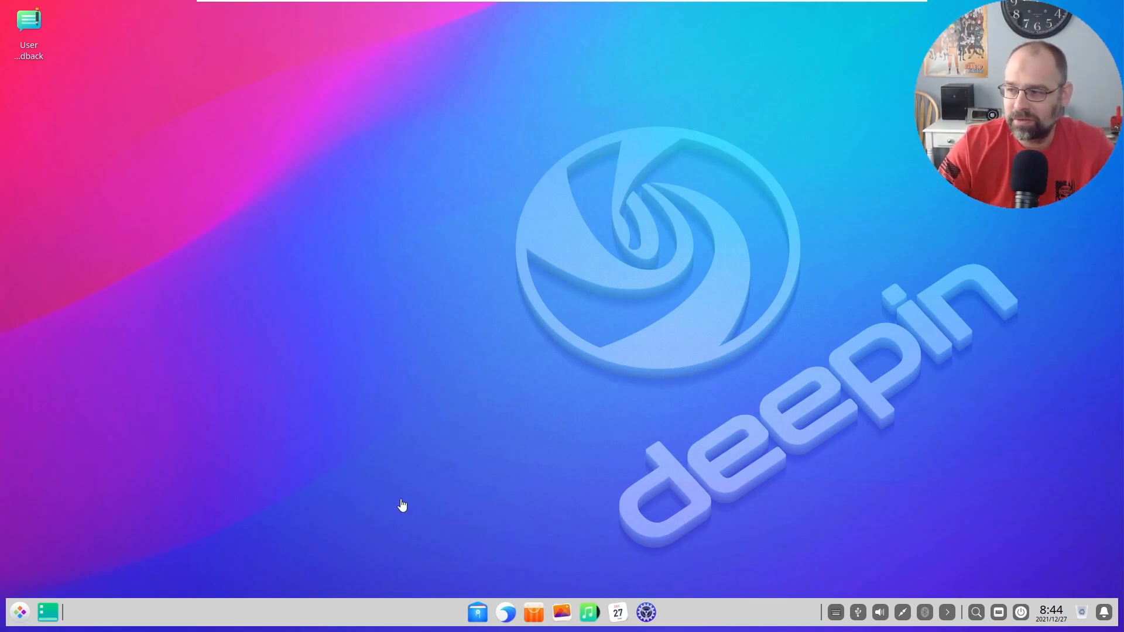
mouse_move(432, 7)
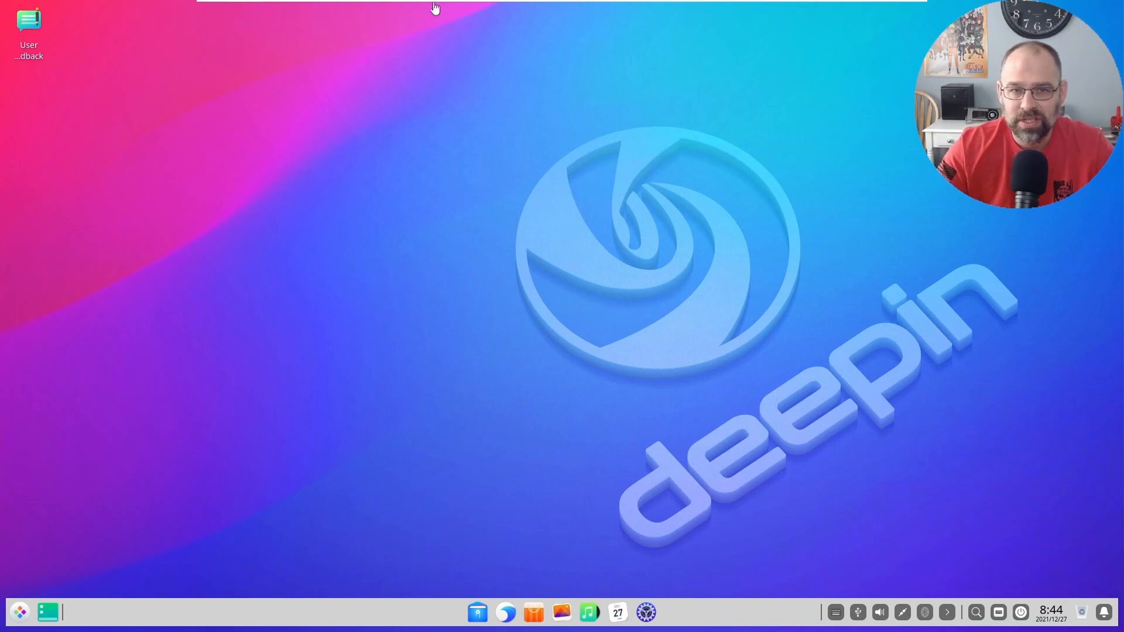
mouse_move(435, 97)
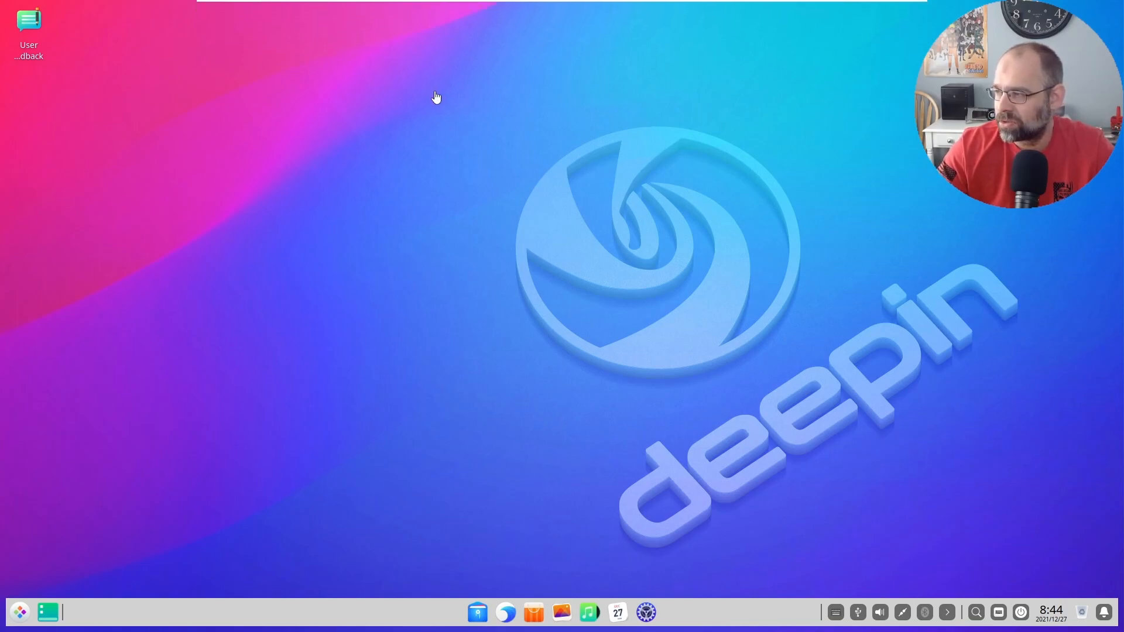
mouse_move(385, 411)
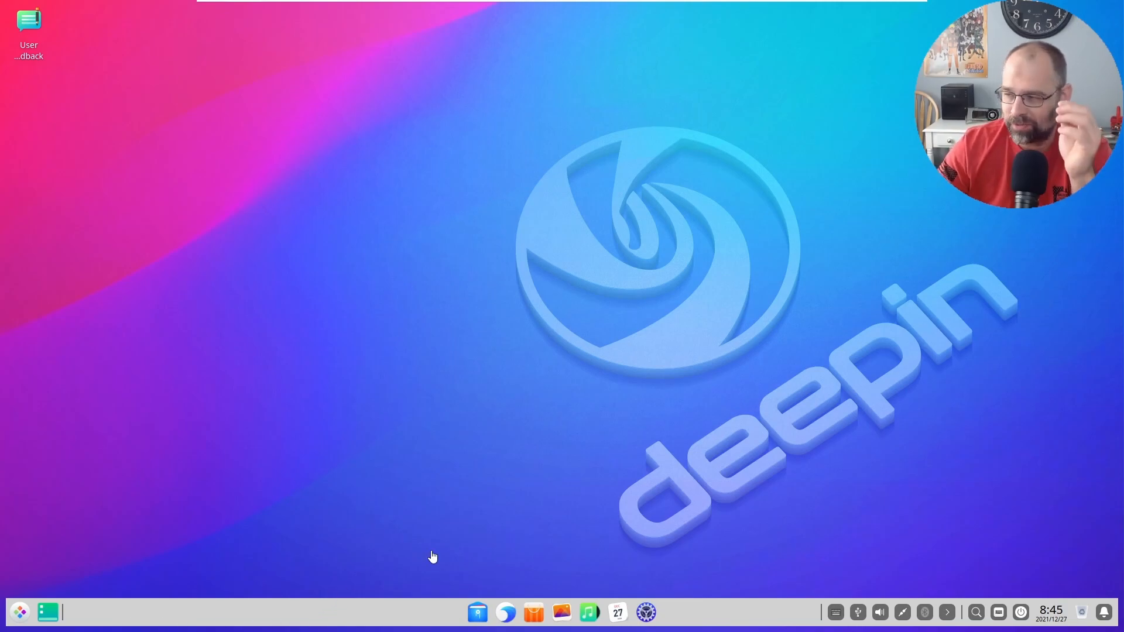
mouse_move(399, 497)
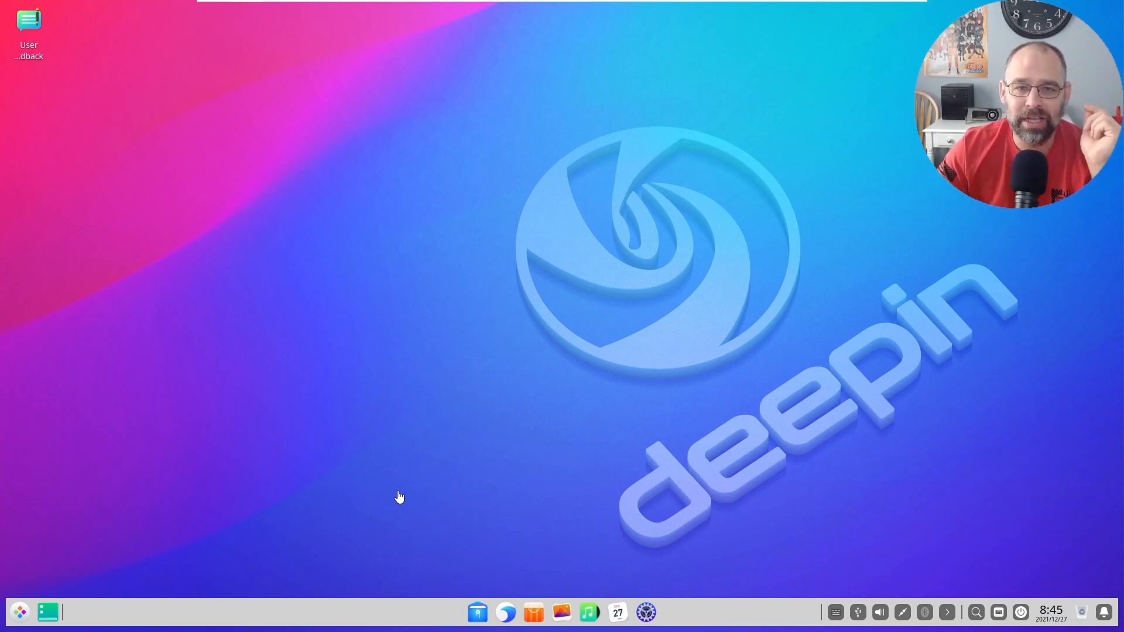
mouse_move(454, 327)
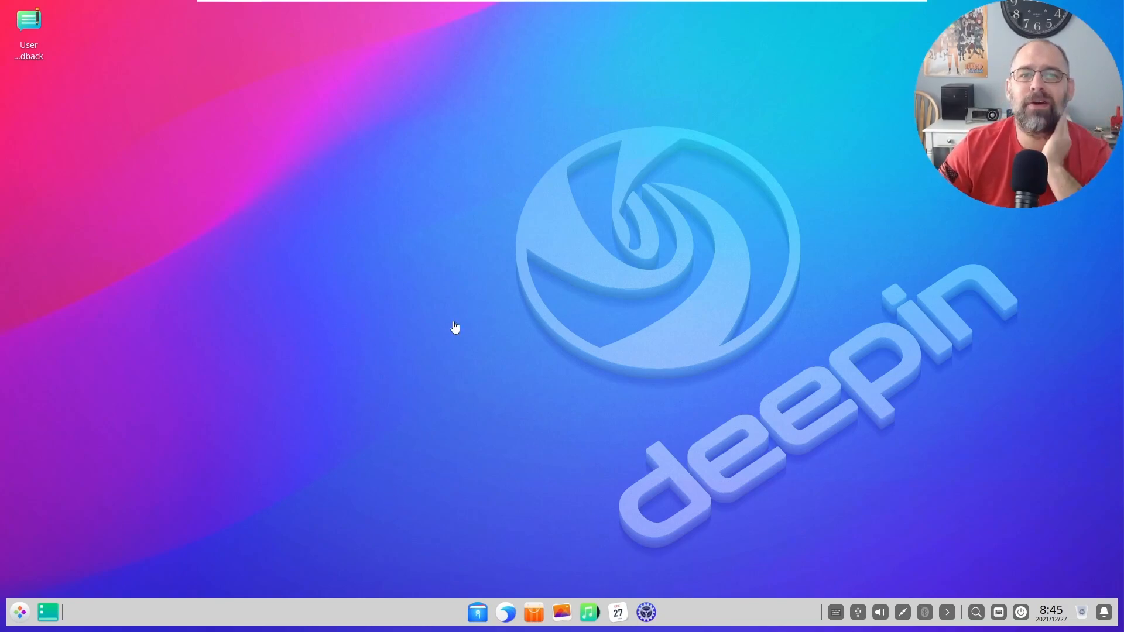
mouse_move(429, 253)
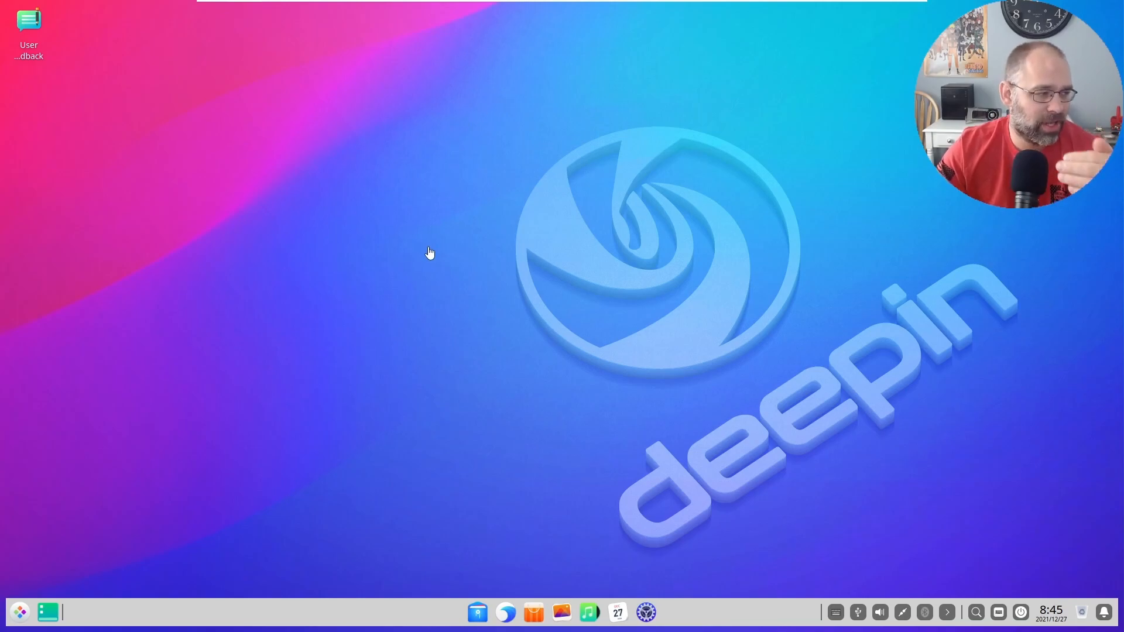
mouse_move(423, 243)
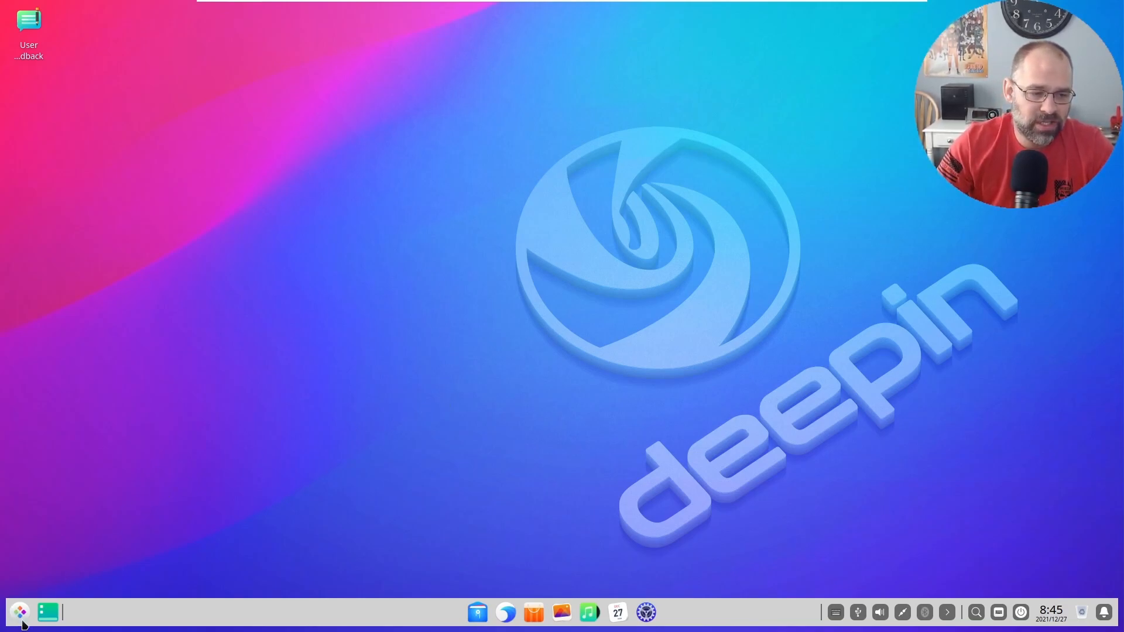
Step: Browse the launcher's list of installed applications, scrolling through to the end
click(20, 612)
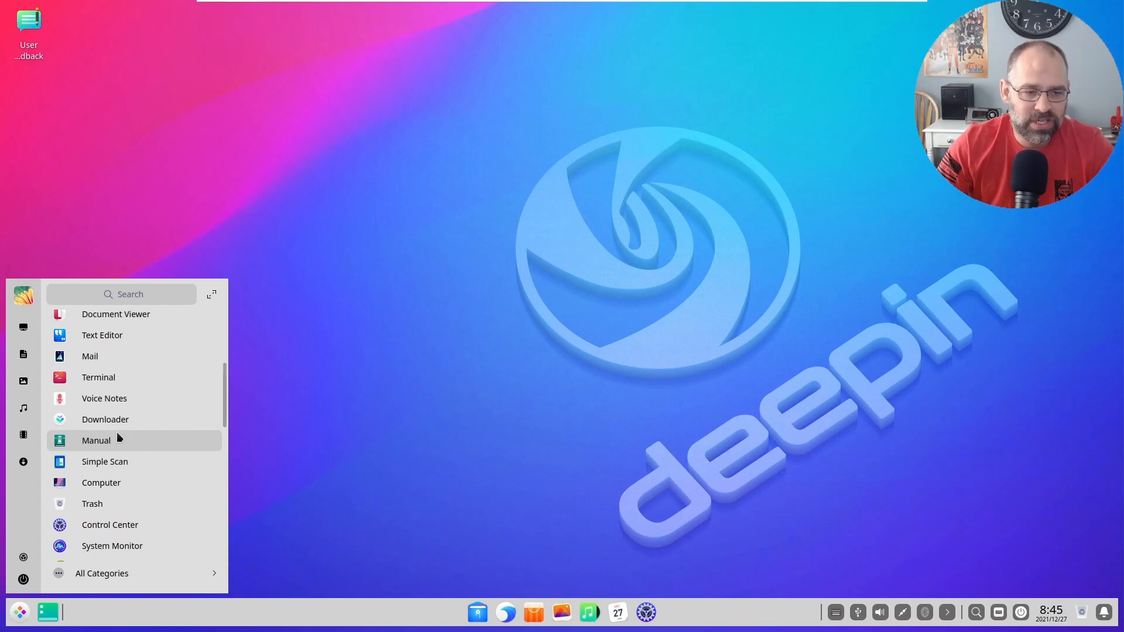
scroll(down, 3)
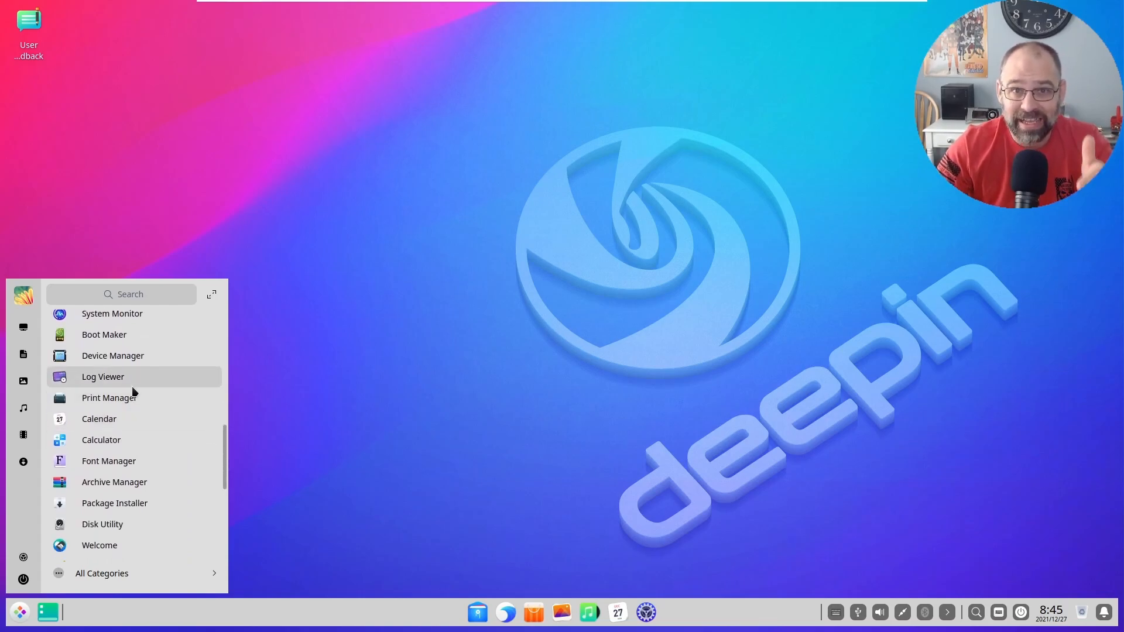
mouse_move(129, 423)
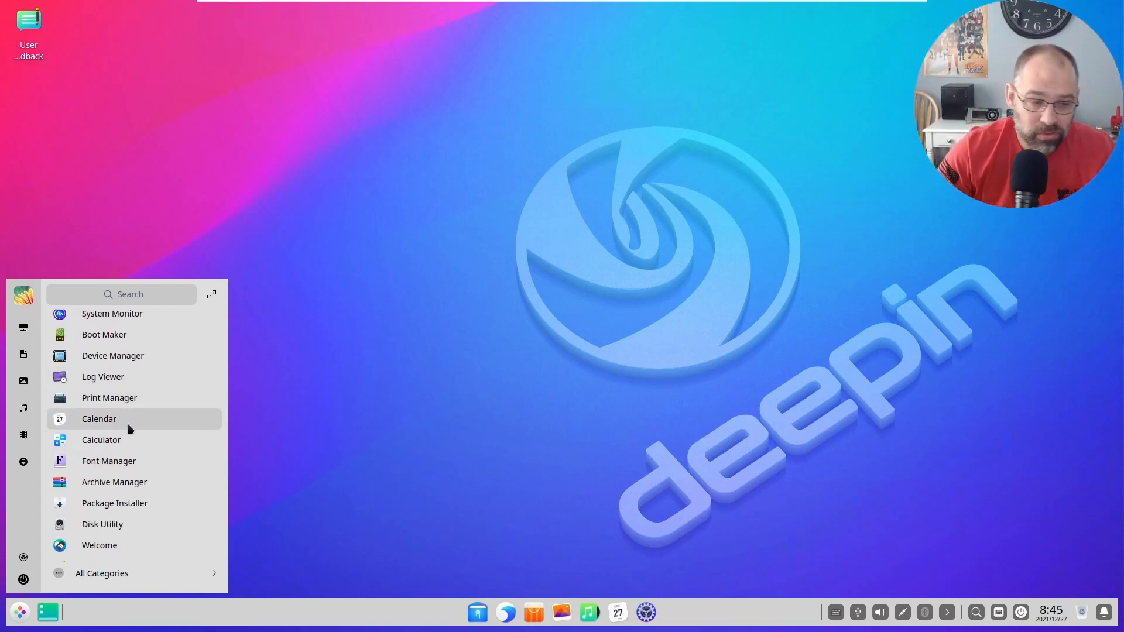
scroll(down, 3)
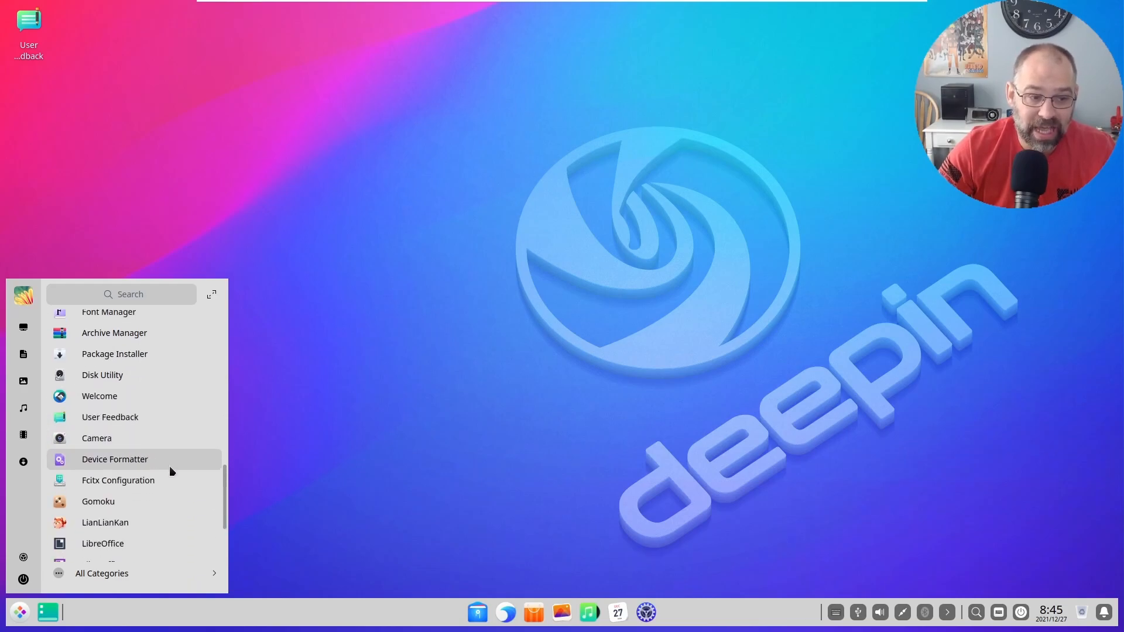
scroll(down, 3)
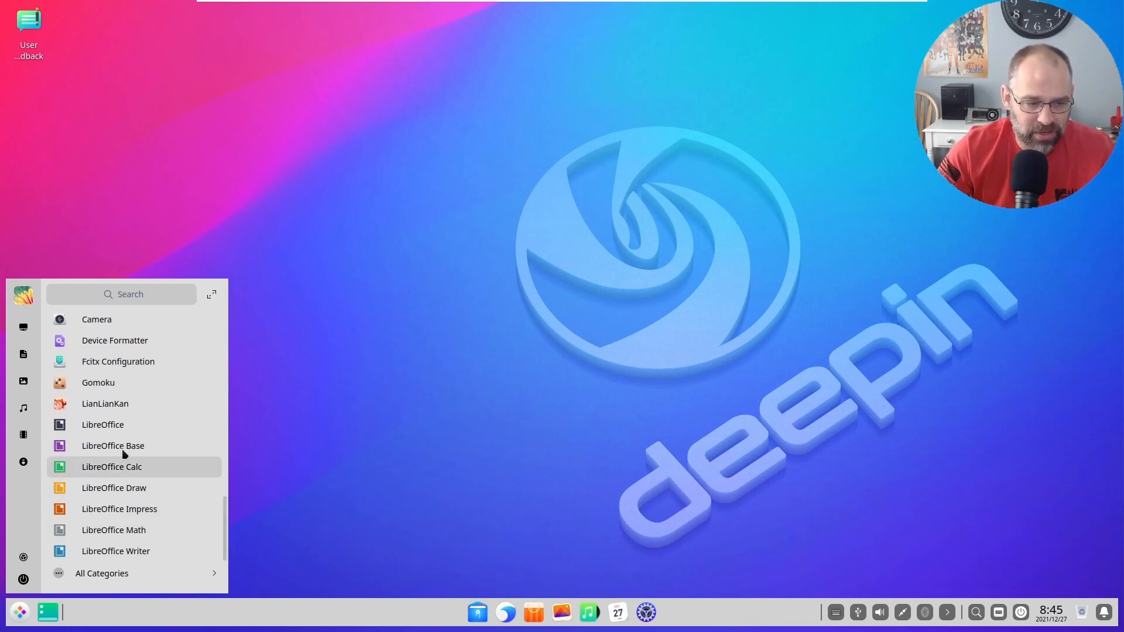
mouse_move(116, 550)
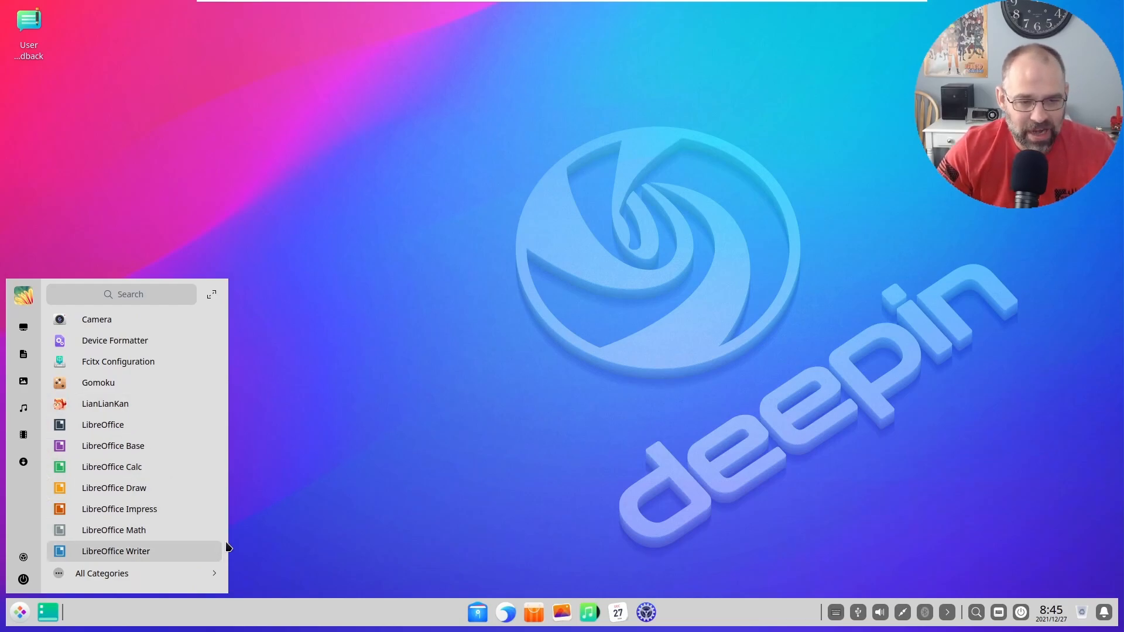
scroll(down, 3)
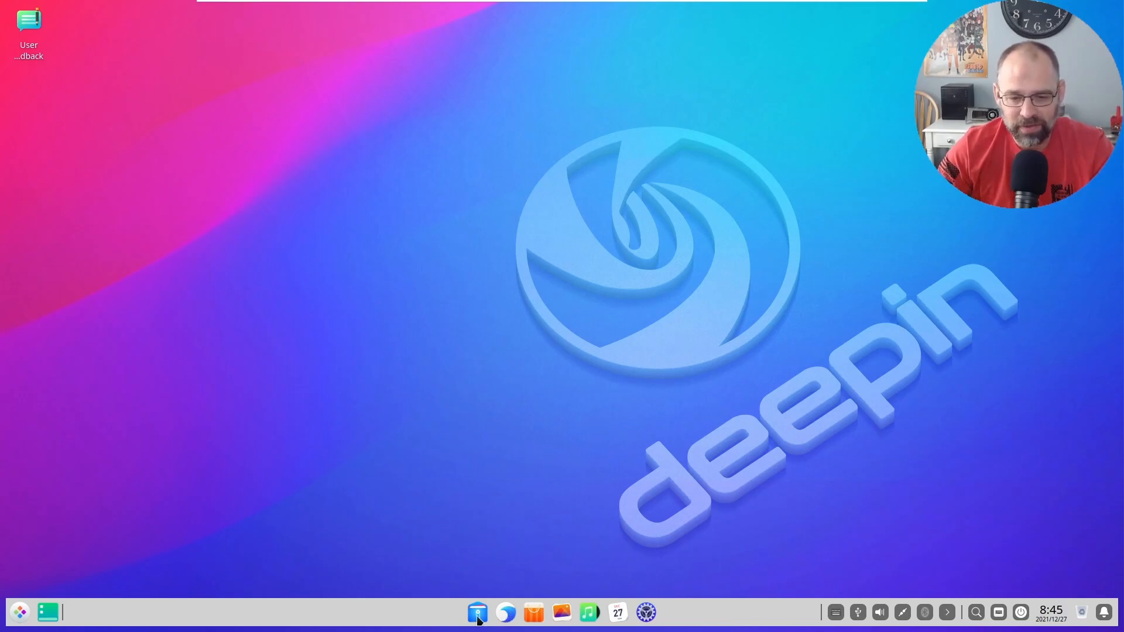
Step: Show the file manager on Computer twice from the dock, closing it each time, then the App Store
click(477, 613)
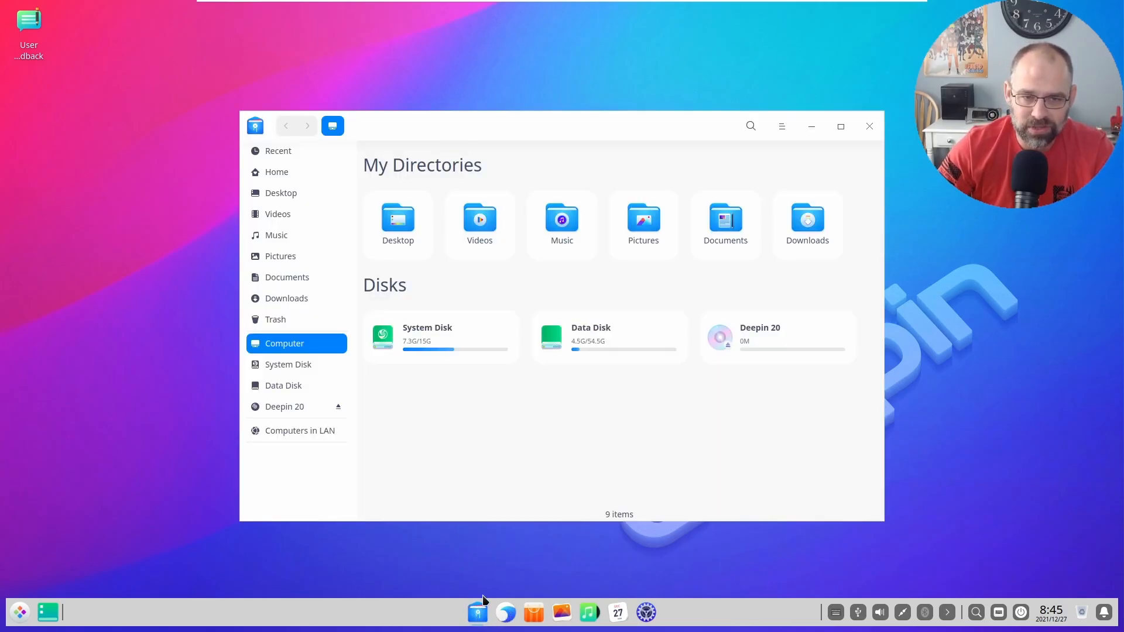
mouse_move(631, 294)
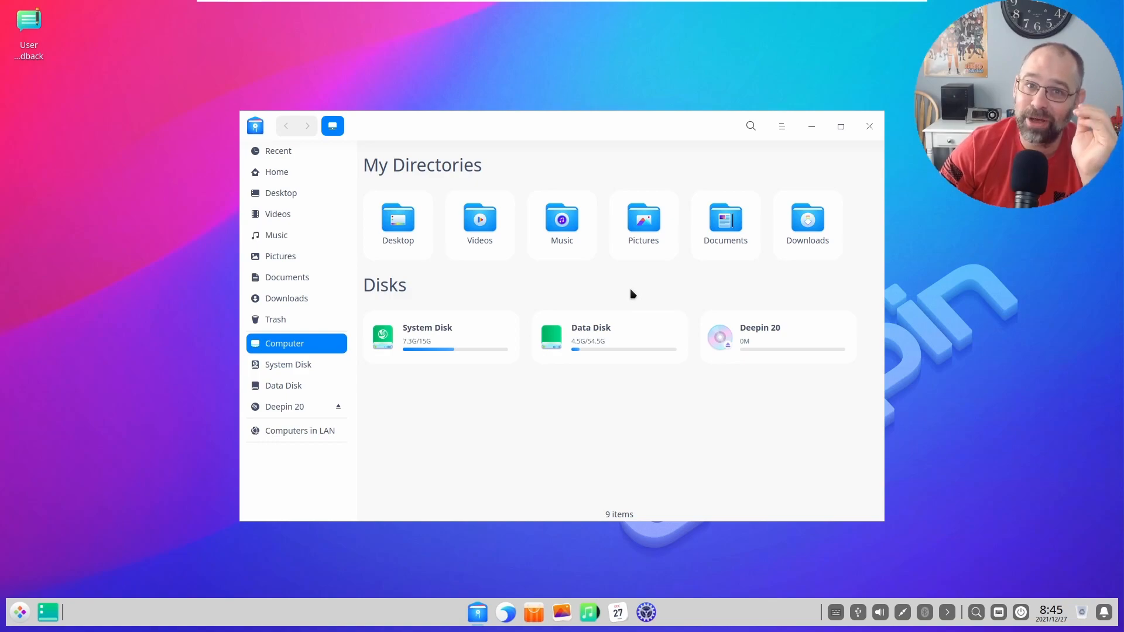
mouse_move(878, 136)
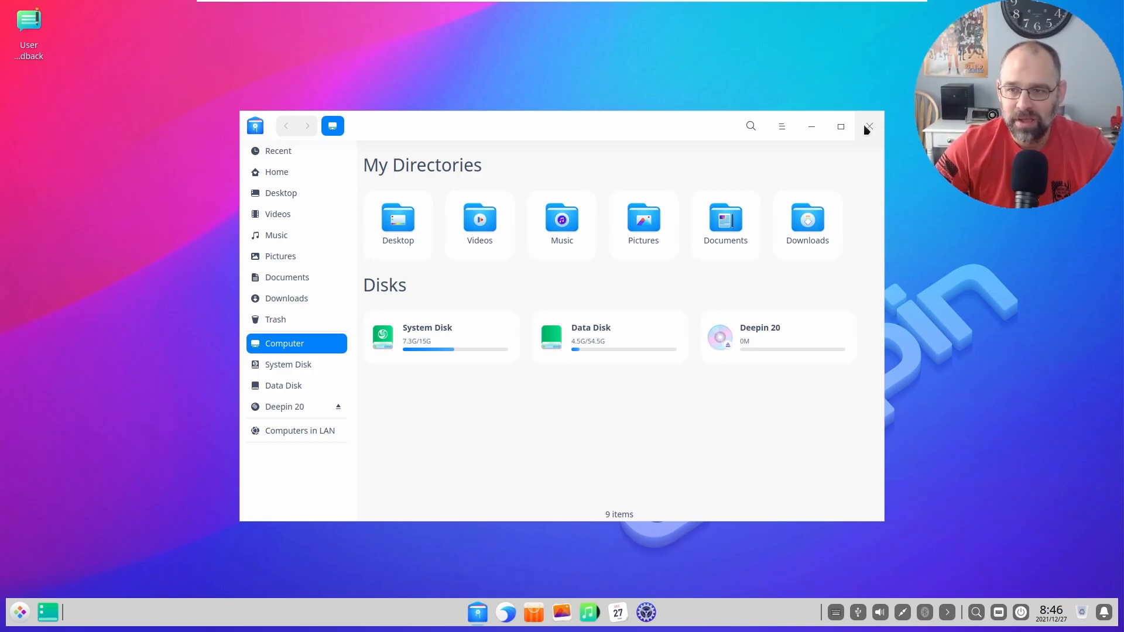
click(867, 127)
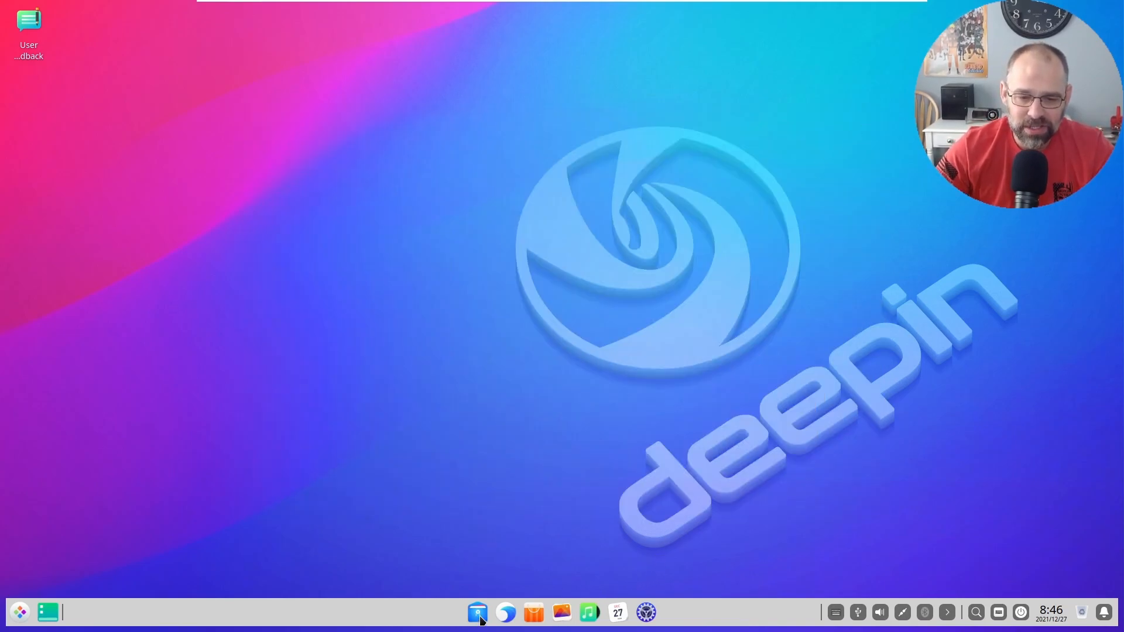
click(477, 613)
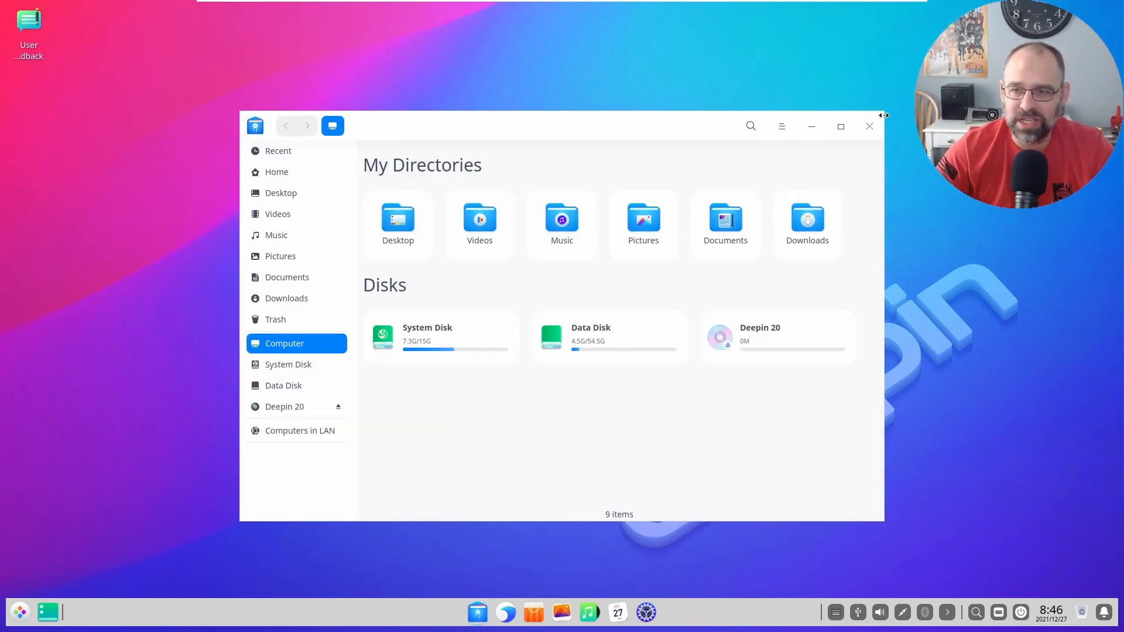
click(870, 127)
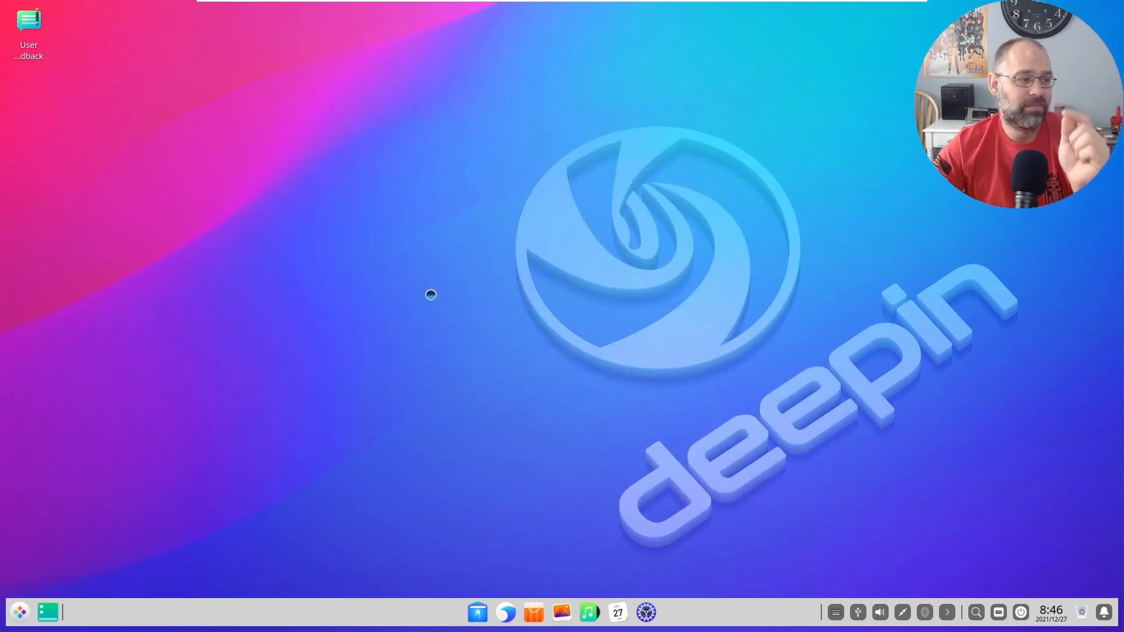
mouse_move(523, 414)
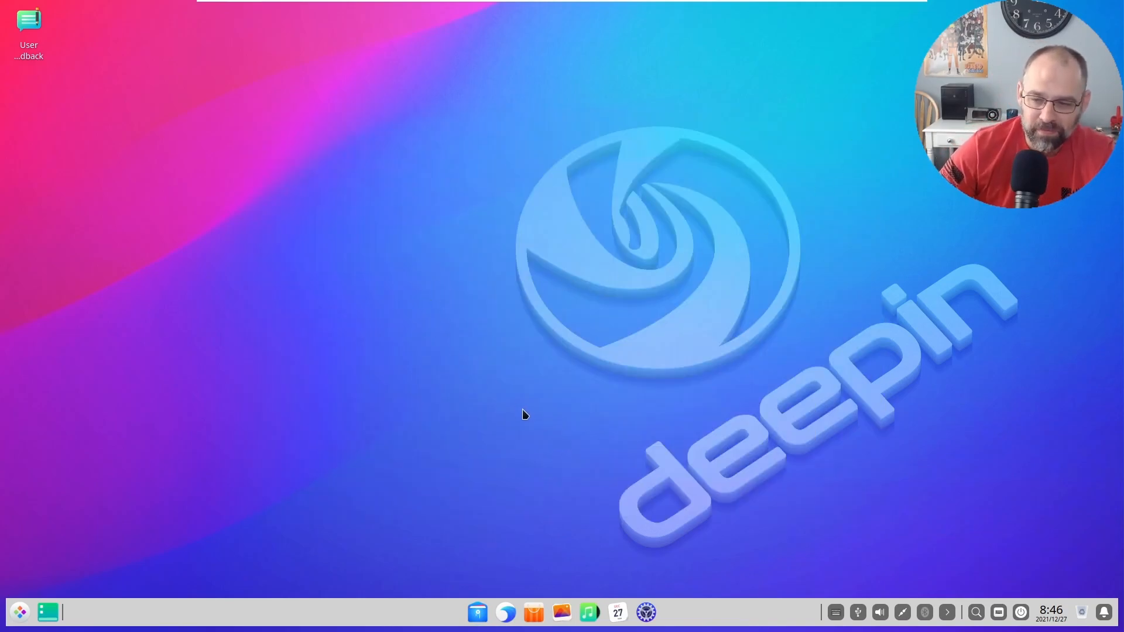
mouse_move(472, 376)
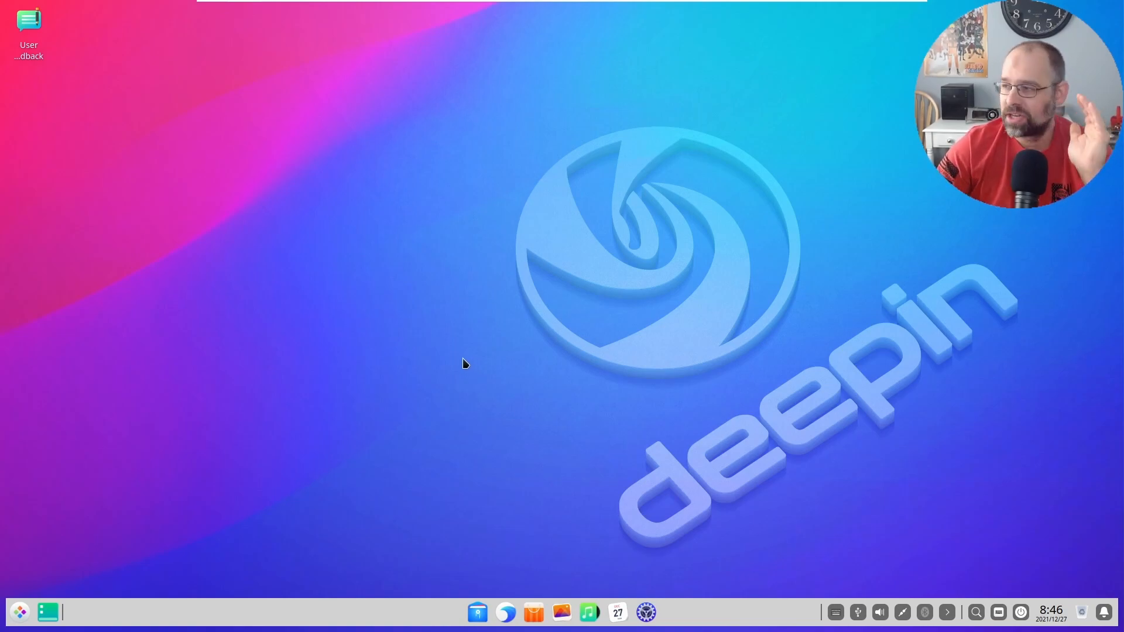
mouse_move(454, 346)
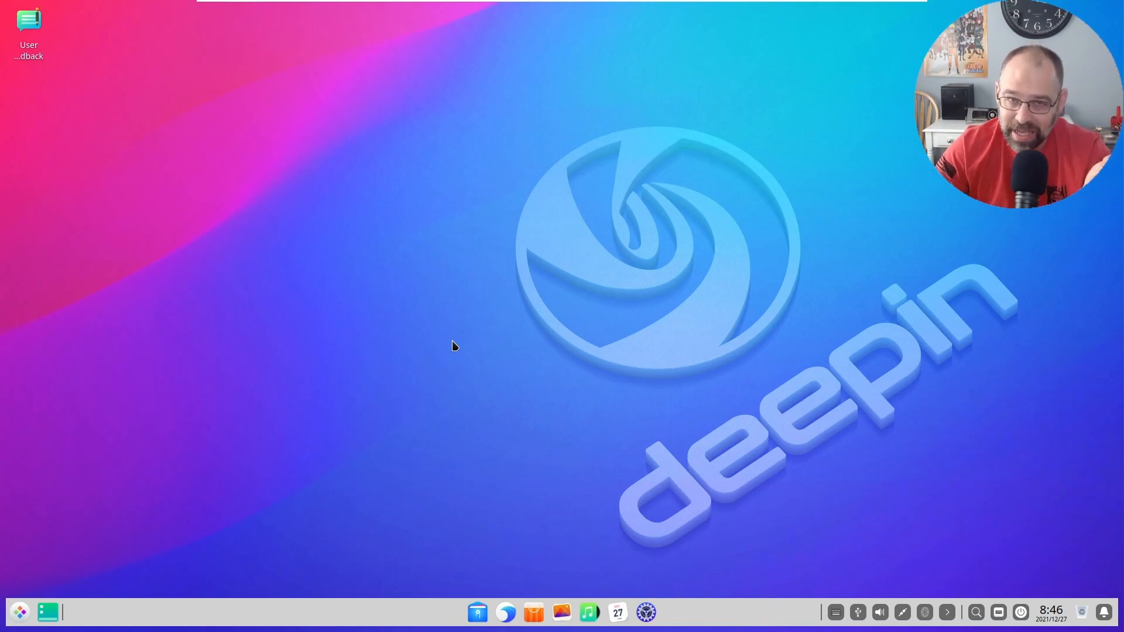
mouse_move(459, 334)
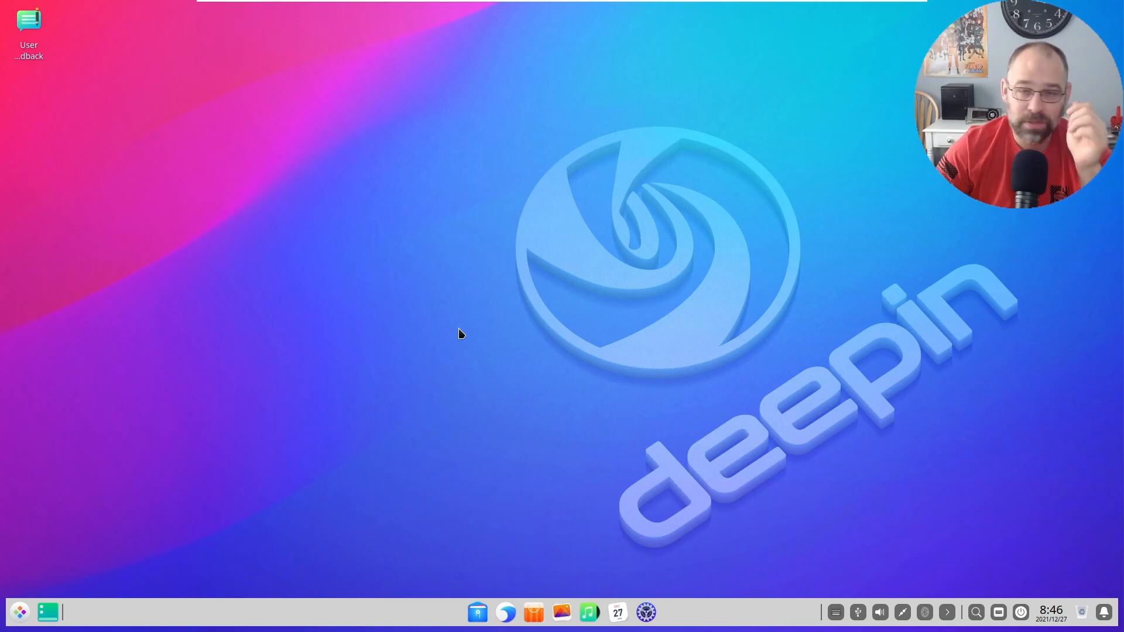
mouse_move(449, 330)
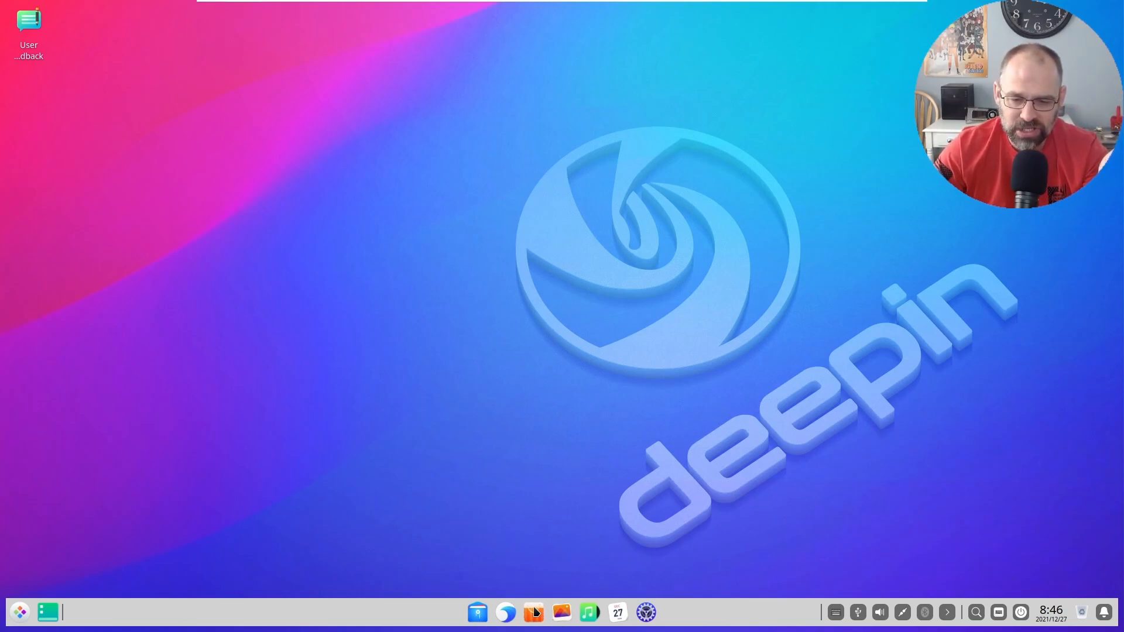
click(532, 613)
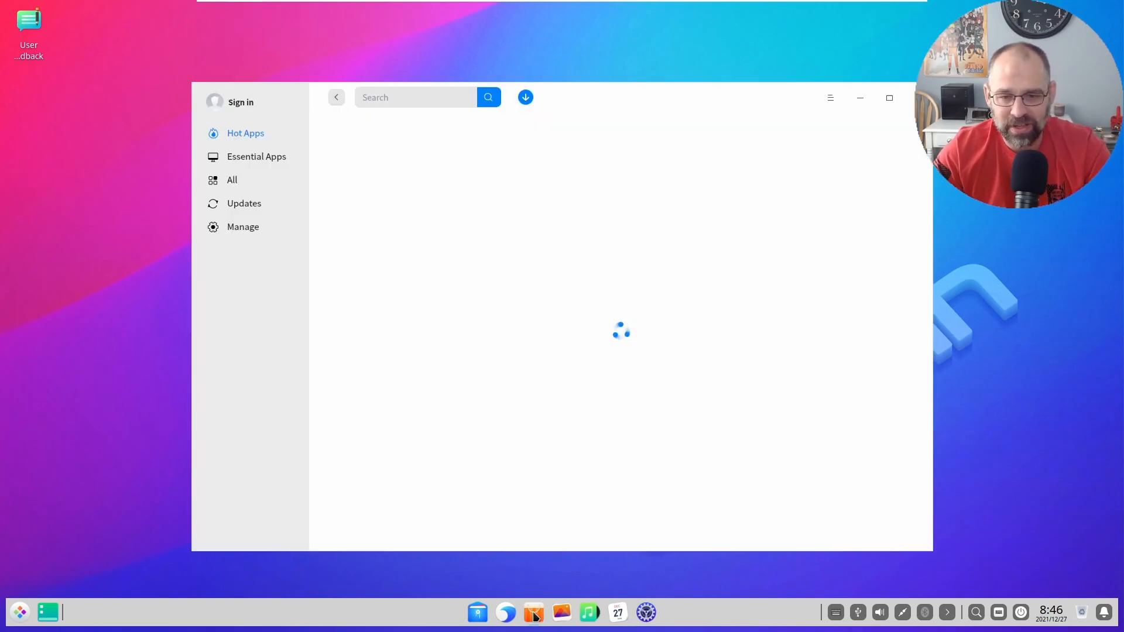
mouse_move(428, 176)
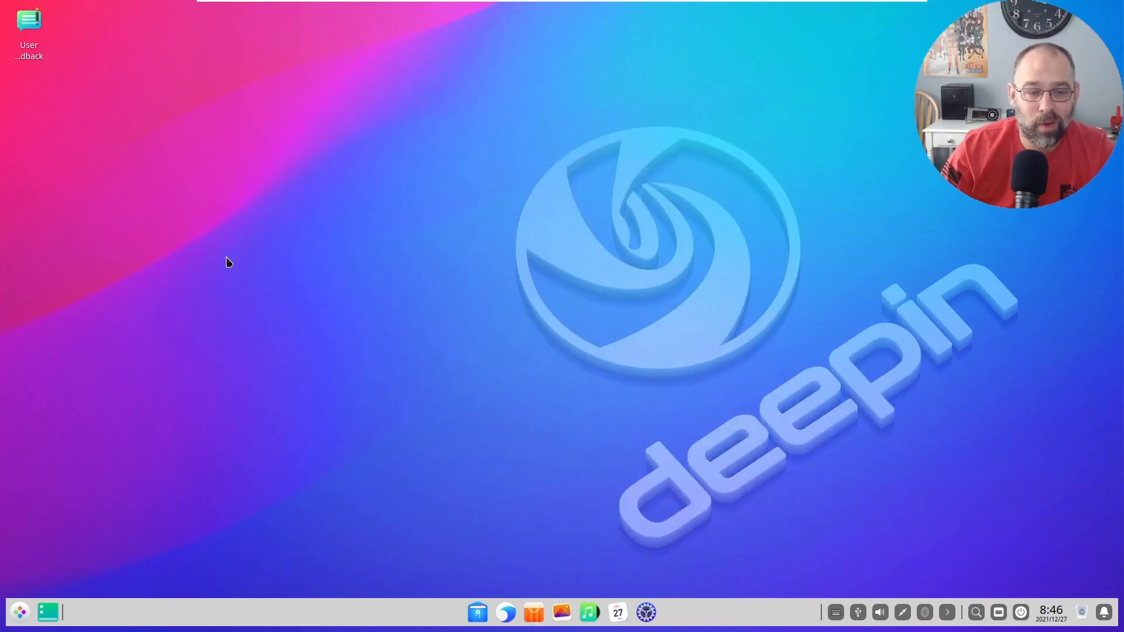
mouse_move(232, 220)
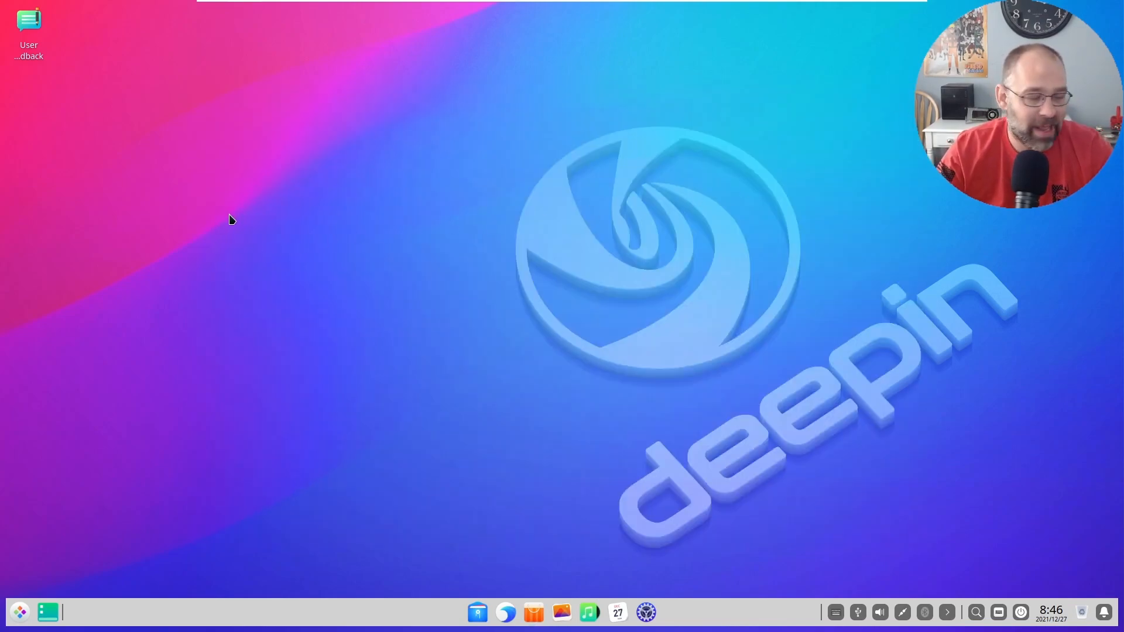
mouse_move(228, 328)
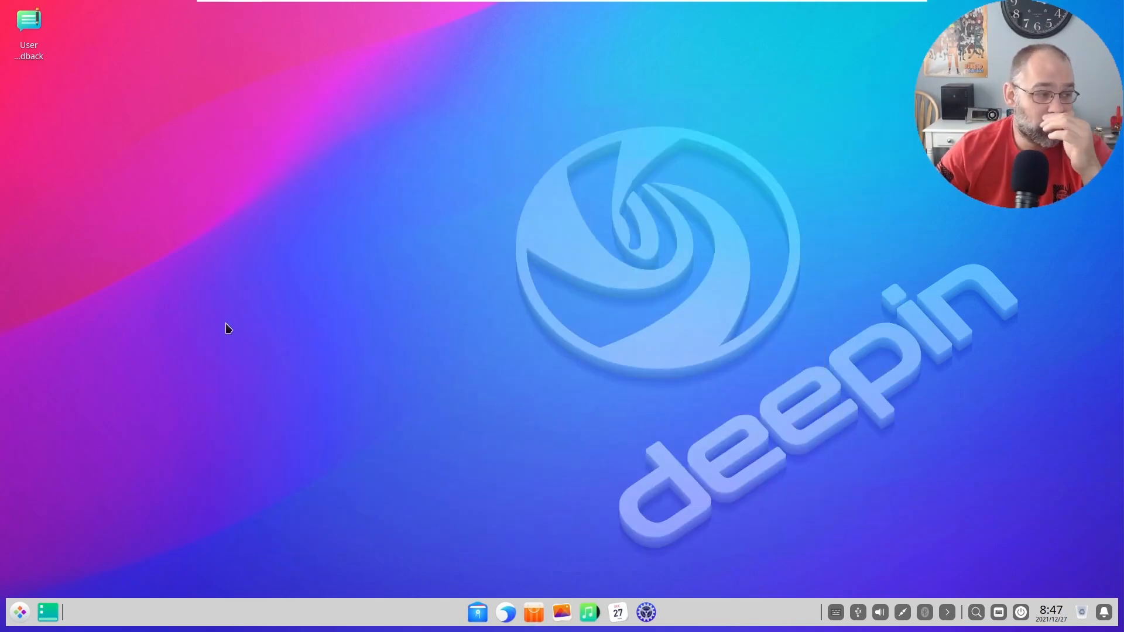
mouse_move(509, 561)
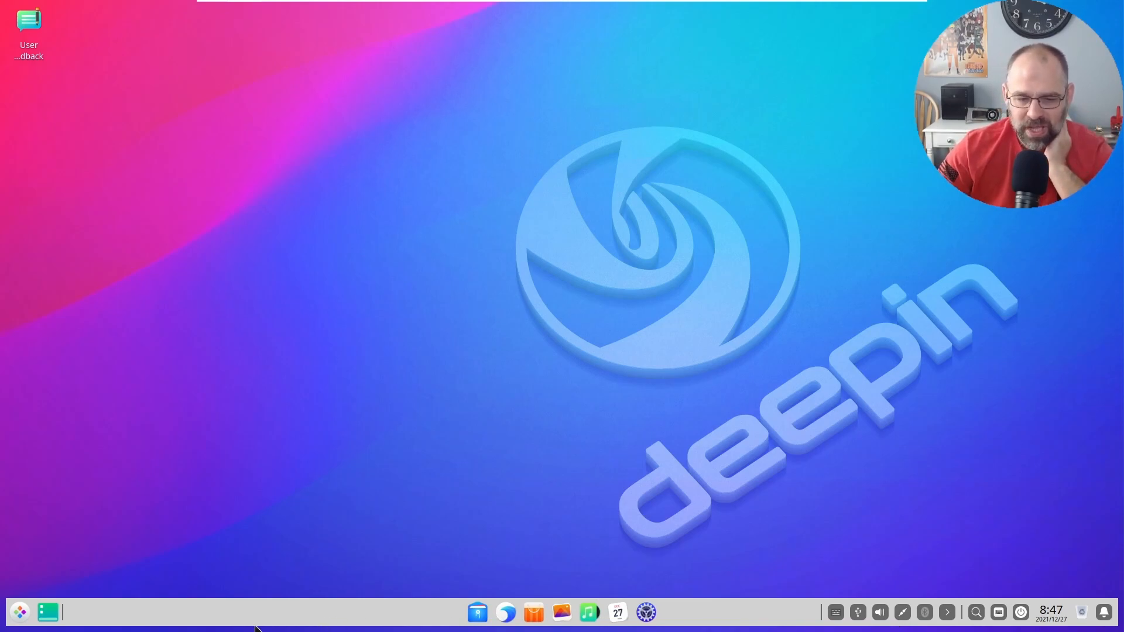
mouse_move(33, 606)
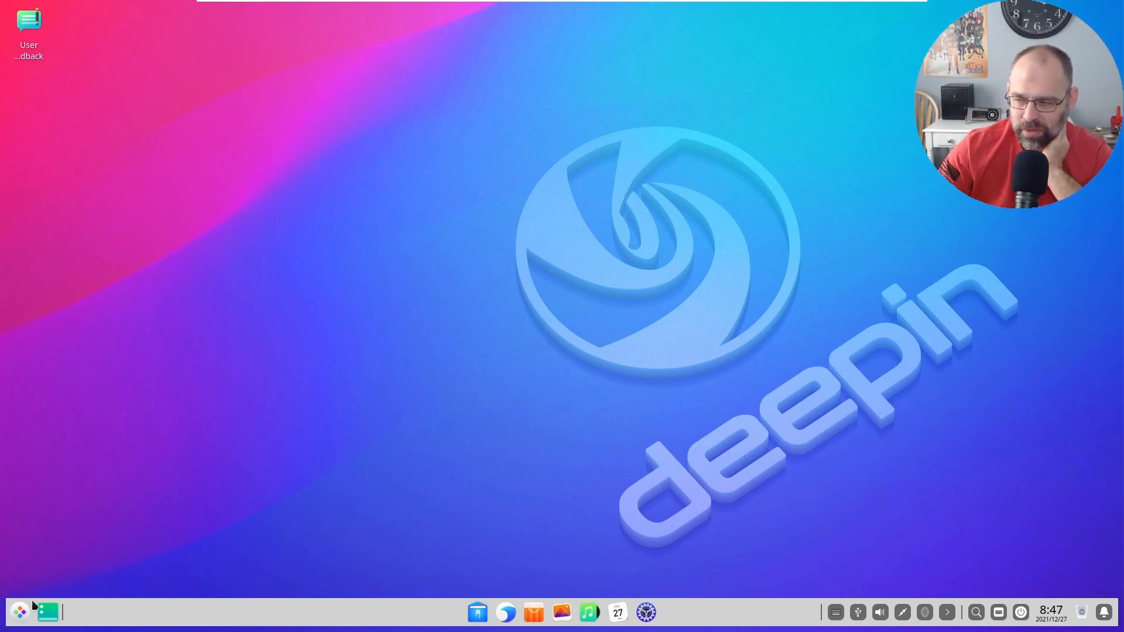
mouse_move(51, 585)
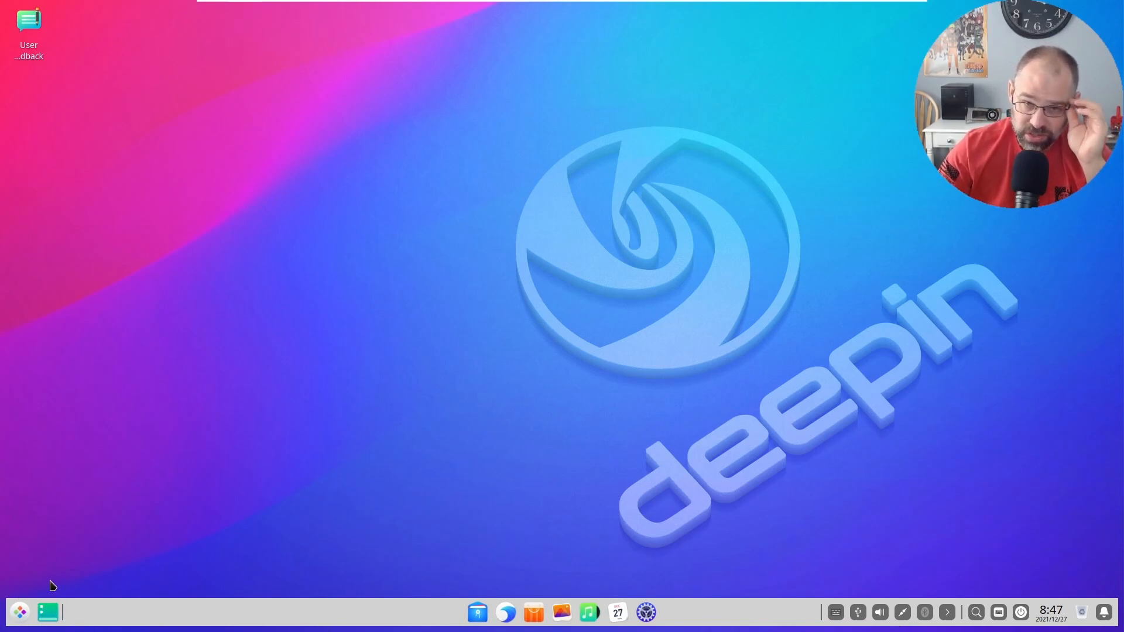
mouse_move(519, 594)
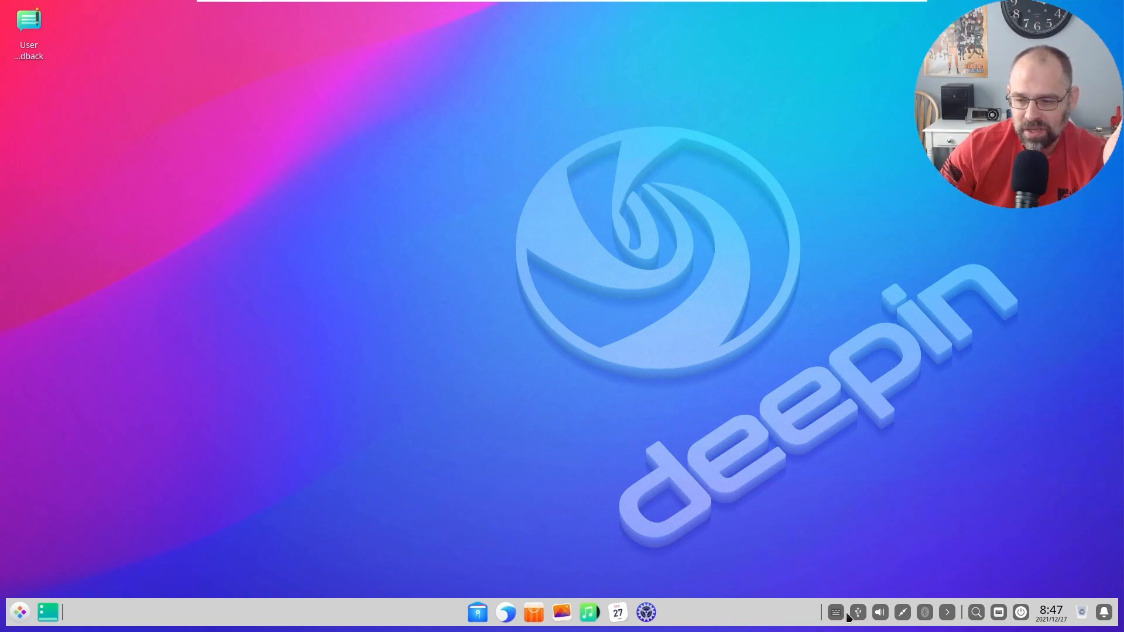
mouse_move(816, 580)
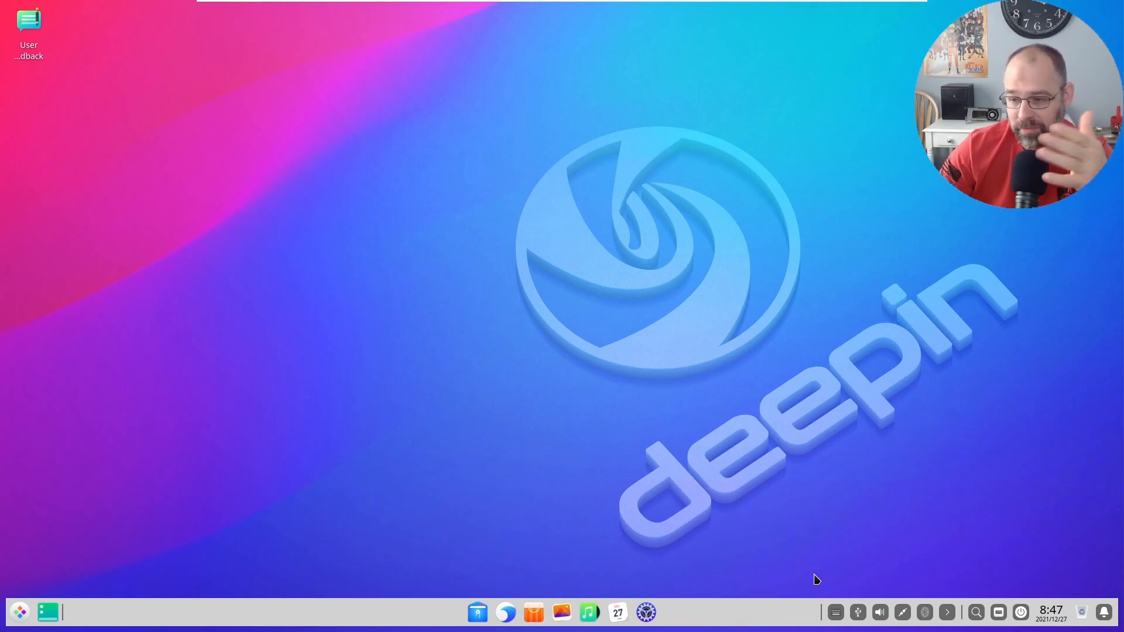
mouse_move(957, 630)
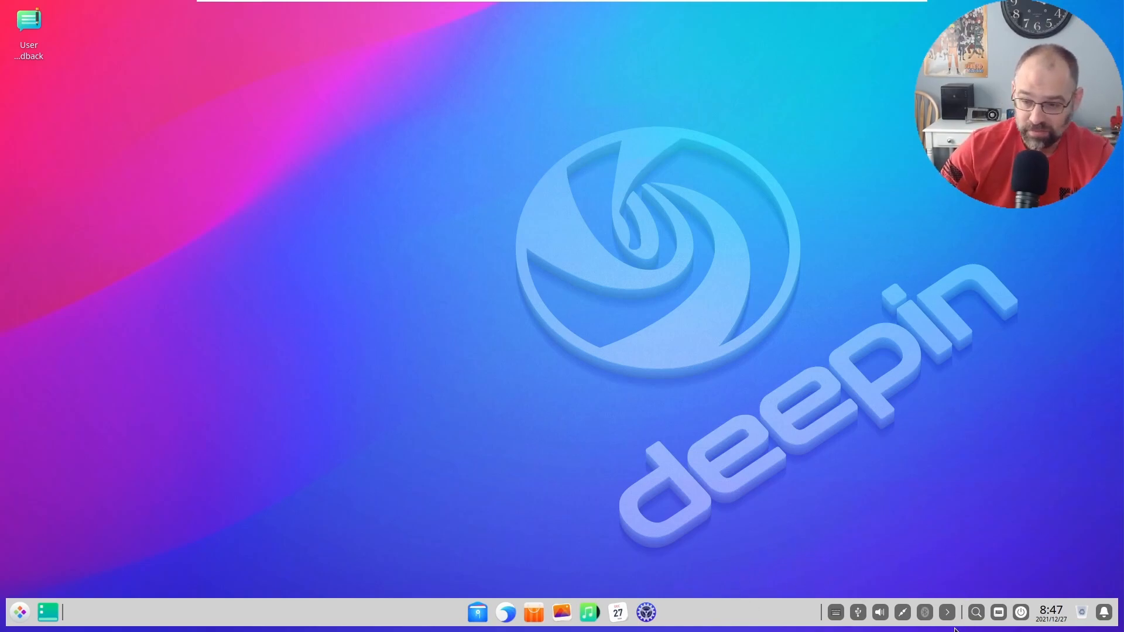
mouse_move(834, 612)
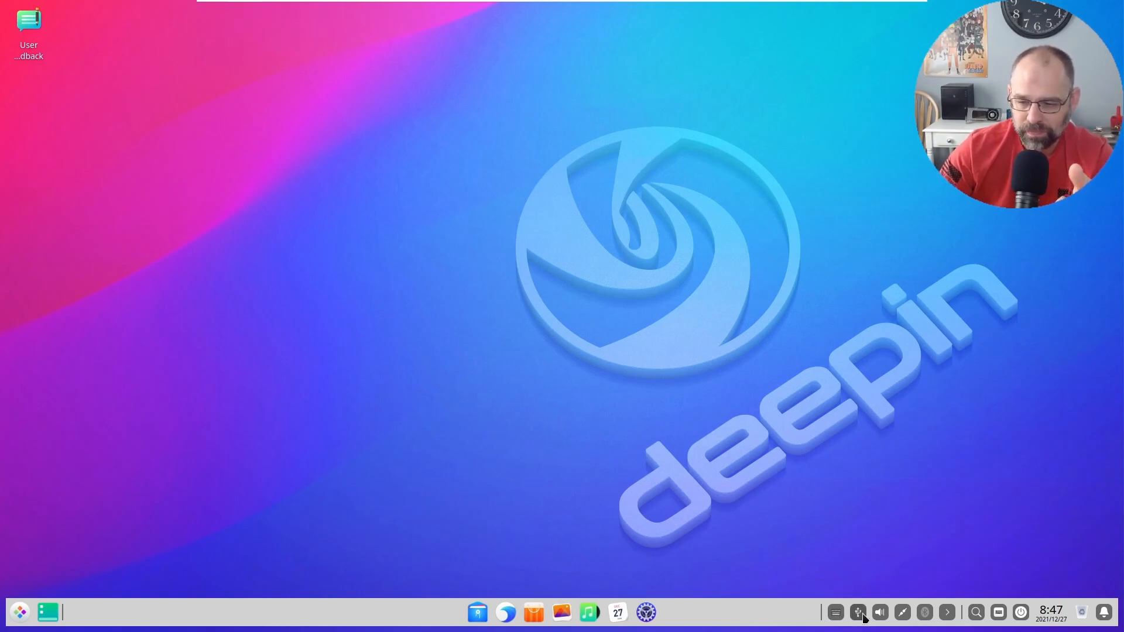
Step: Show and hide the input method's virtual keyboard, then the Onboard on-screen keyboard
right_click(858, 612)
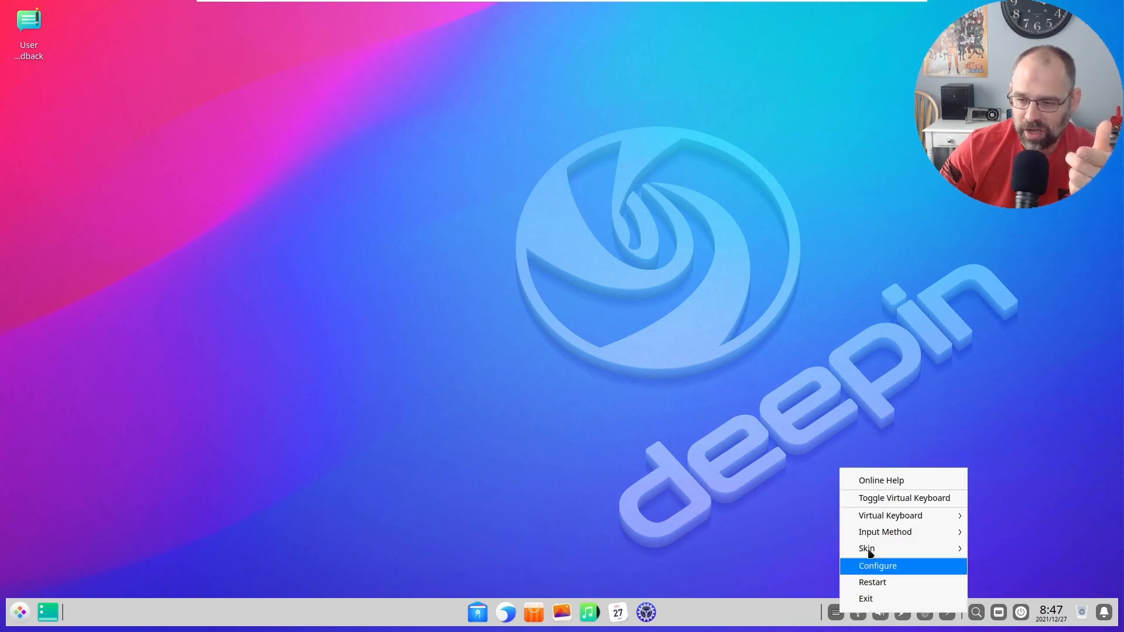
click(904, 498)
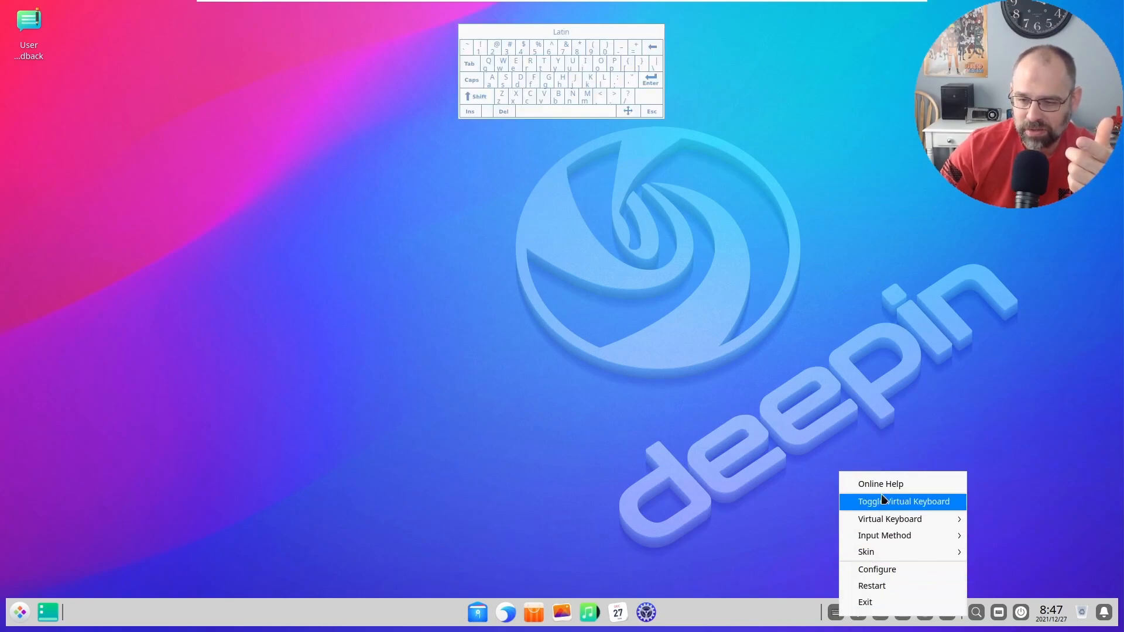
click(905, 501)
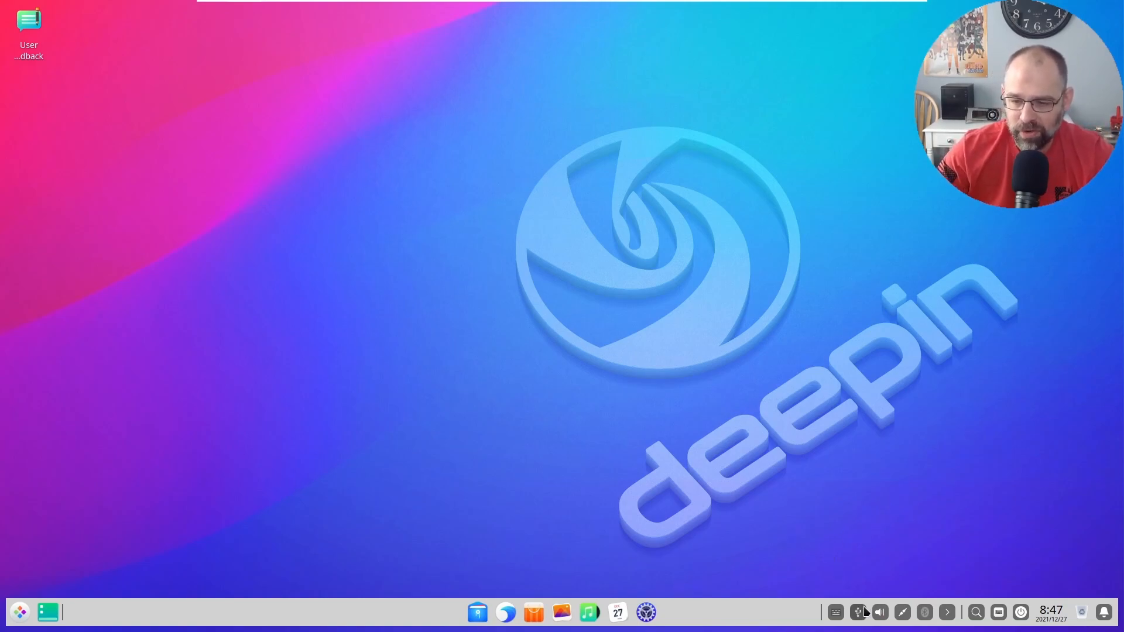
mouse_move(857, 612)
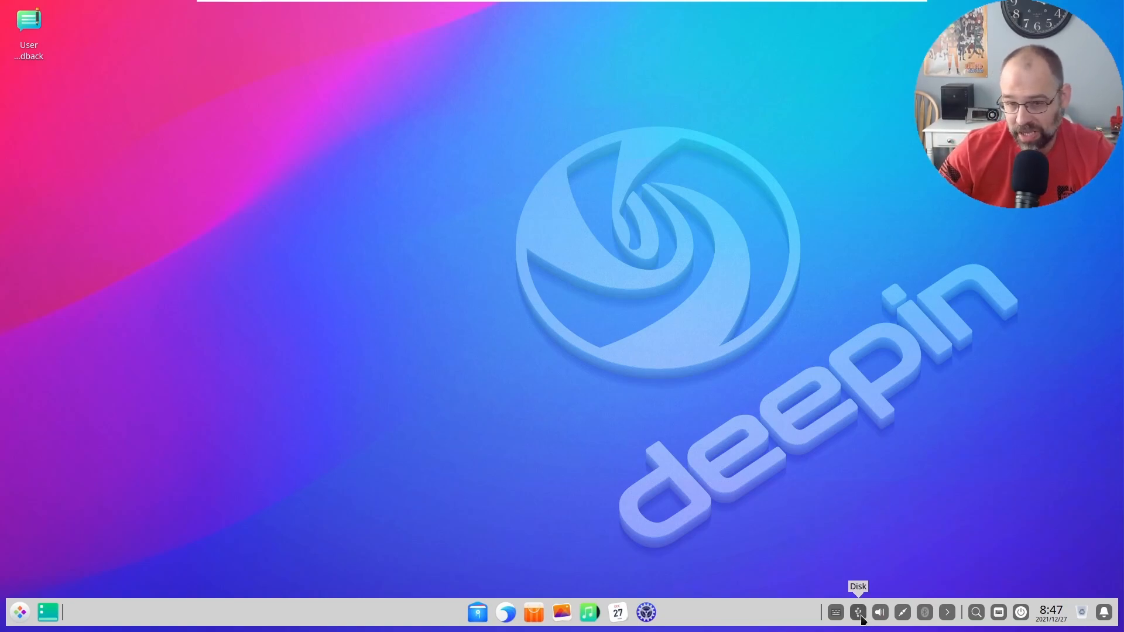
mouse_move(880, 613)
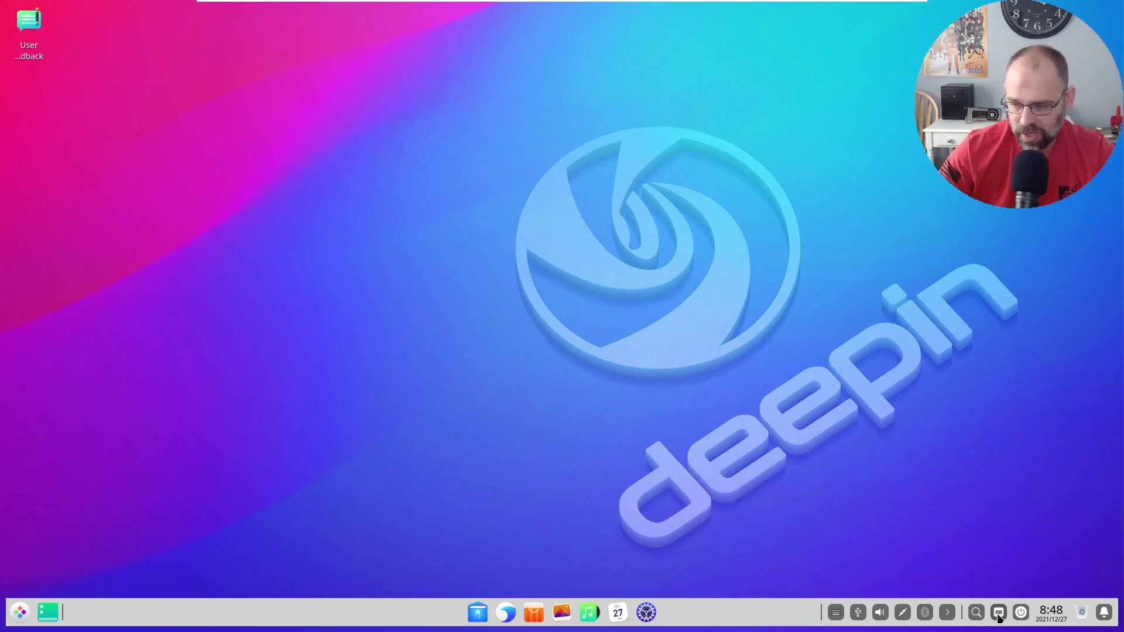
mouse_move(998, 611)
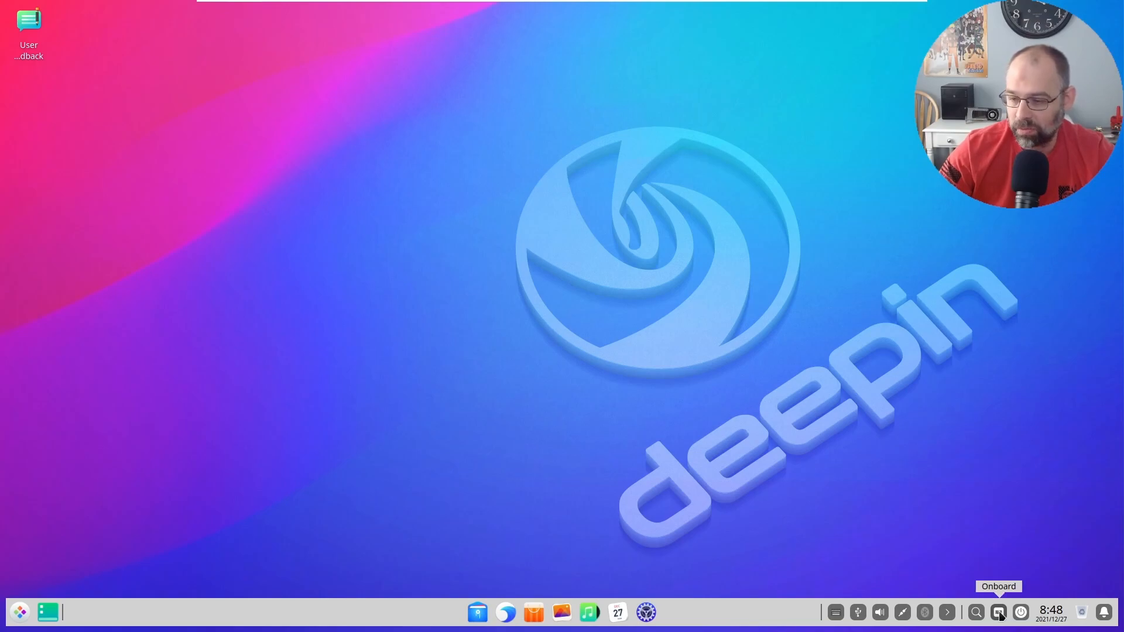
click(998, 613)
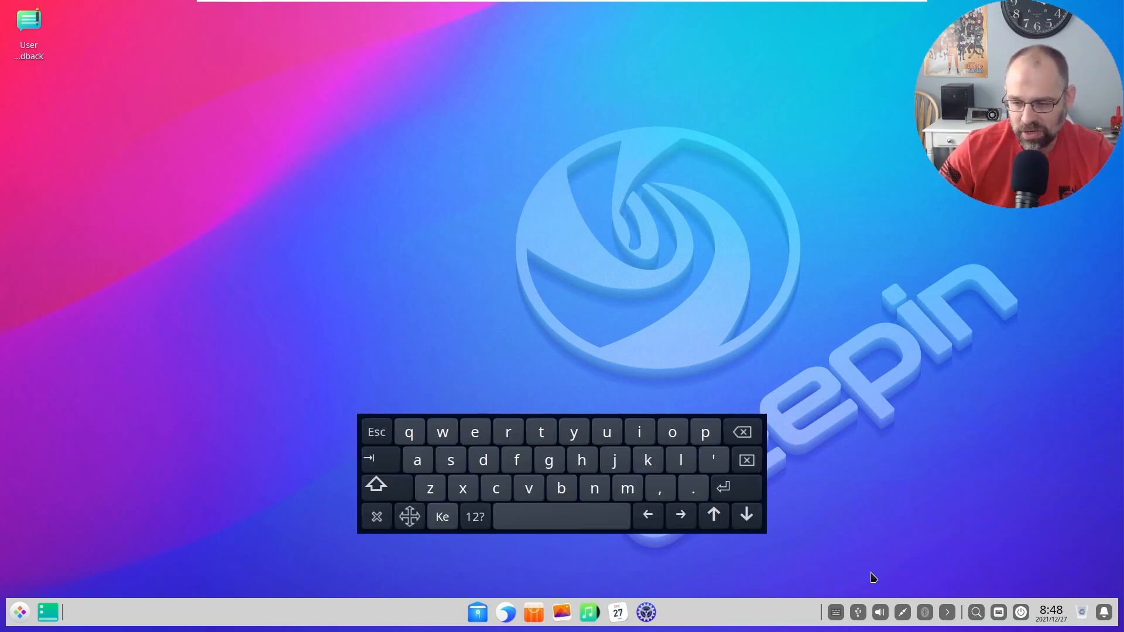
click(376, 516)
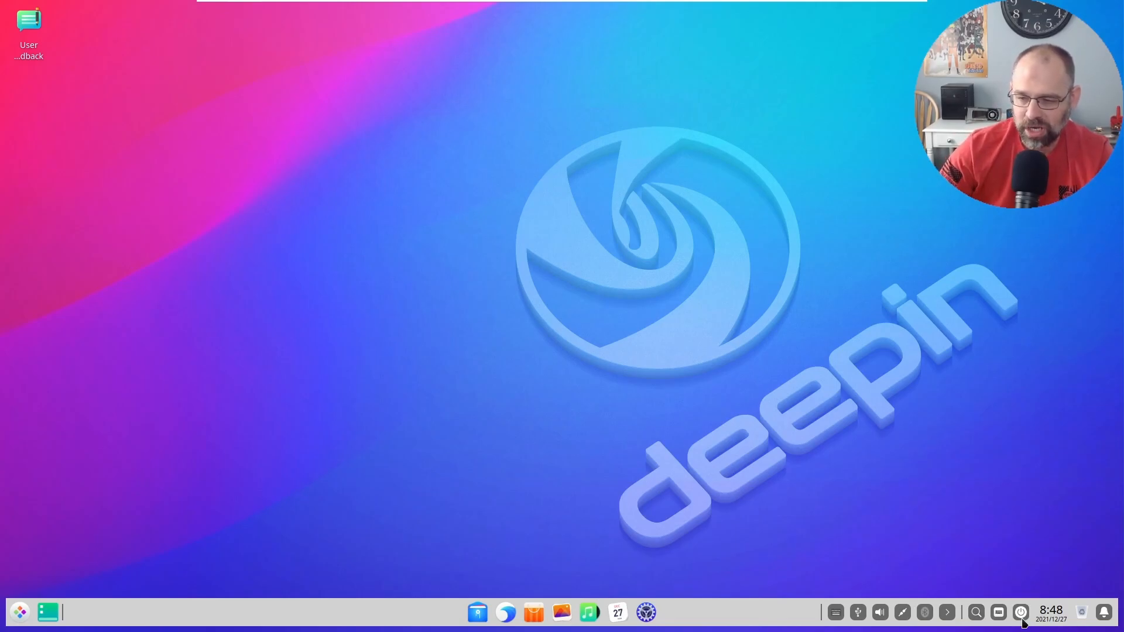
mouse_move(752, 404)
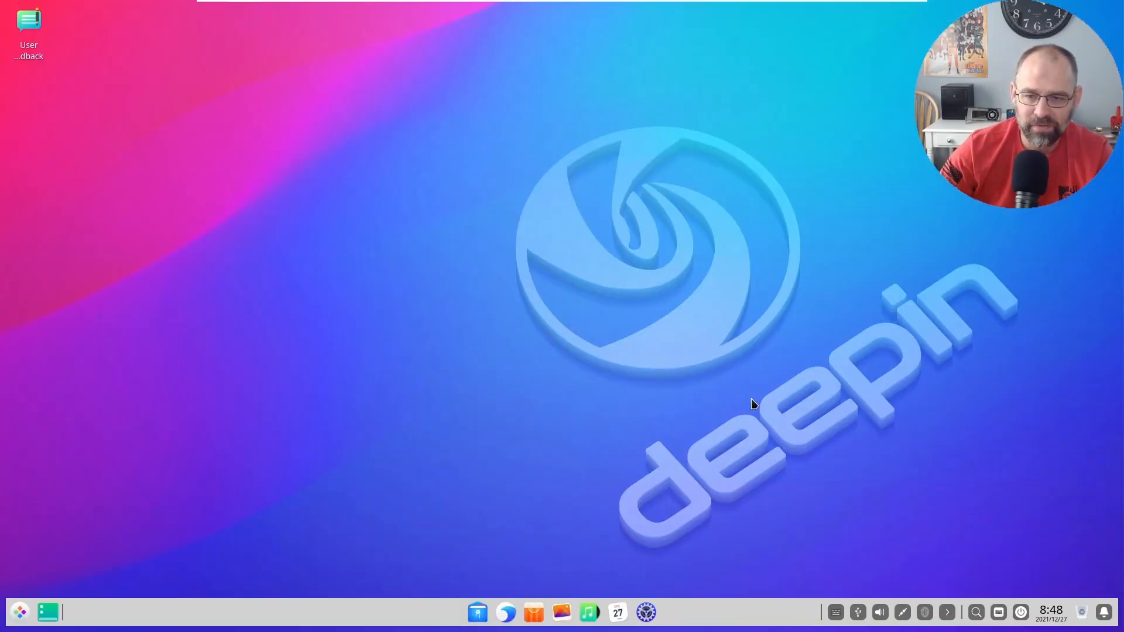
Step: Bring up the shutdown and log-out options, this month's calendar, and the launcher again from the dock
click(1021, 613)
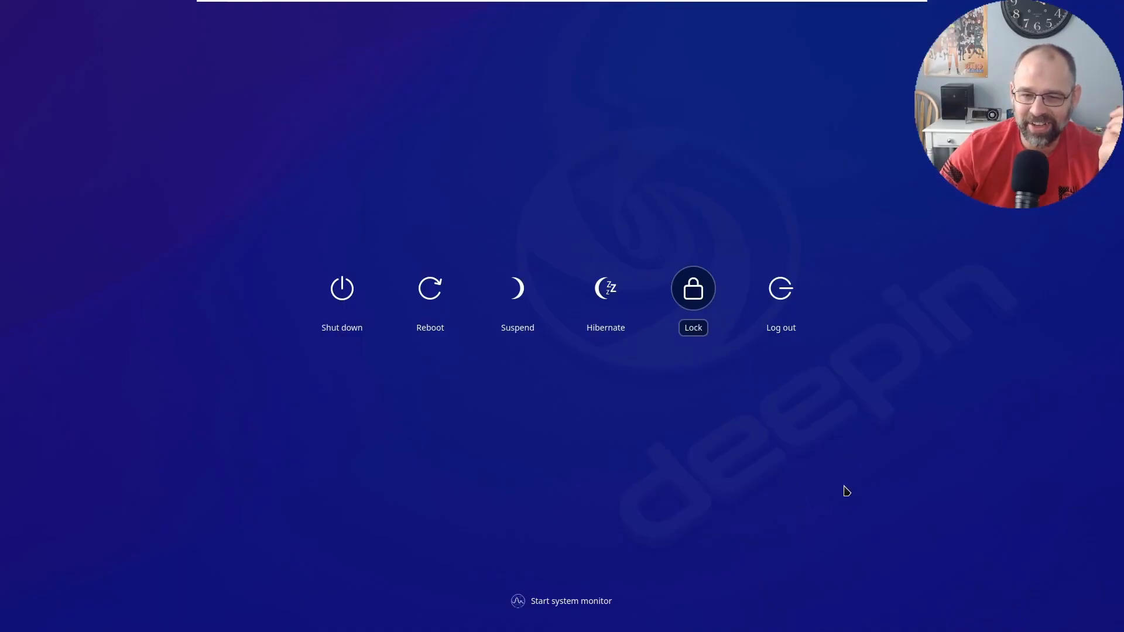
mouse_move(401, 356)
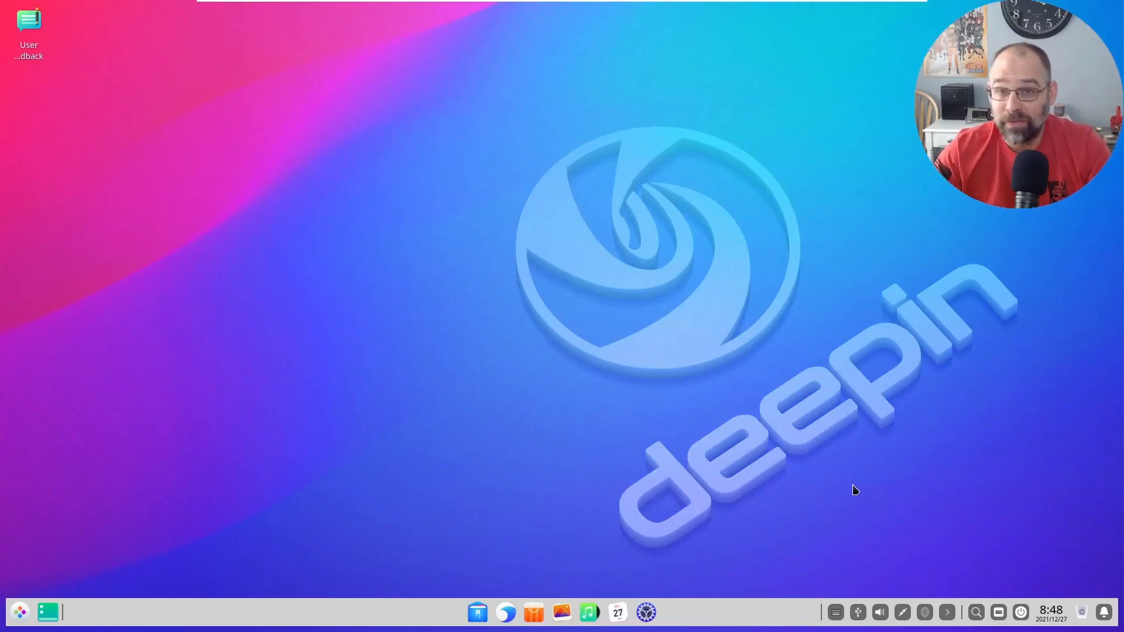
mouse_move(723, 624)
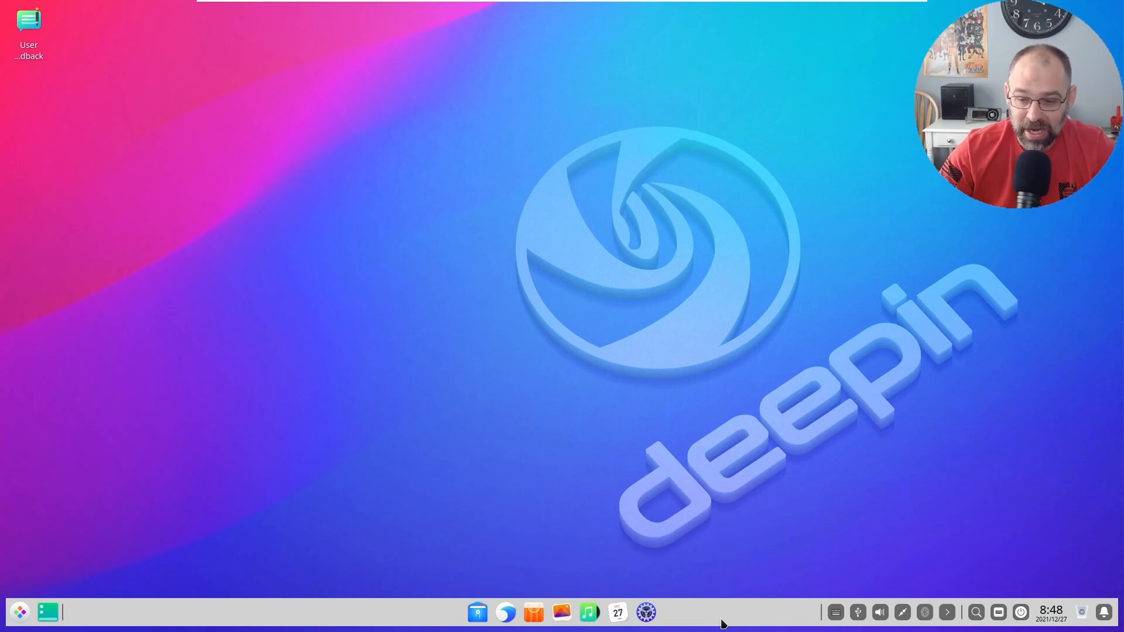
mouse_move(515, 441)
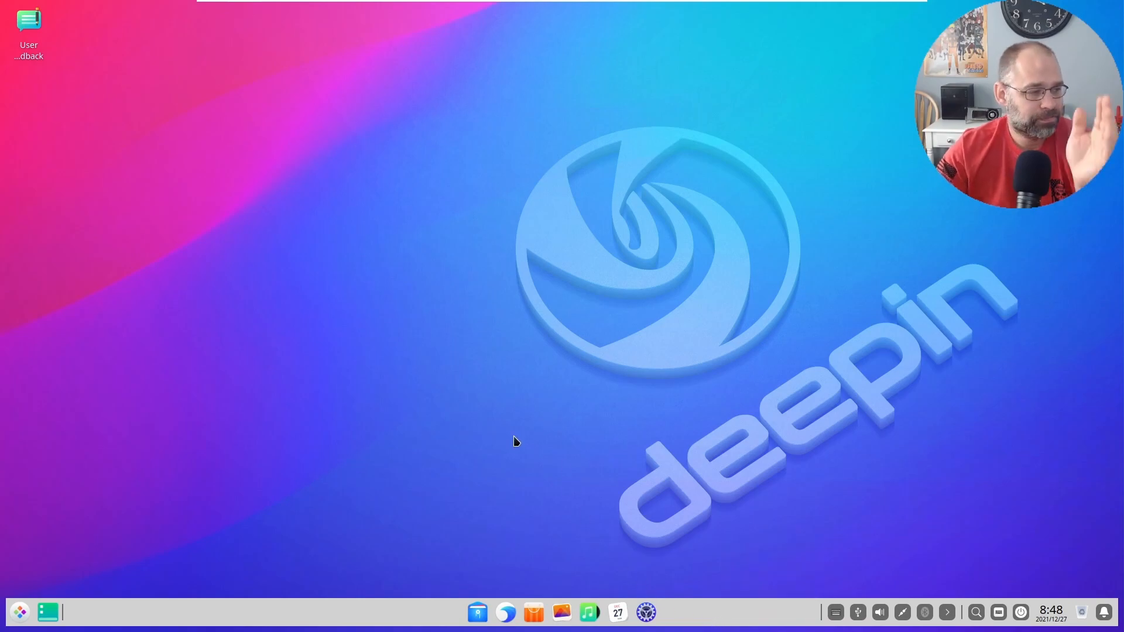
mouse_move(509, 442)
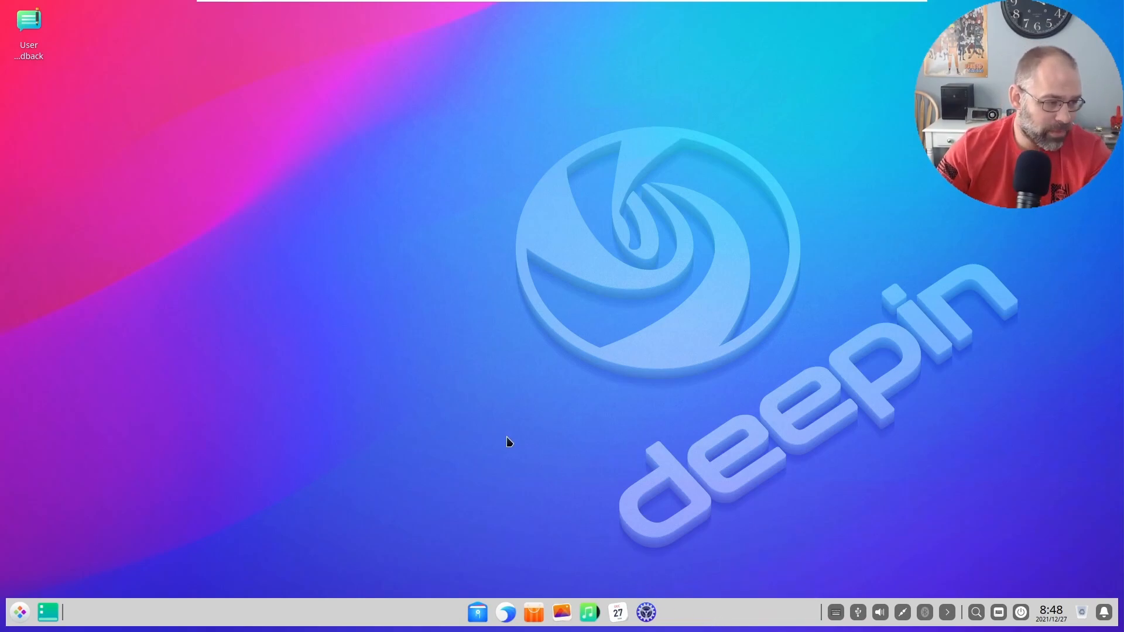
mouse_move(443, 416)
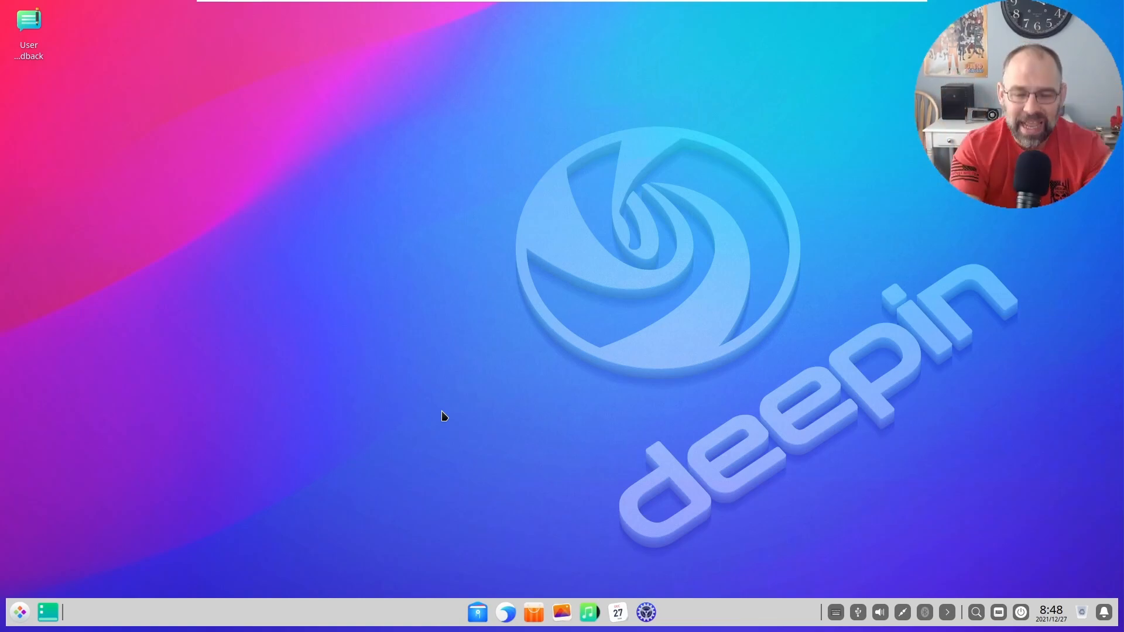
mouse_move(429, 344)
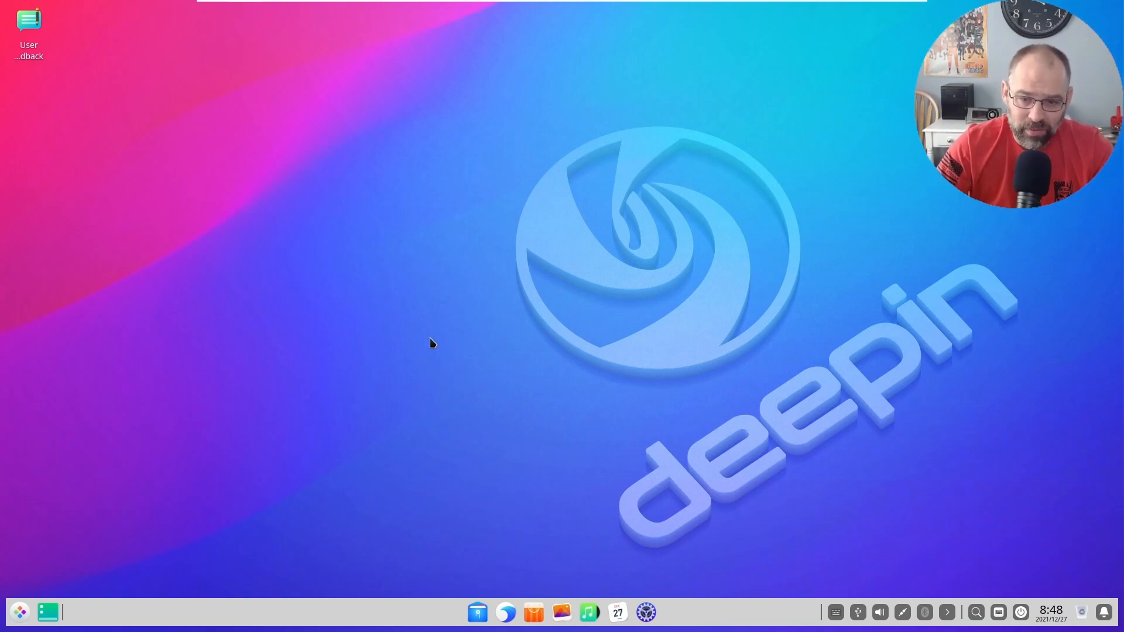
mouse_move(360, 293)
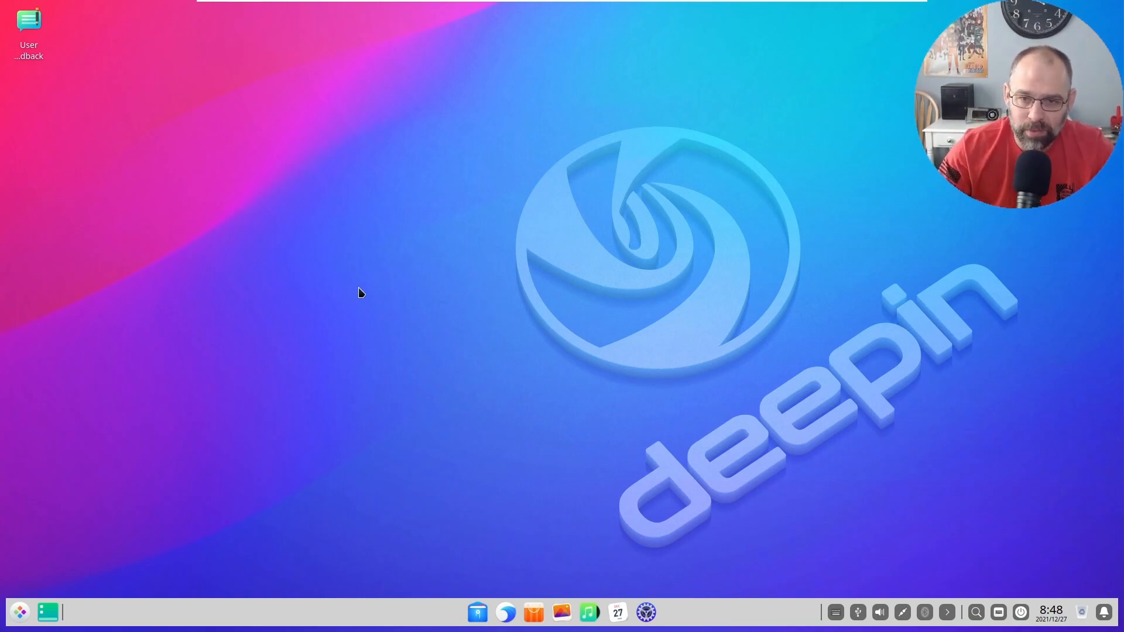
mouse_move(472, 271)
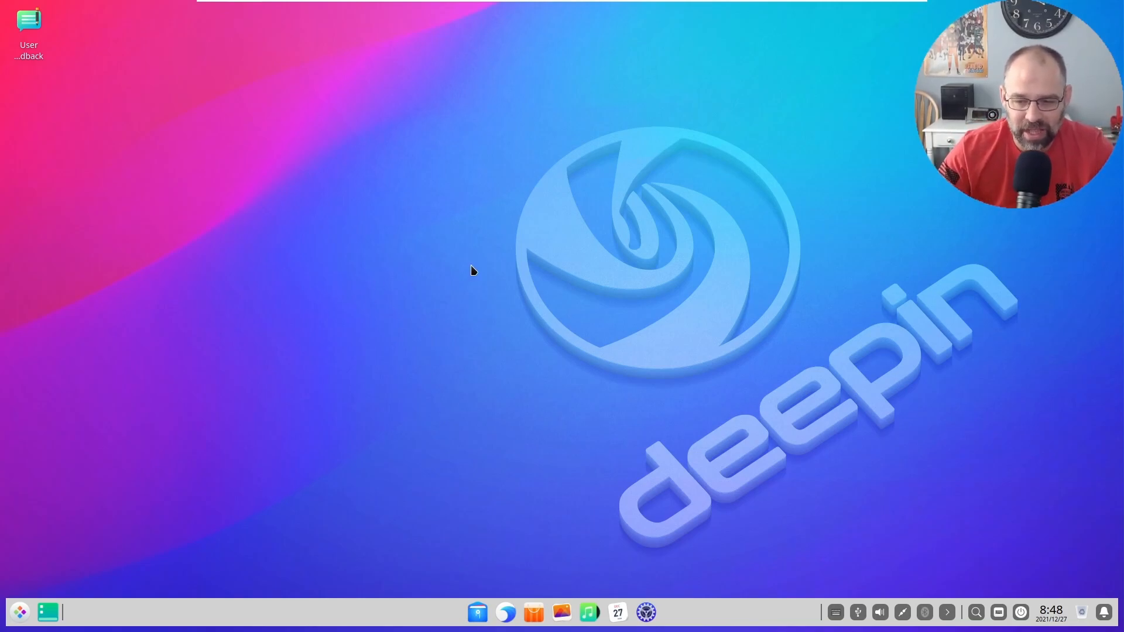
mouse_move(491, 249)
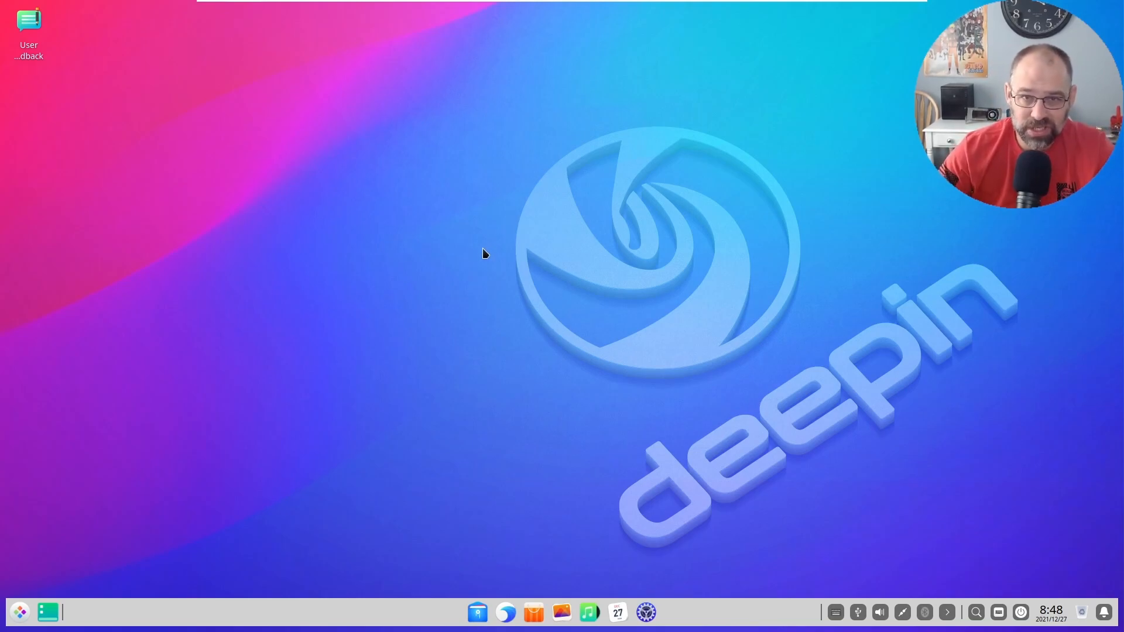
mouse_move(462, 397)
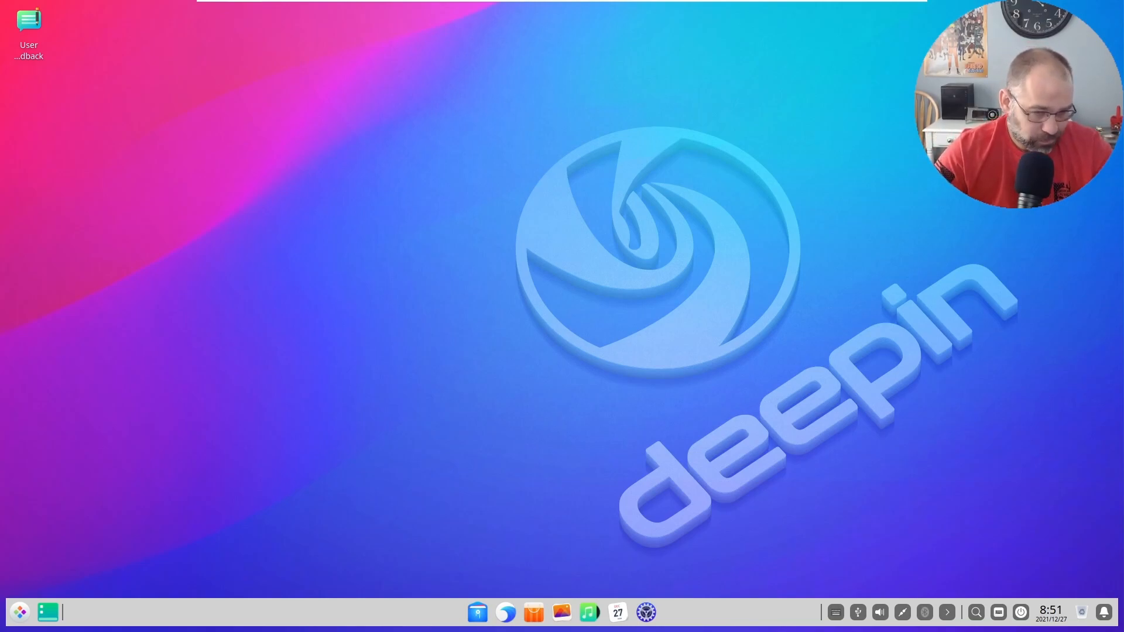
mouse_move(535, 188)
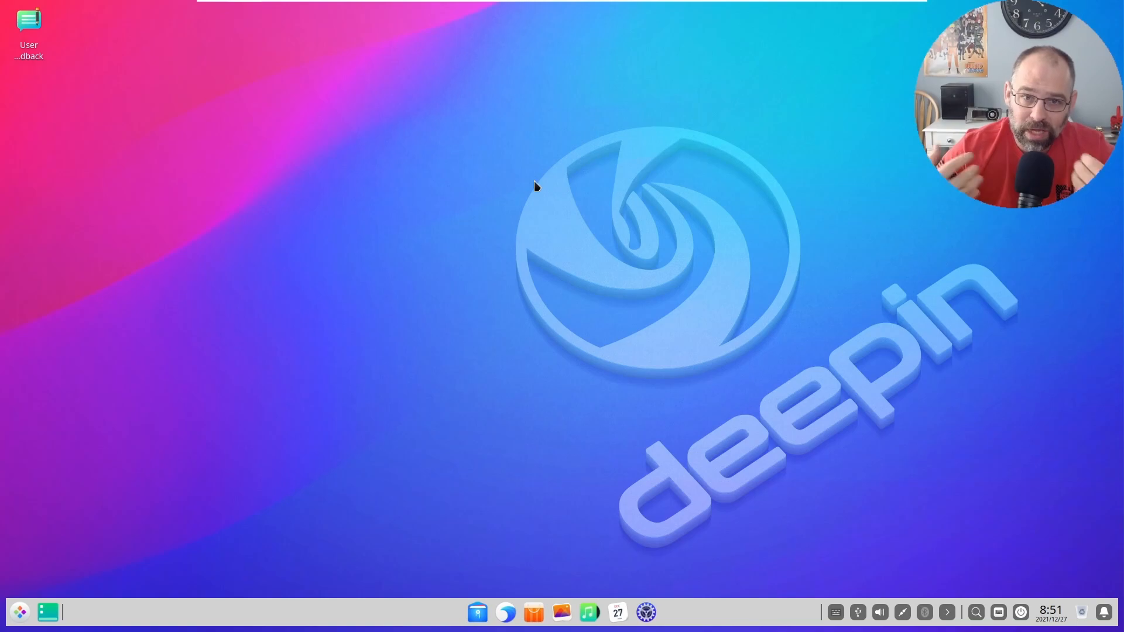
mouse_move(541, 110)
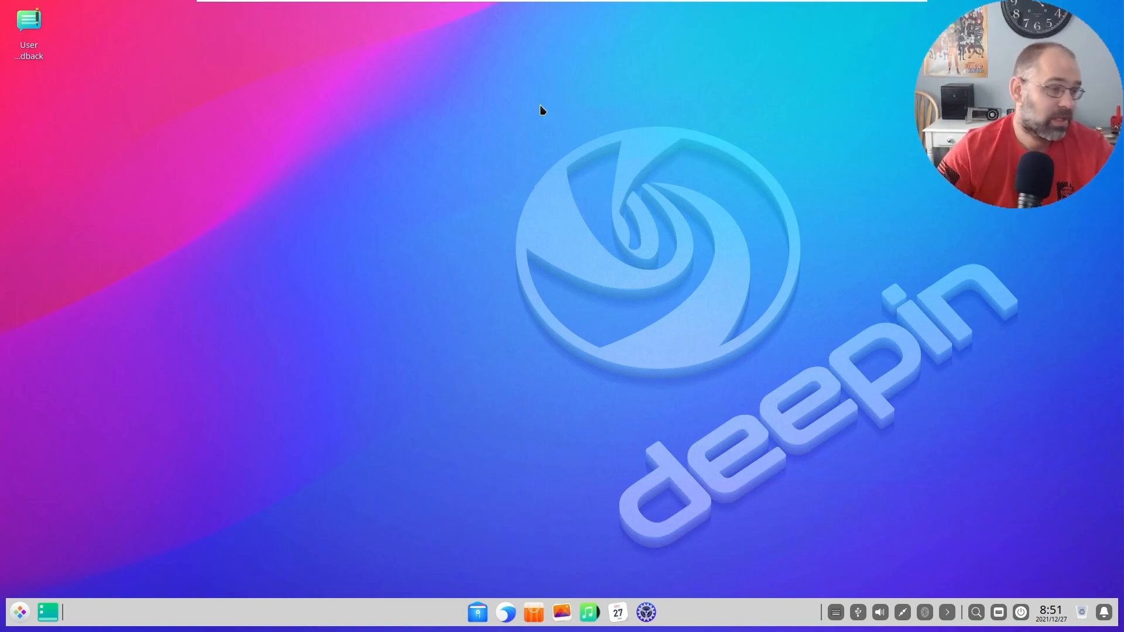
mouse_move(509, 111)
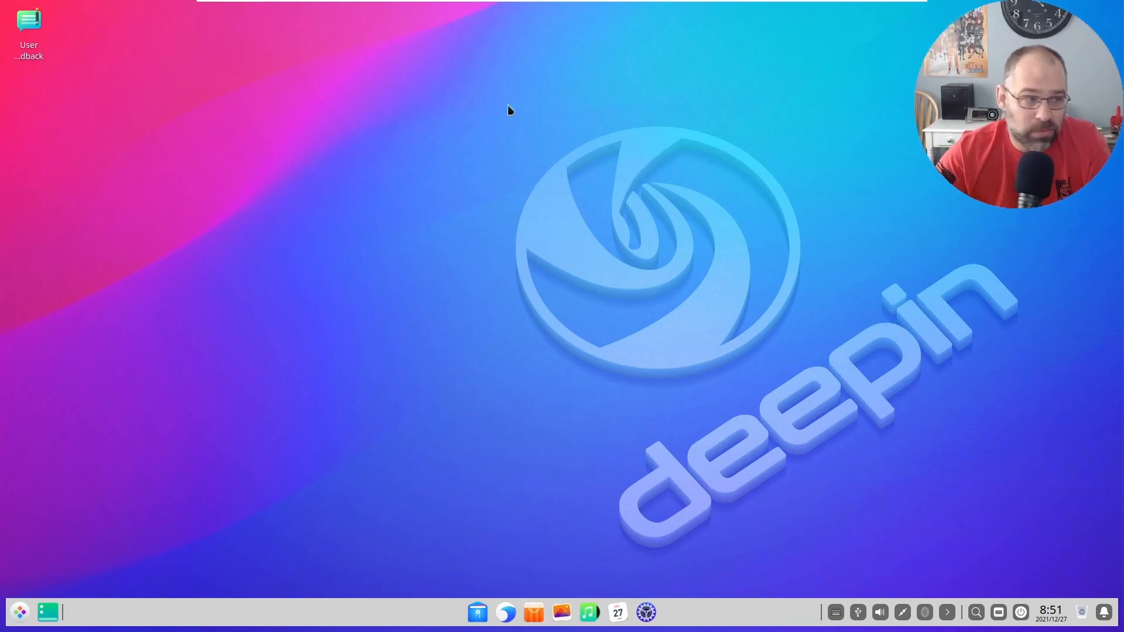
mouse_move(430, 172)
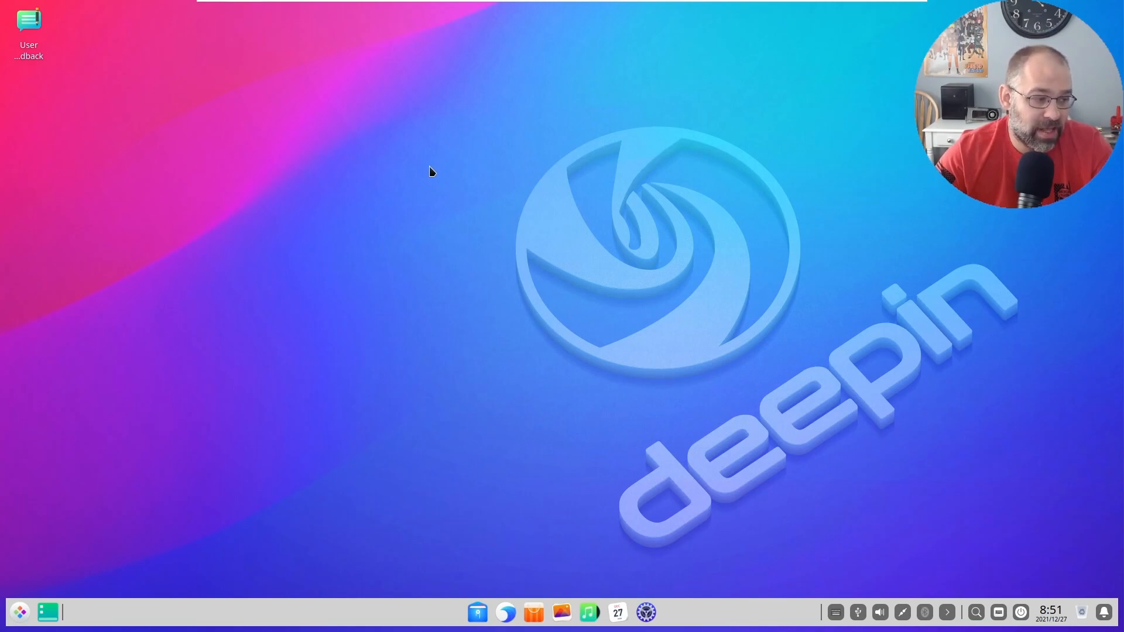
mouse_move(403, 116)
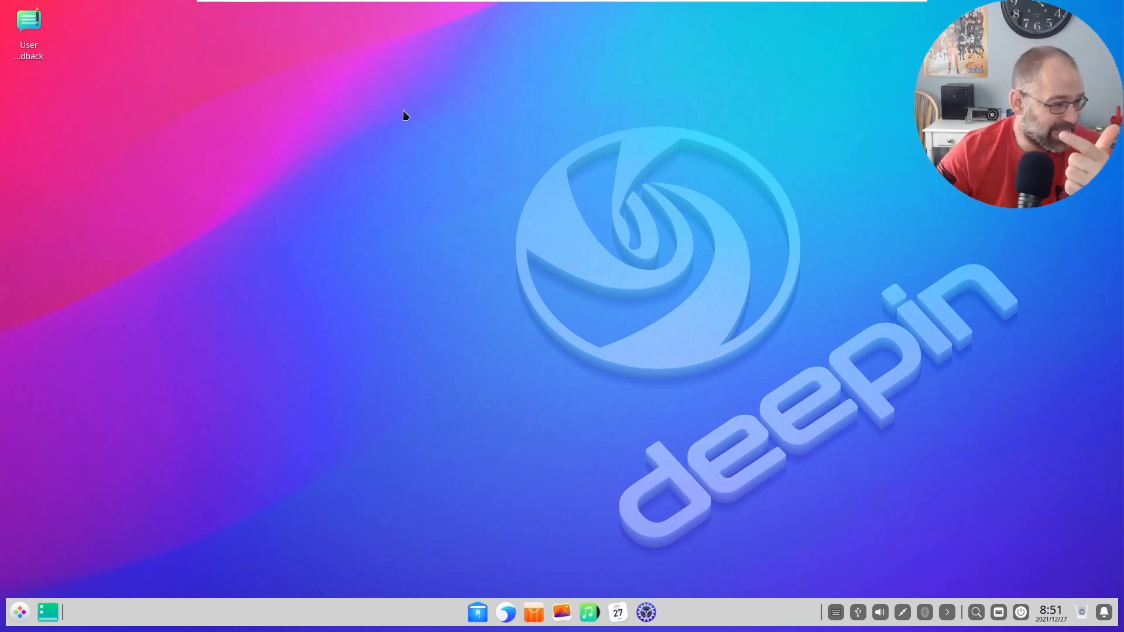
mouse_move(393, 90)
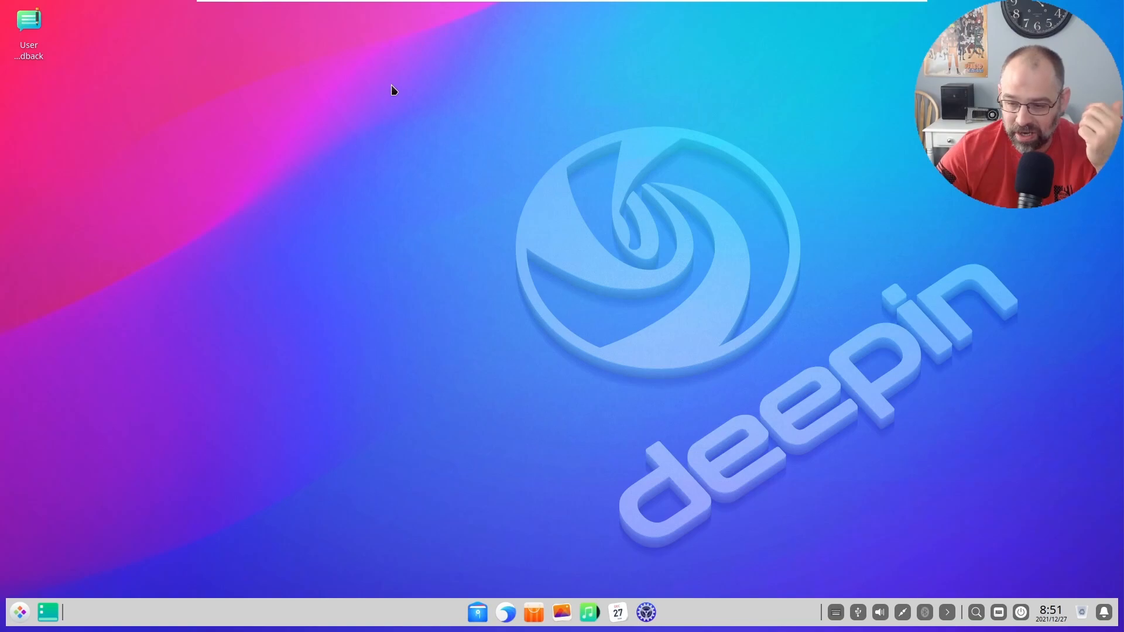
mouse_move(455, 218)
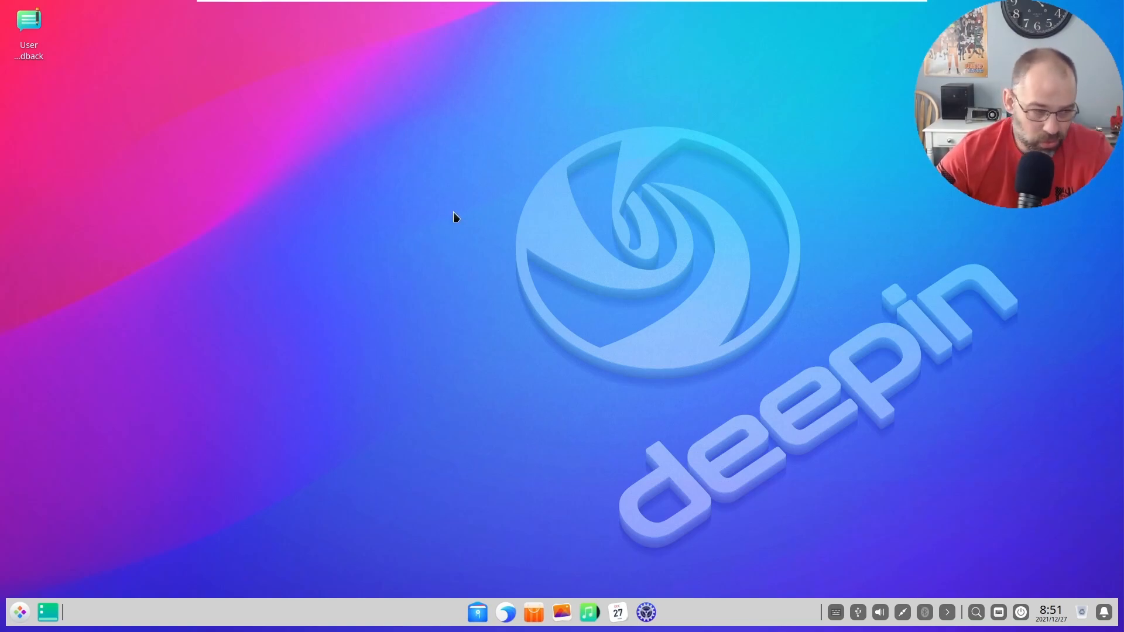
mouse_move(233, 323)
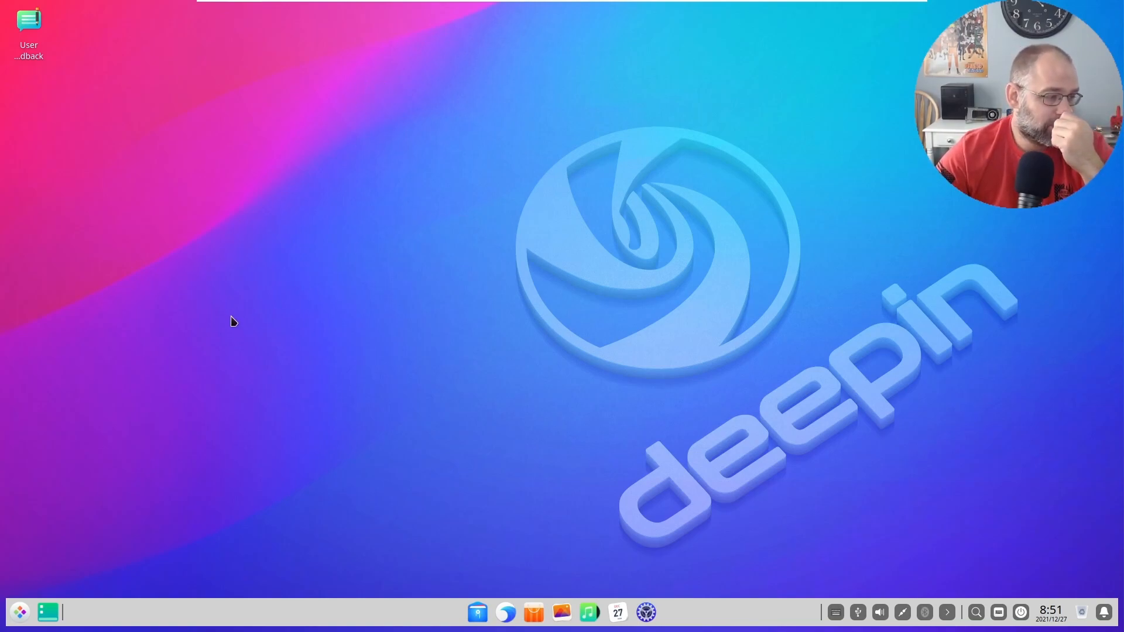
mouse_move(563, 375)
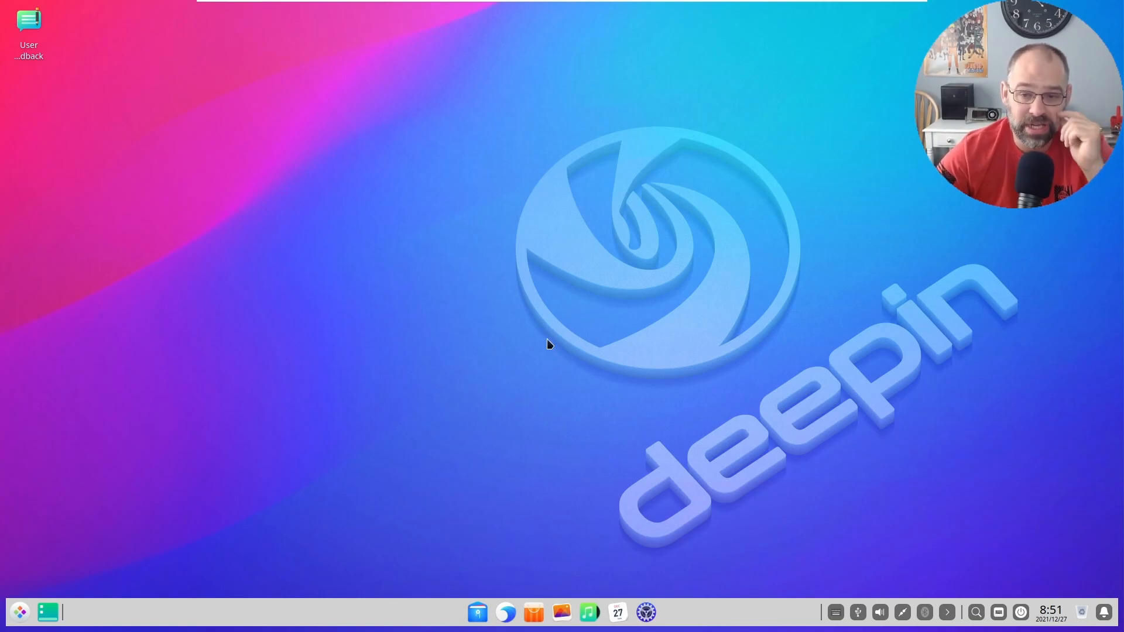
mouse_move(555, 621)
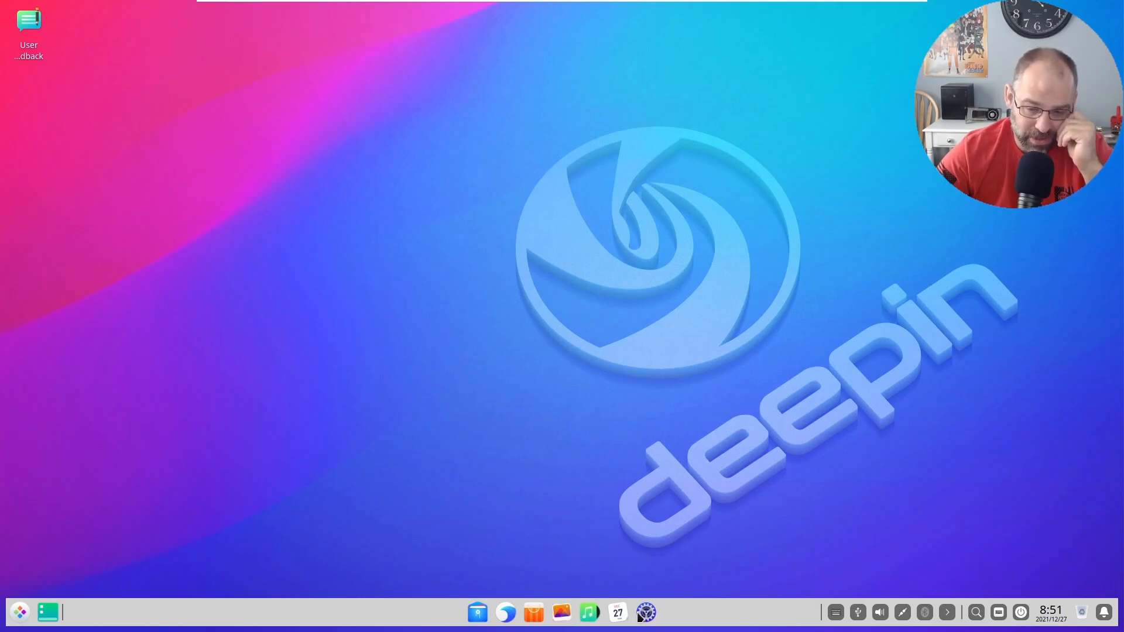
click(617, 612)
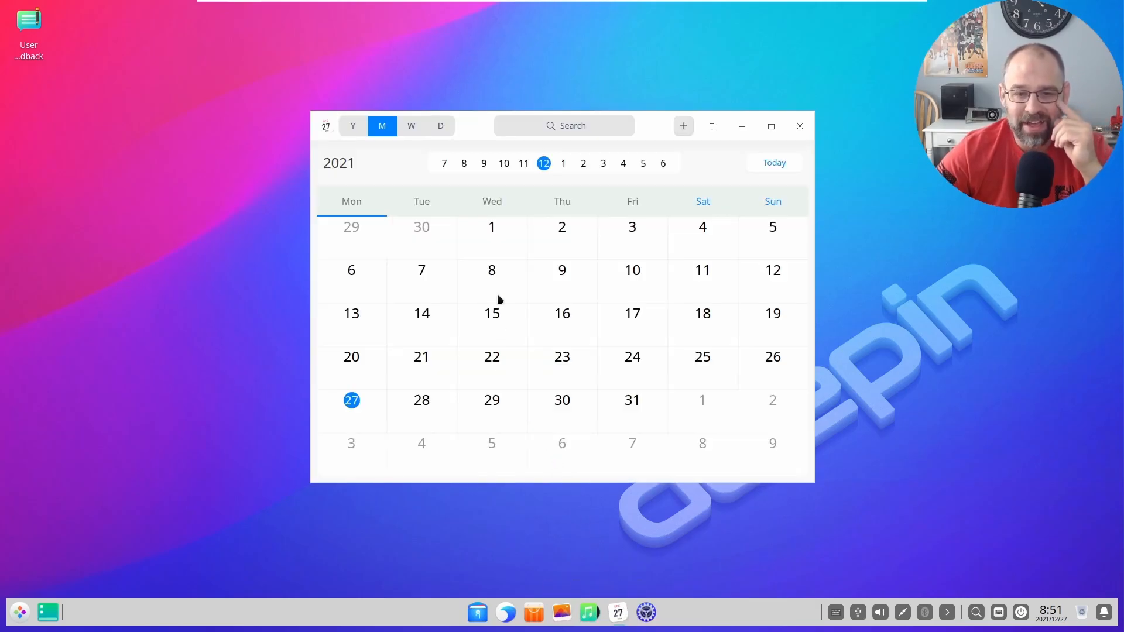
click(799, 125)
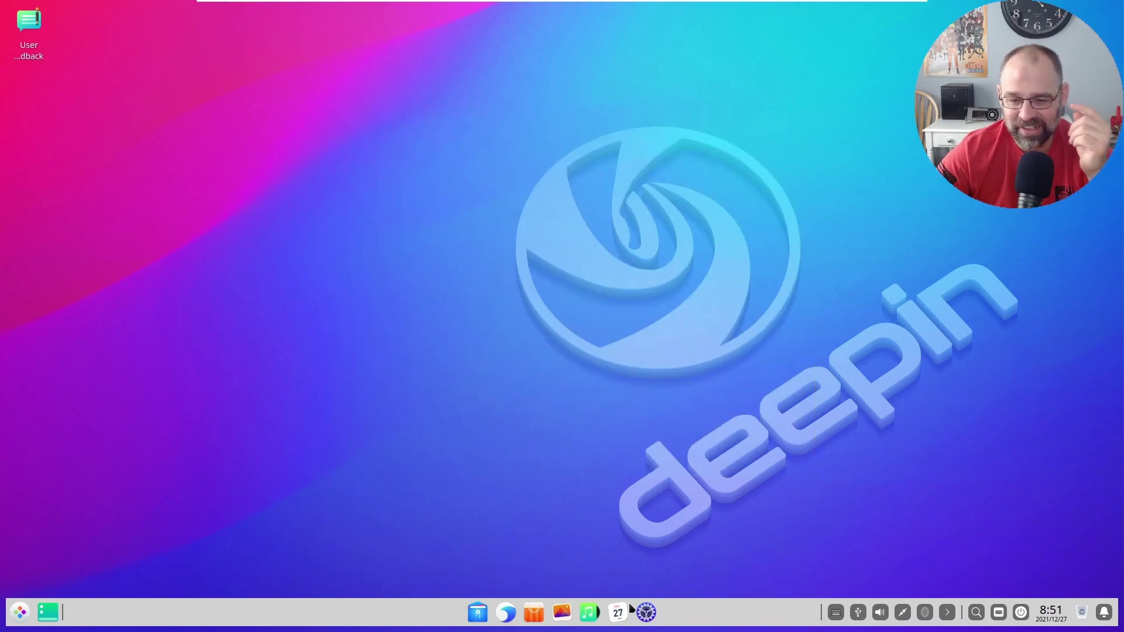
mouse_move(592, 512)
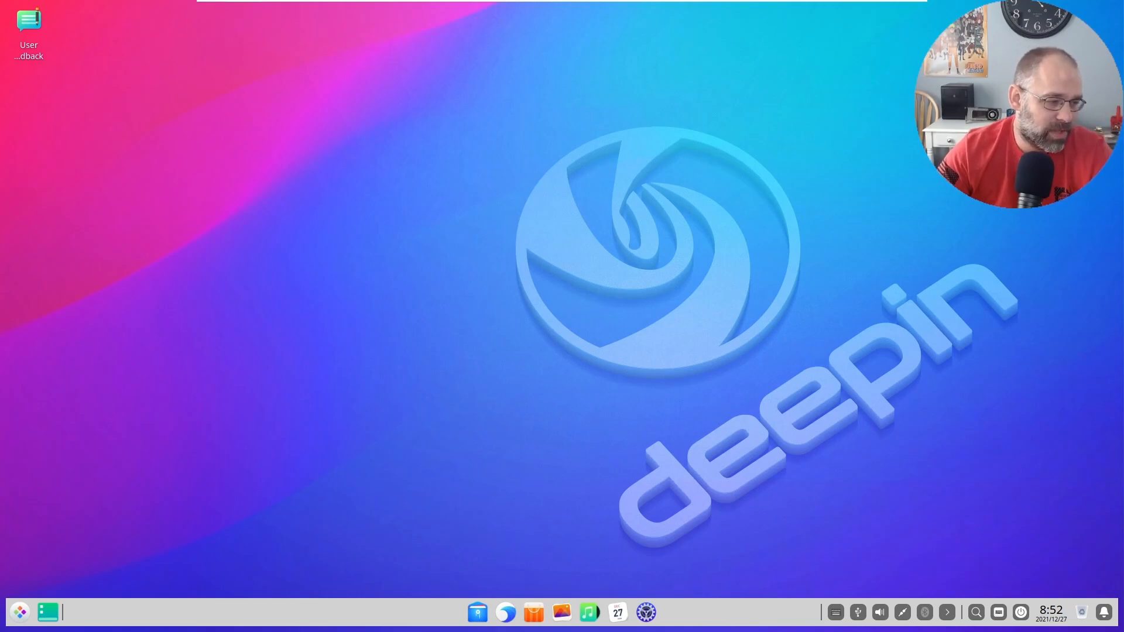
mouse_move(358, 317)
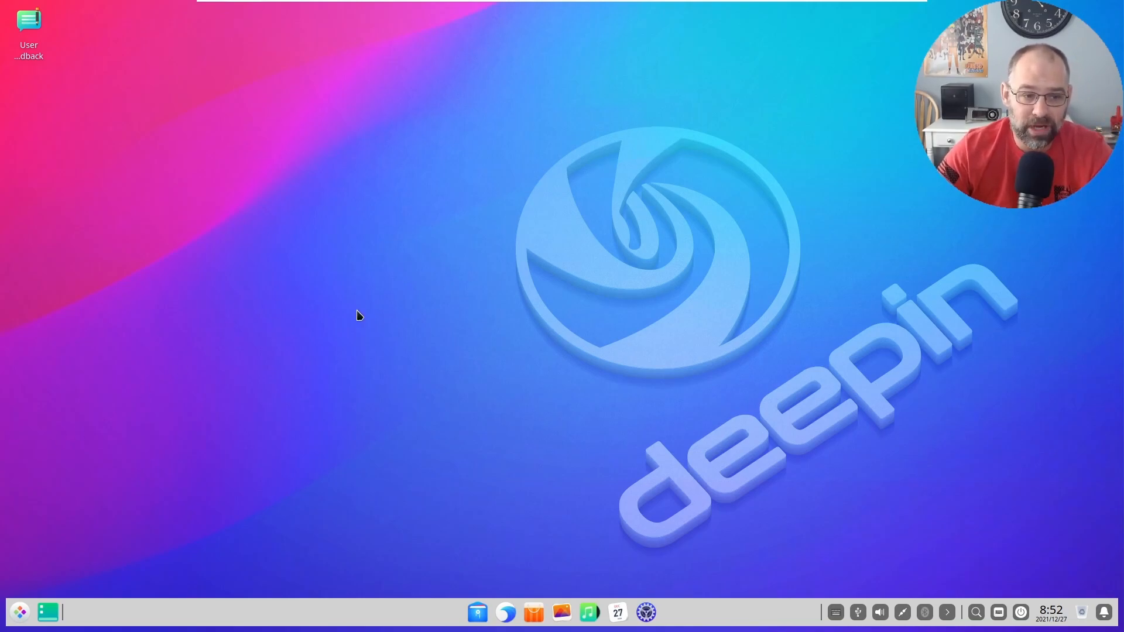
mouse_move(360, 290)
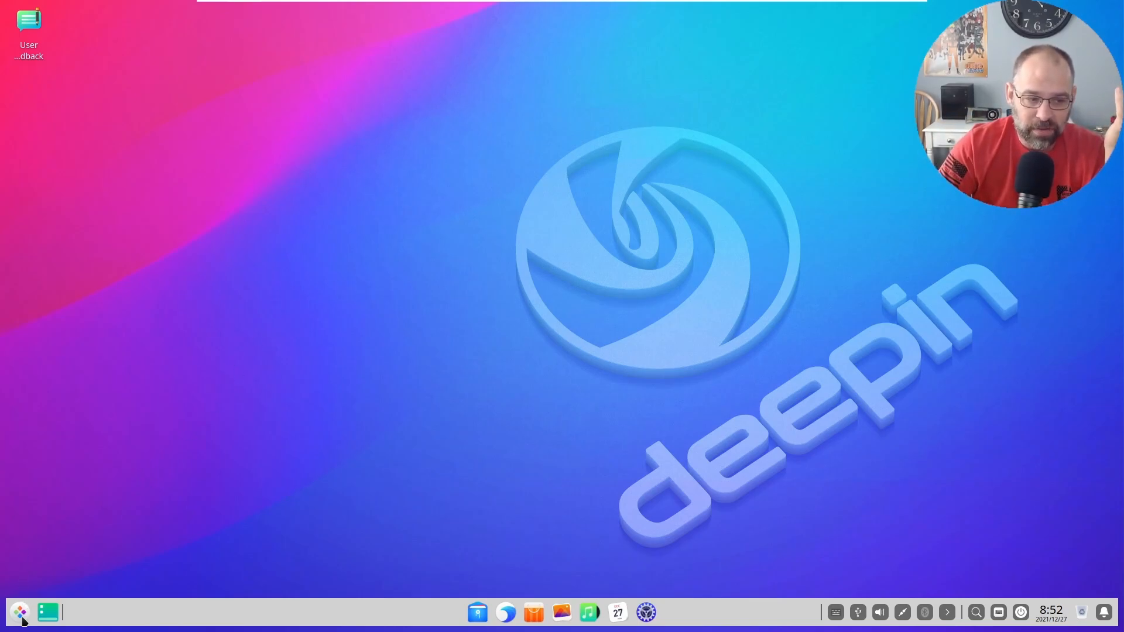
click(20, 613)
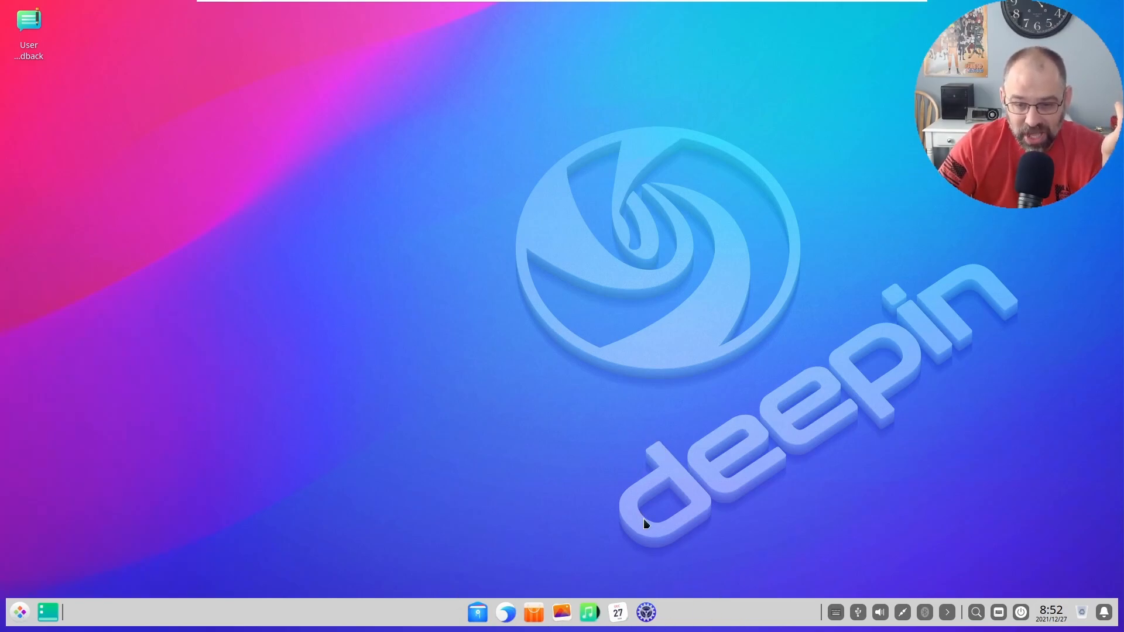
mouse_move(640, 498)
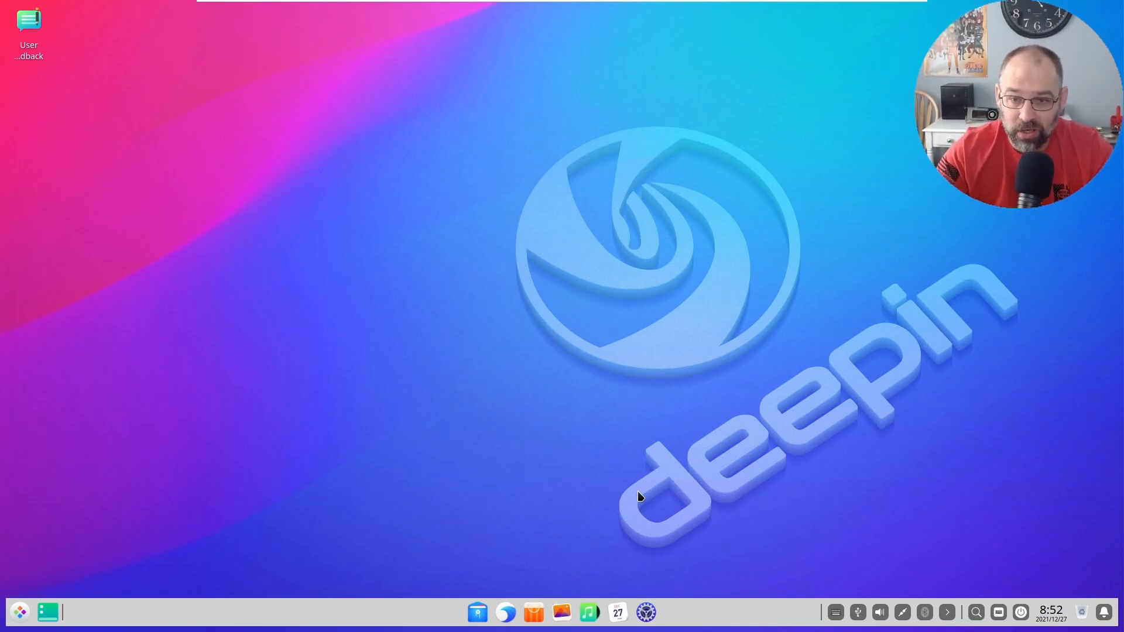
mouse_move(342, 422)
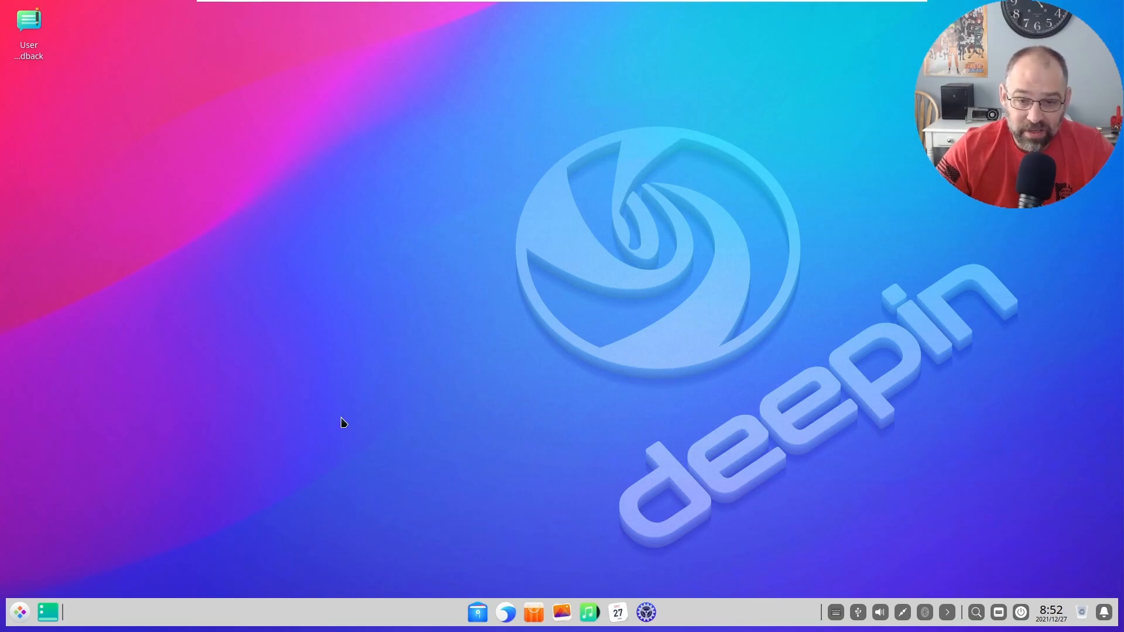
mouse_move(442, 393)
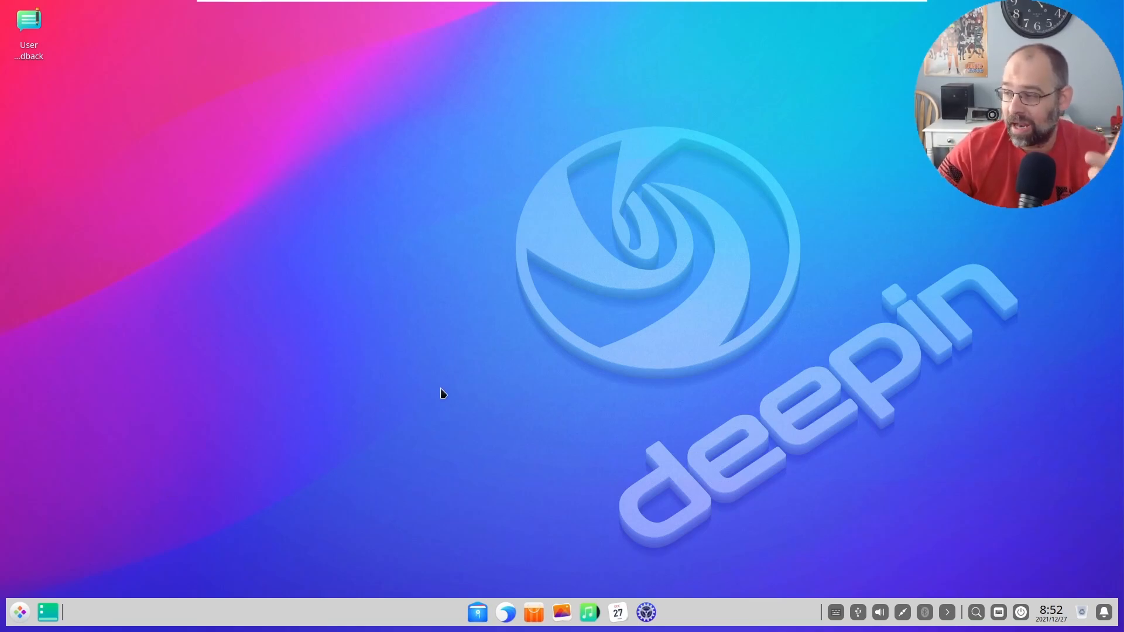
click(28, 21)
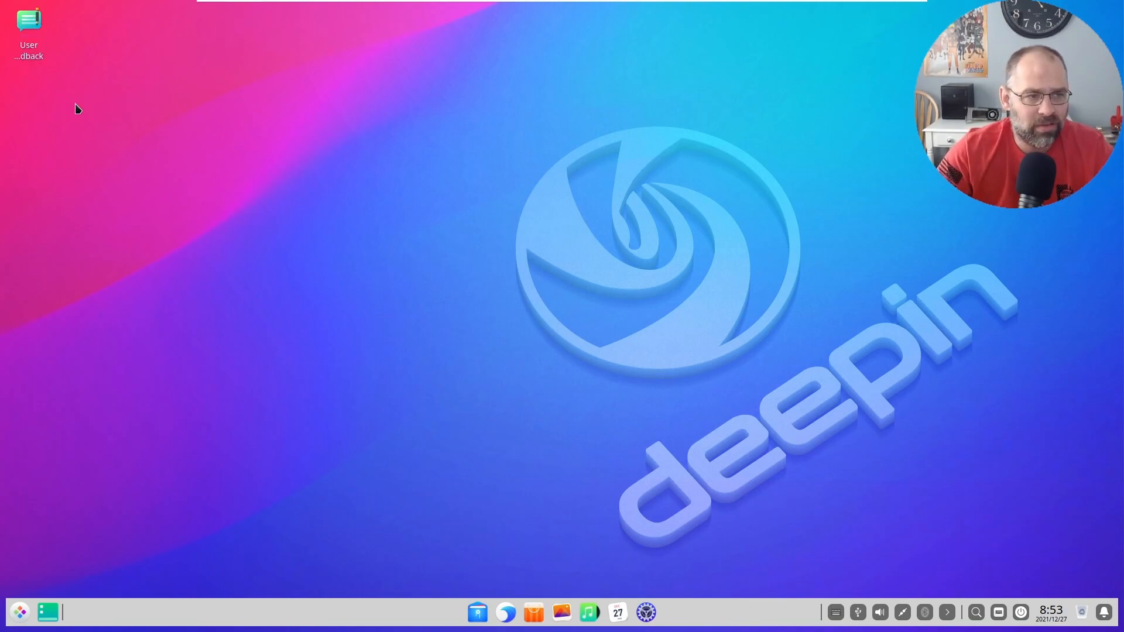
mouse_move(218, 218)
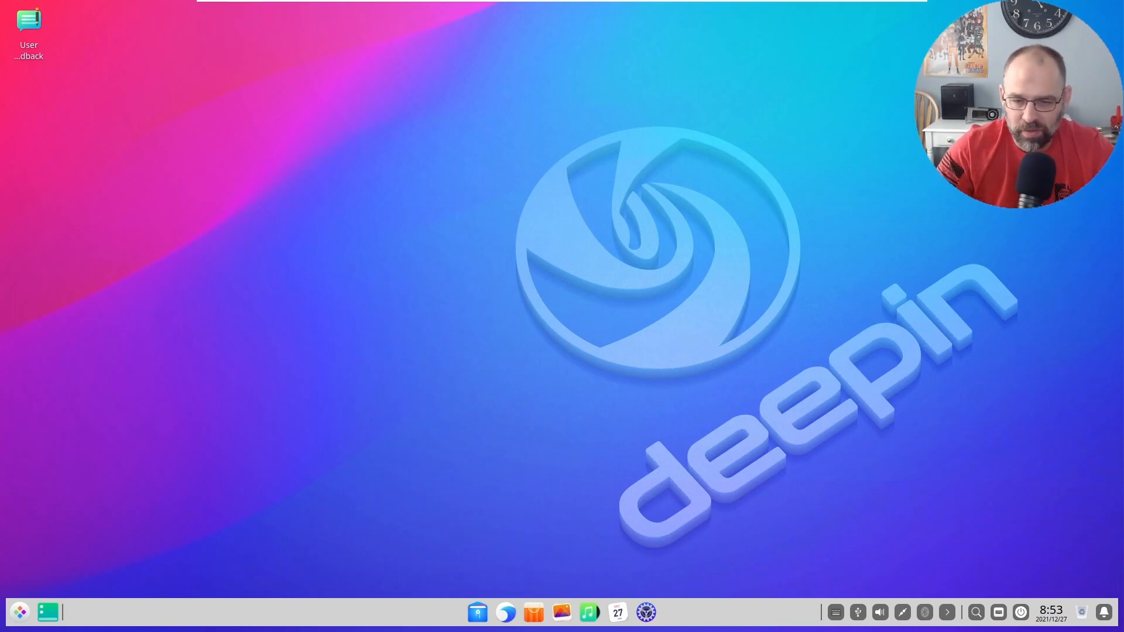
Step: Launch Control Center from the dock and go to its Personalization page with the Dark theme selected
click(646, 612)
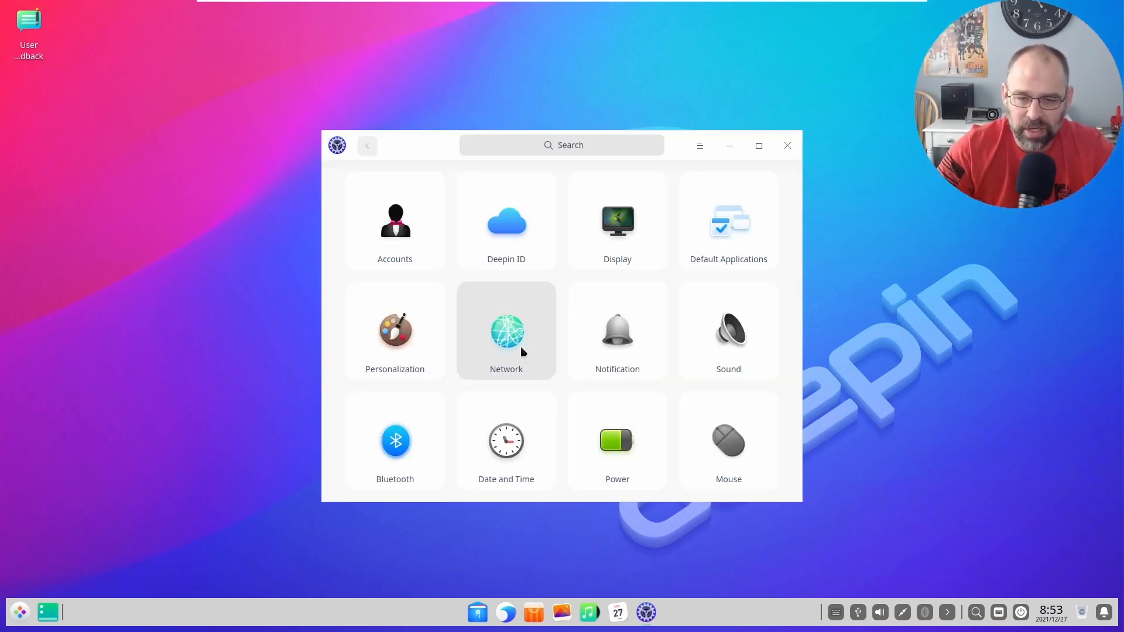
scroll(down, 3)
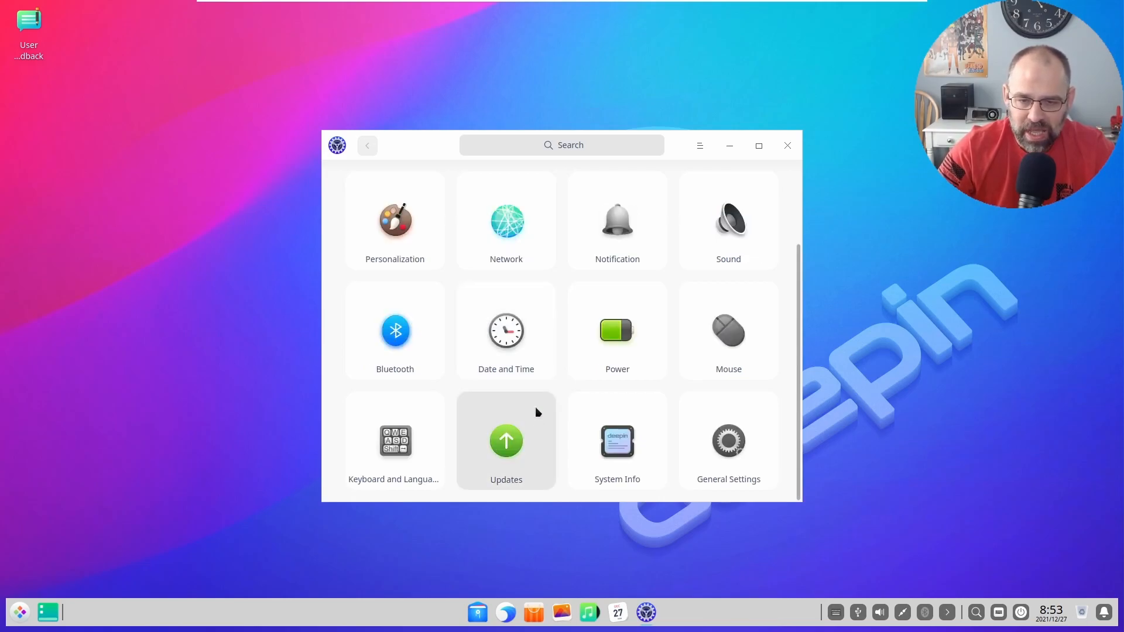
click(727, 441)
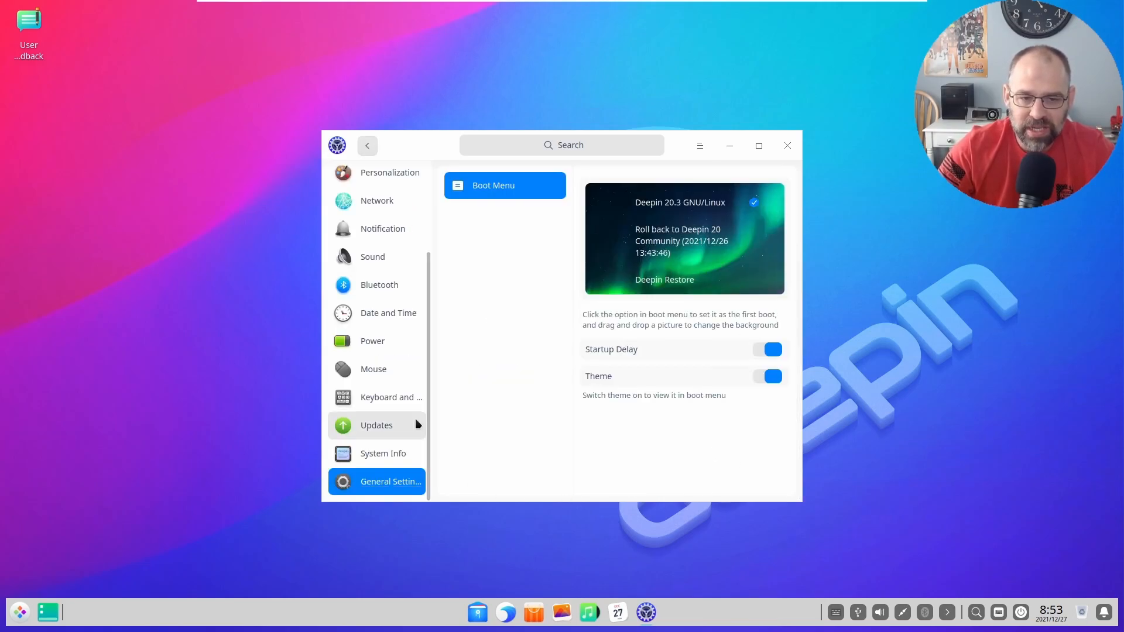
mouse_move(391, 172)
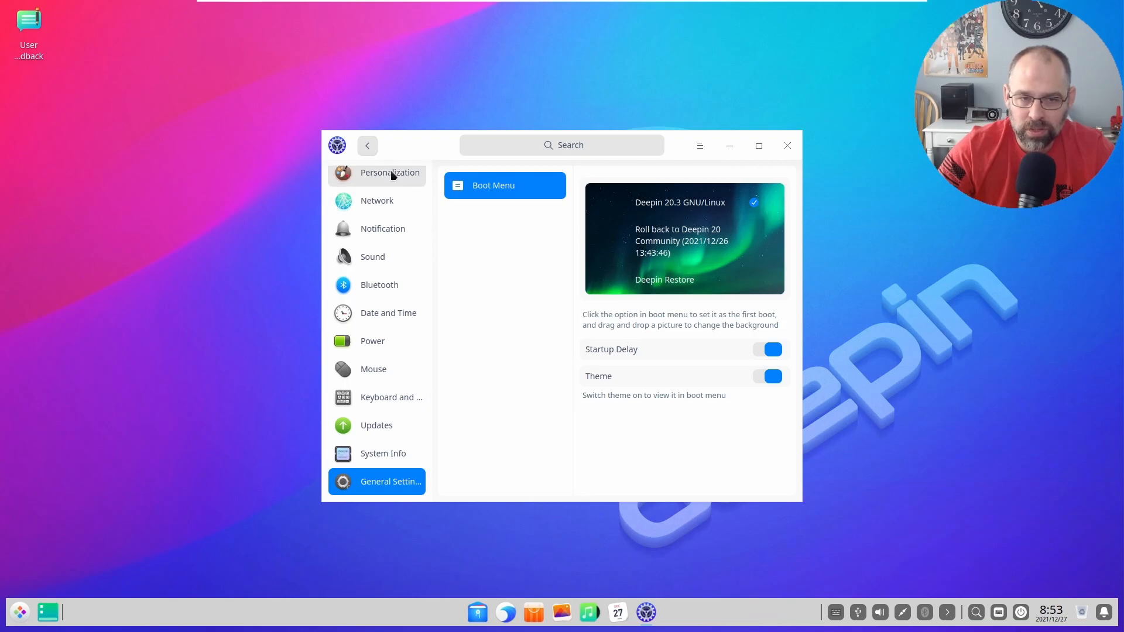
click(389, 175)
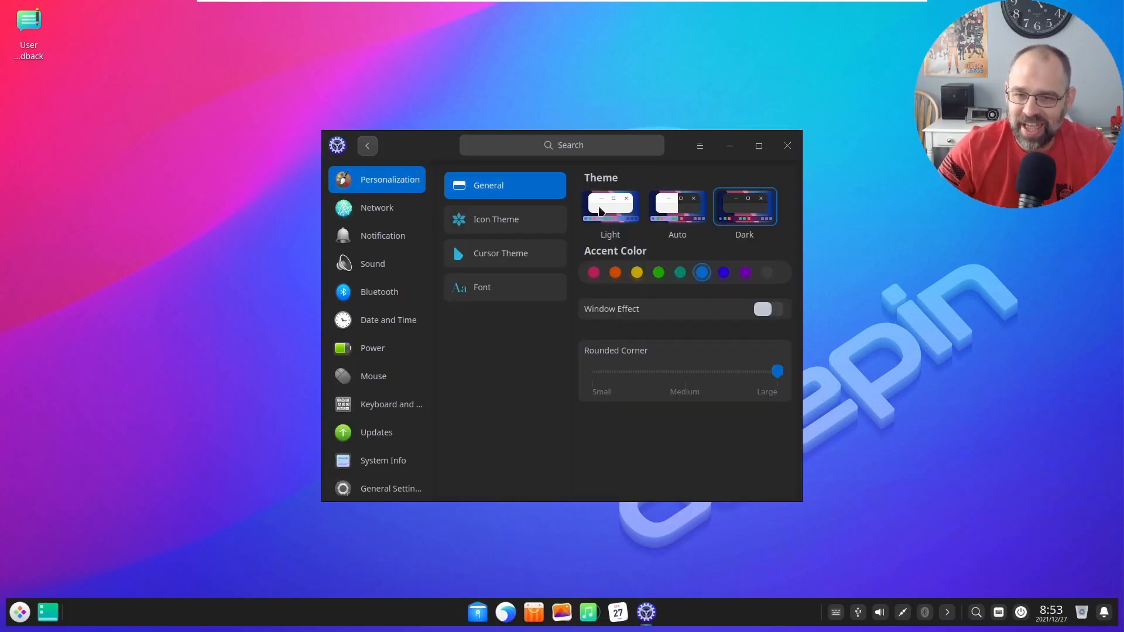
Step: Apply the Light theme and try orange, green and violet accents before settling on pink
click(609, 207)
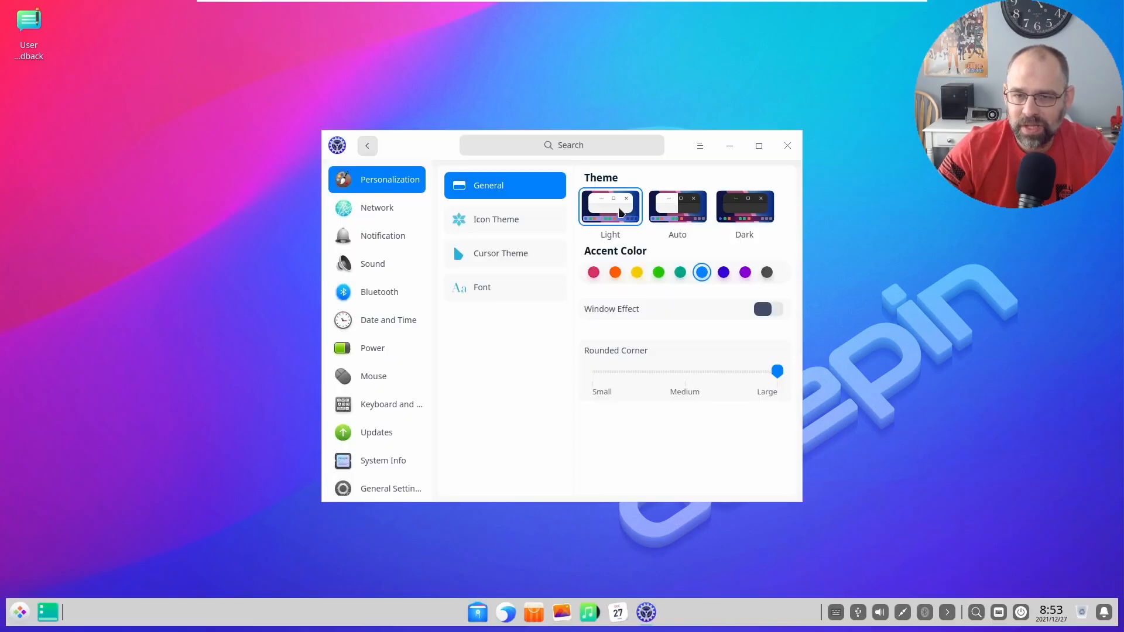
click(614, 271)
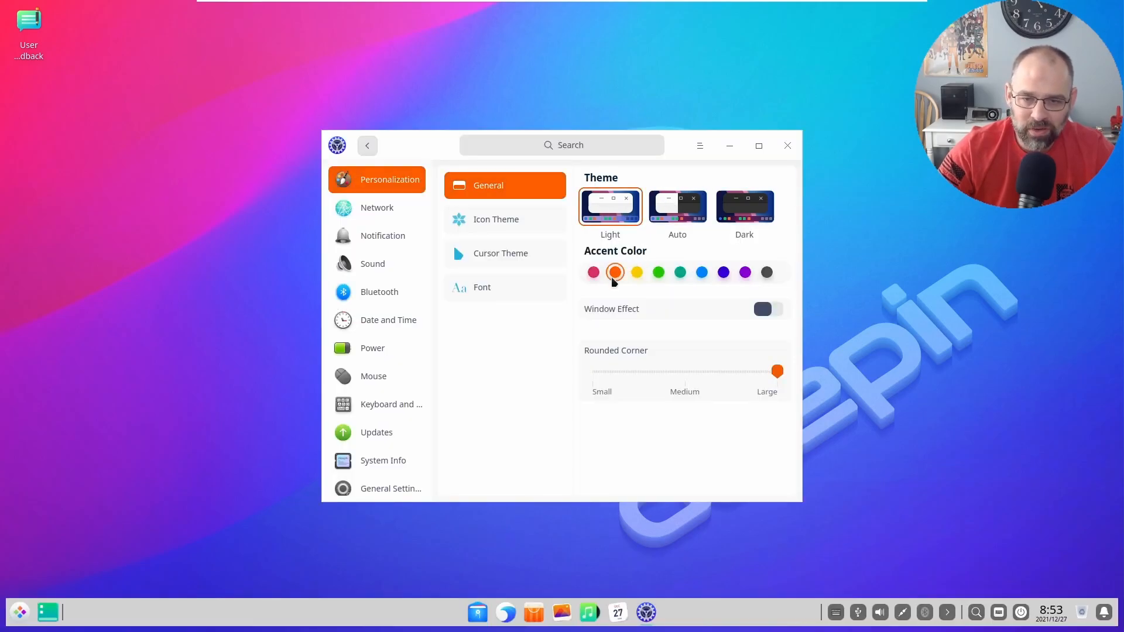
click(658, 271)
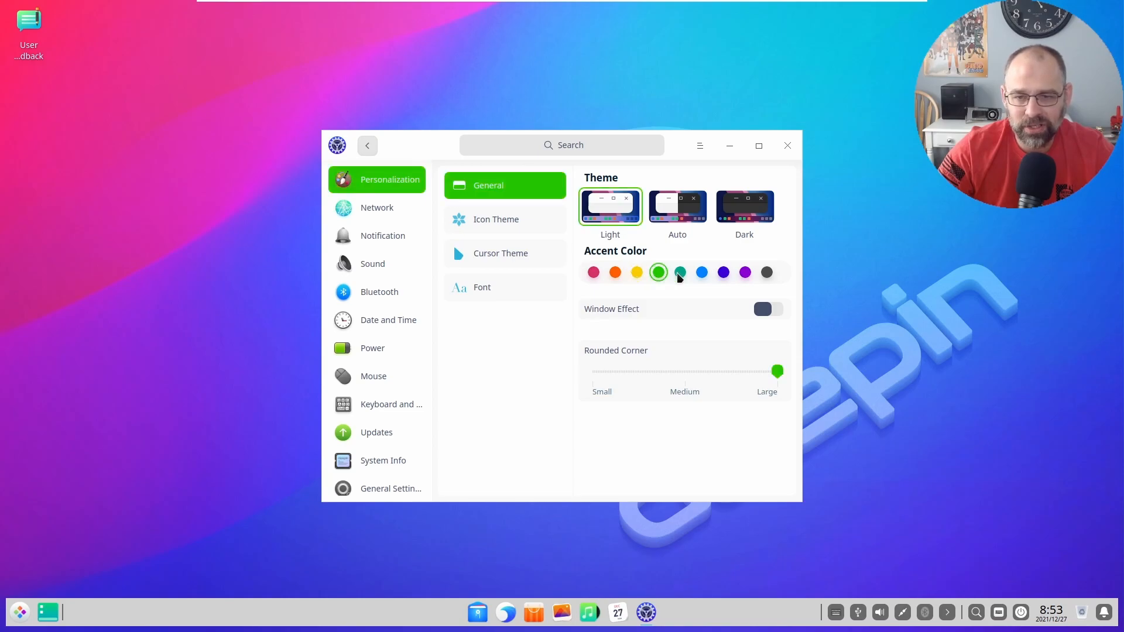
click(722, 271)
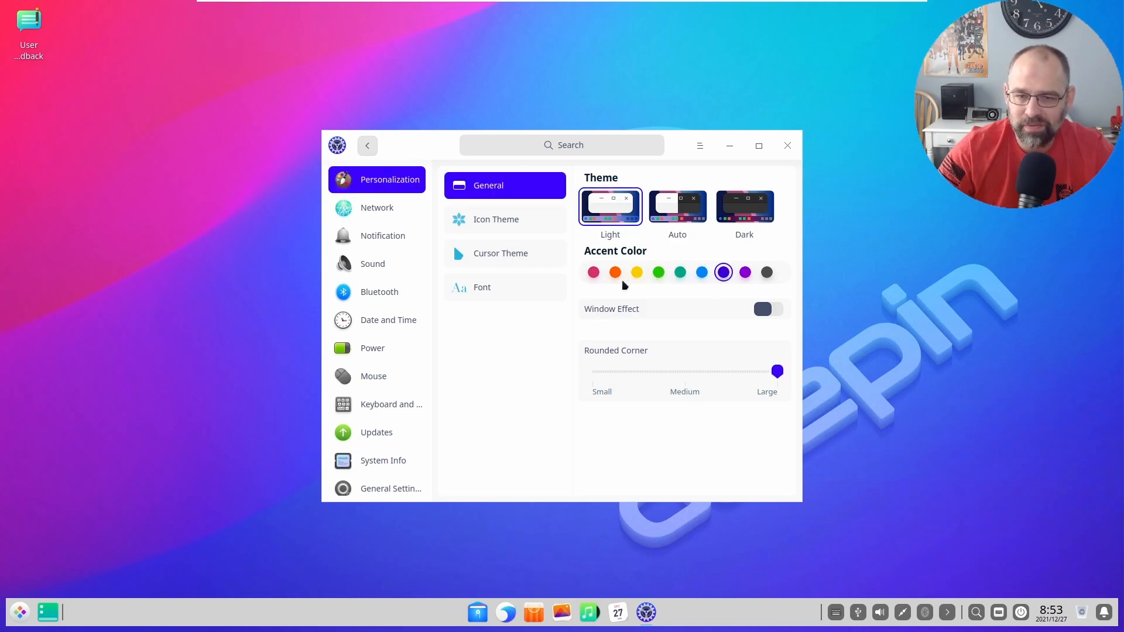
click(496, 219)
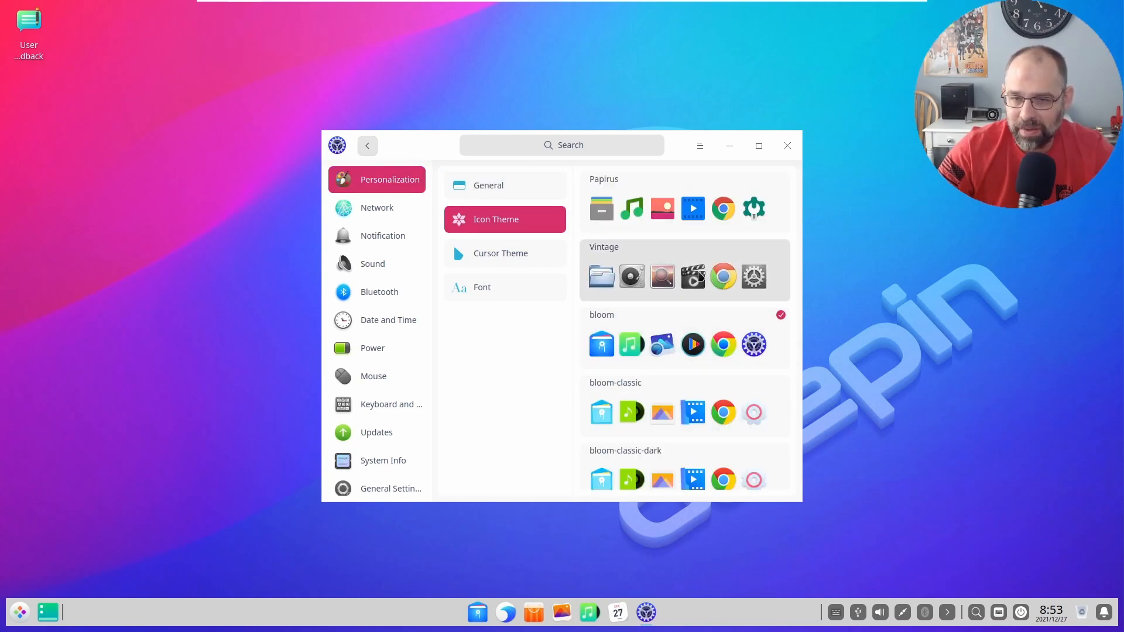
mouse_move(663, 283)
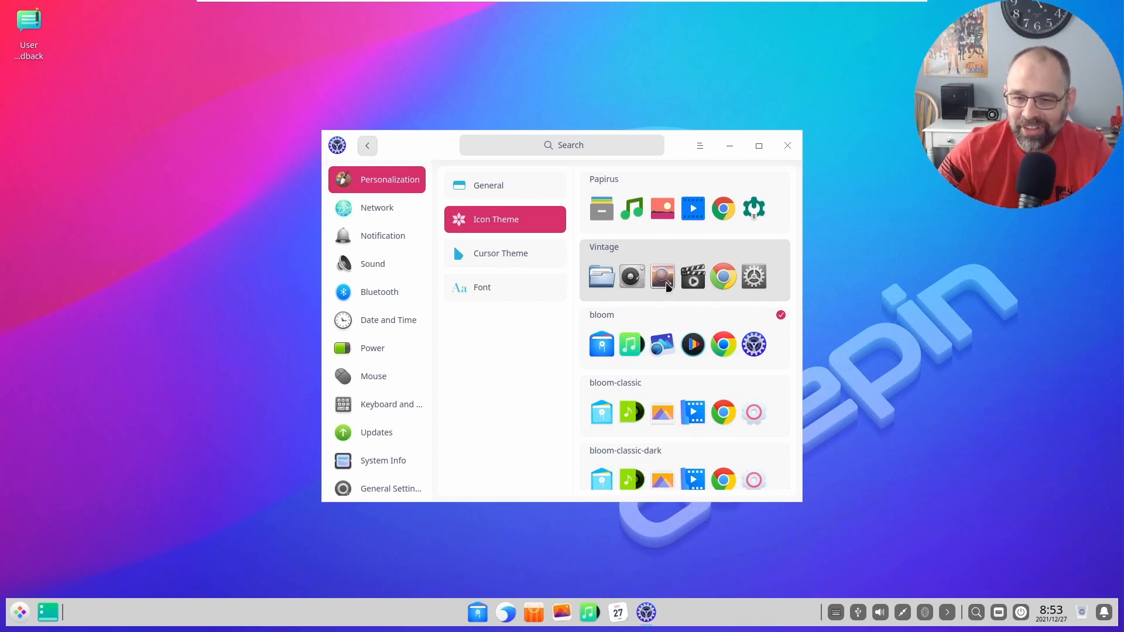
Step: Review the Icon Theme list, bloom cursor theme and Noto Sans font settings, then the Network page
scroll(down, 3)
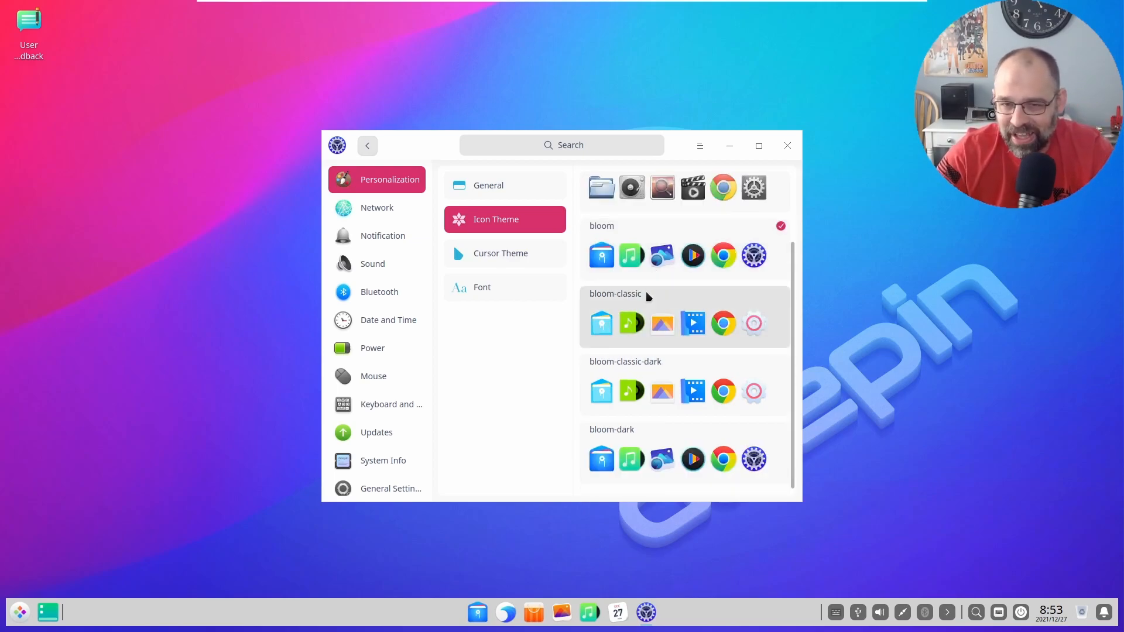
scroll(up, 3)
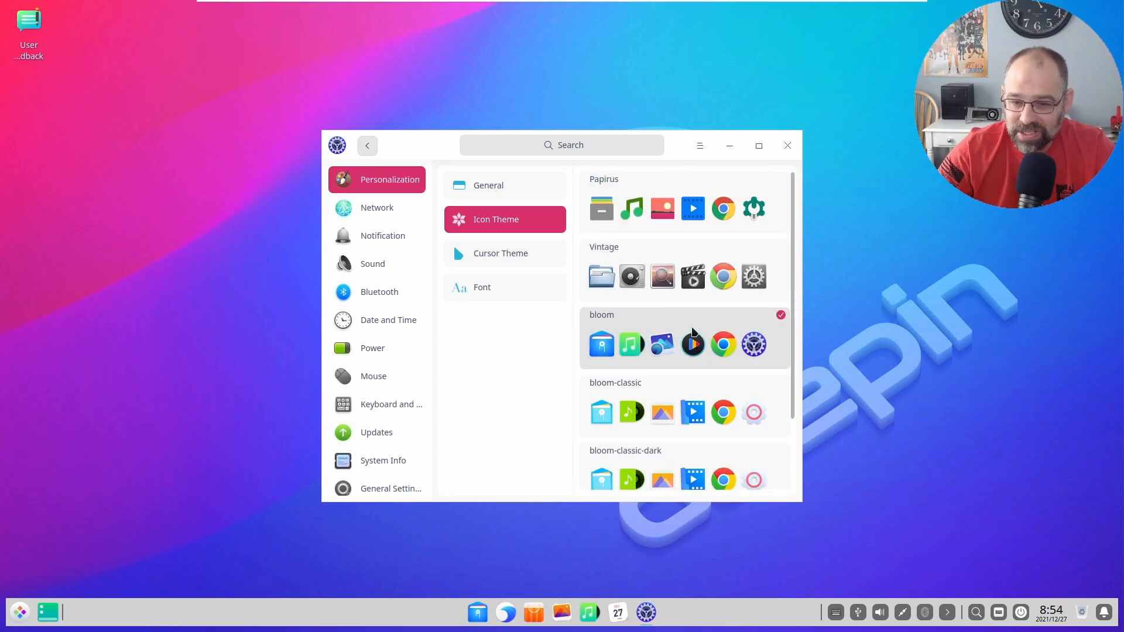
click(500, 253)
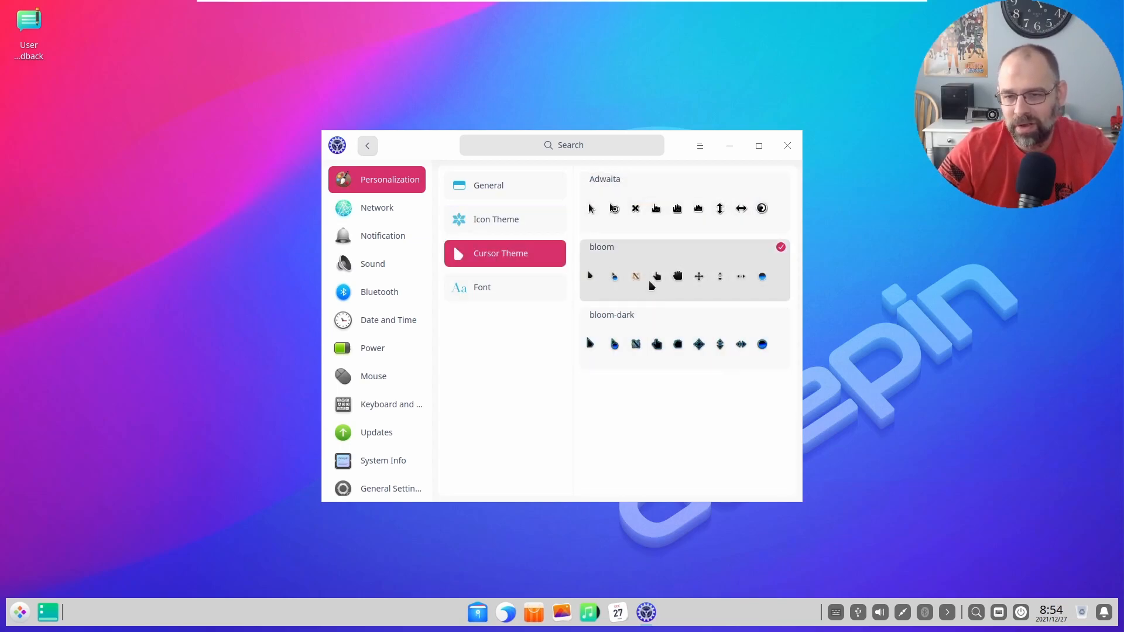
click(504, 287)
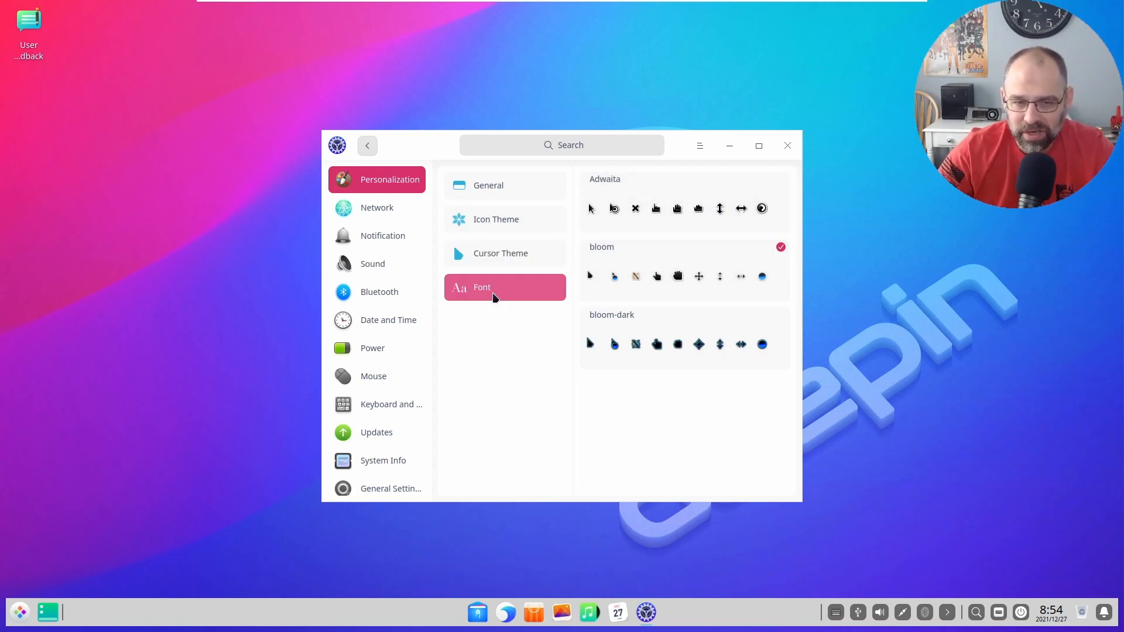
click(481, 287)
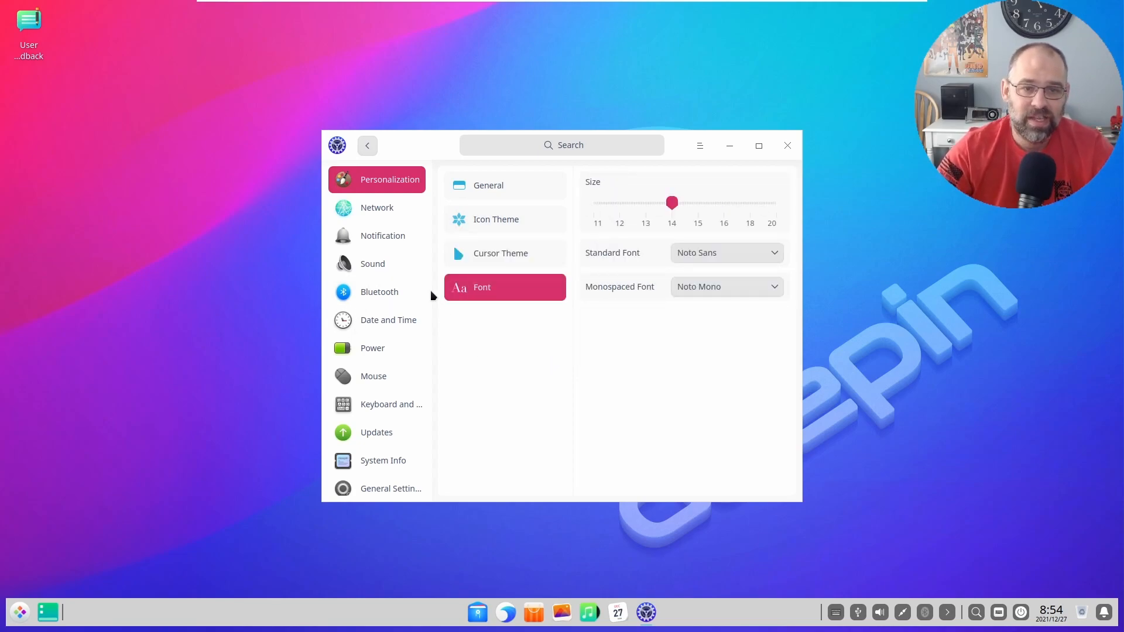
click(377, 209)
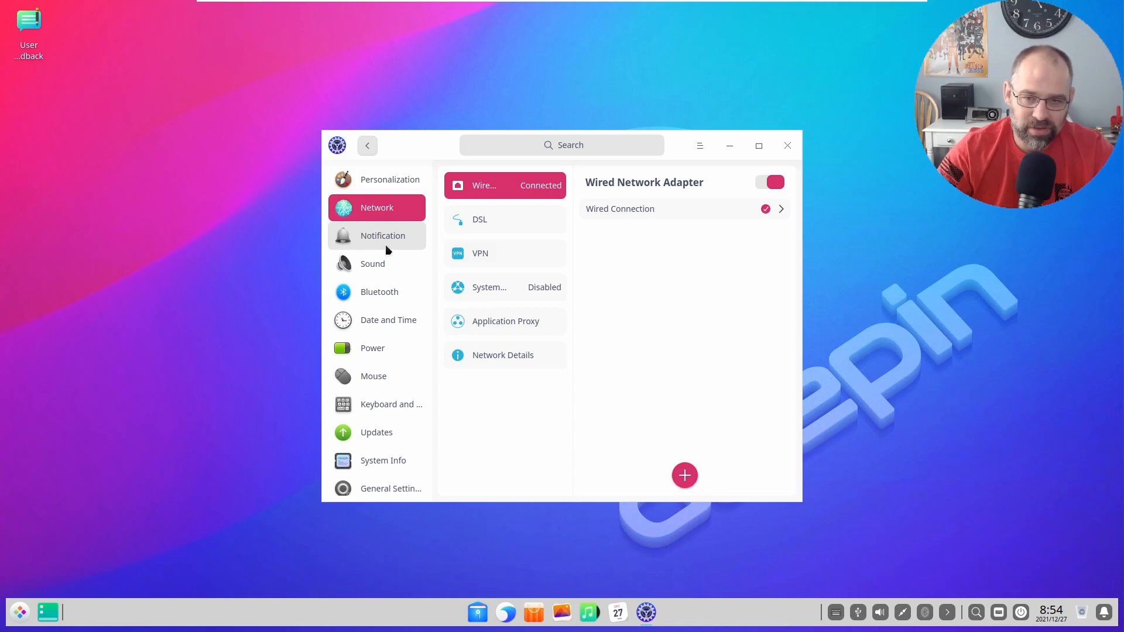
Step: View the Sound and Notification pages, return to Sound, then close Control Center to the empty desktop
click(372, 263)
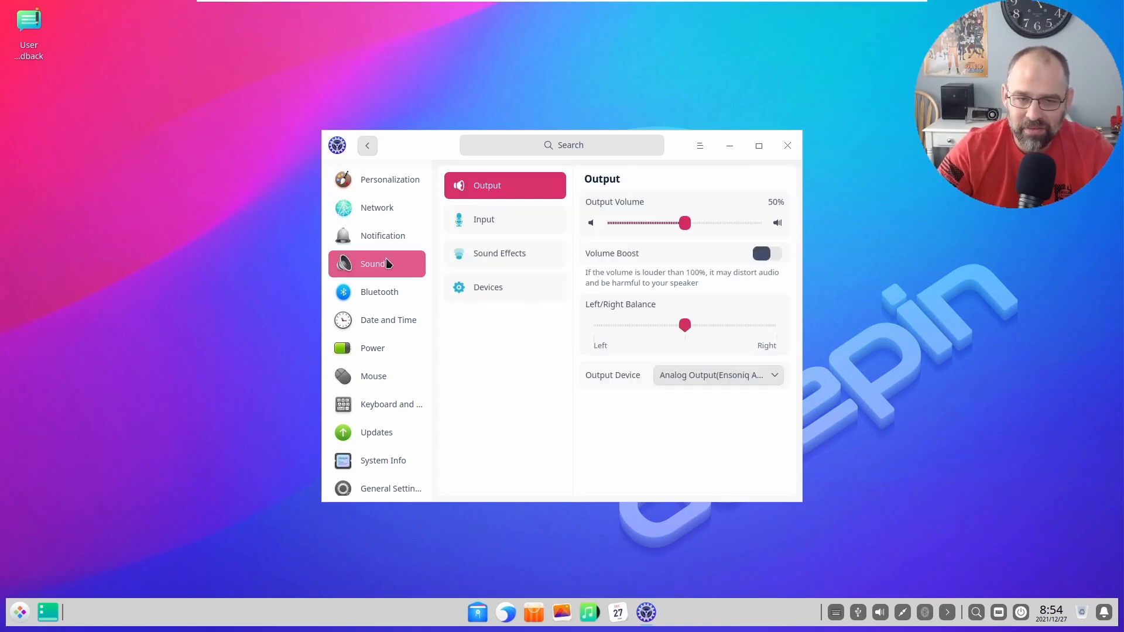
click(382, 235)
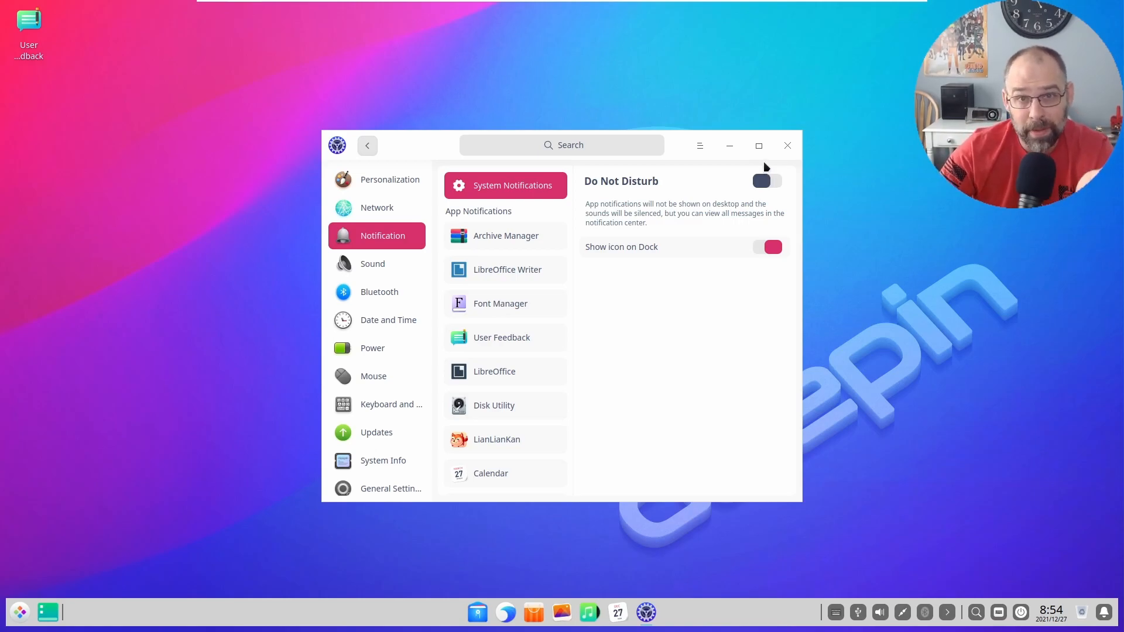
mouse_move(496, 439)
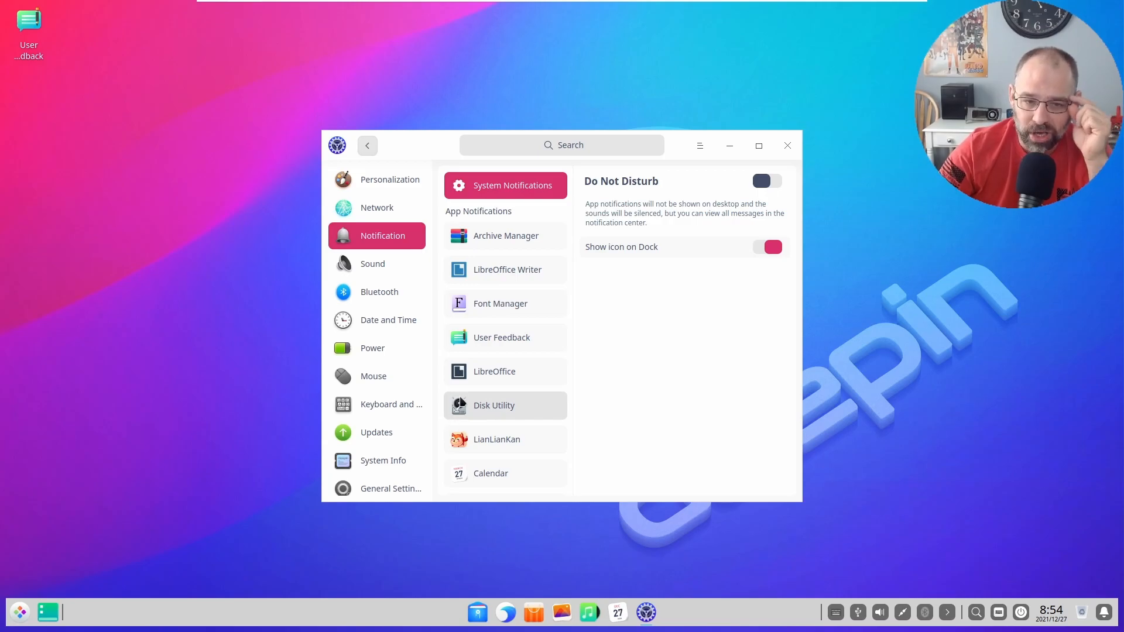
click(372, 263)
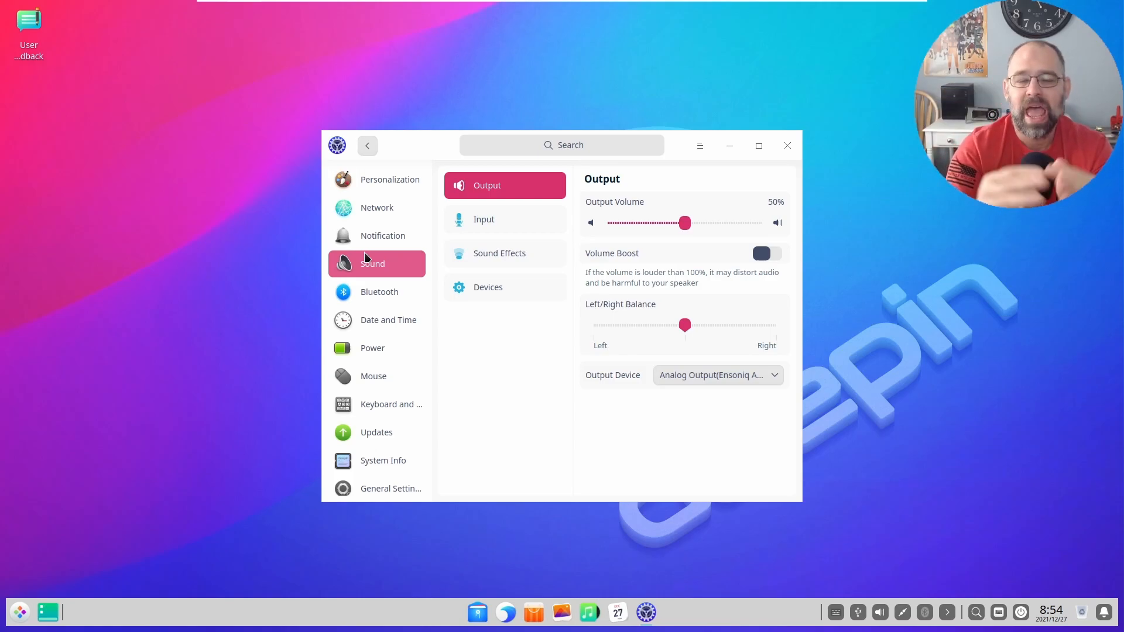
mouse_move(377, 207)
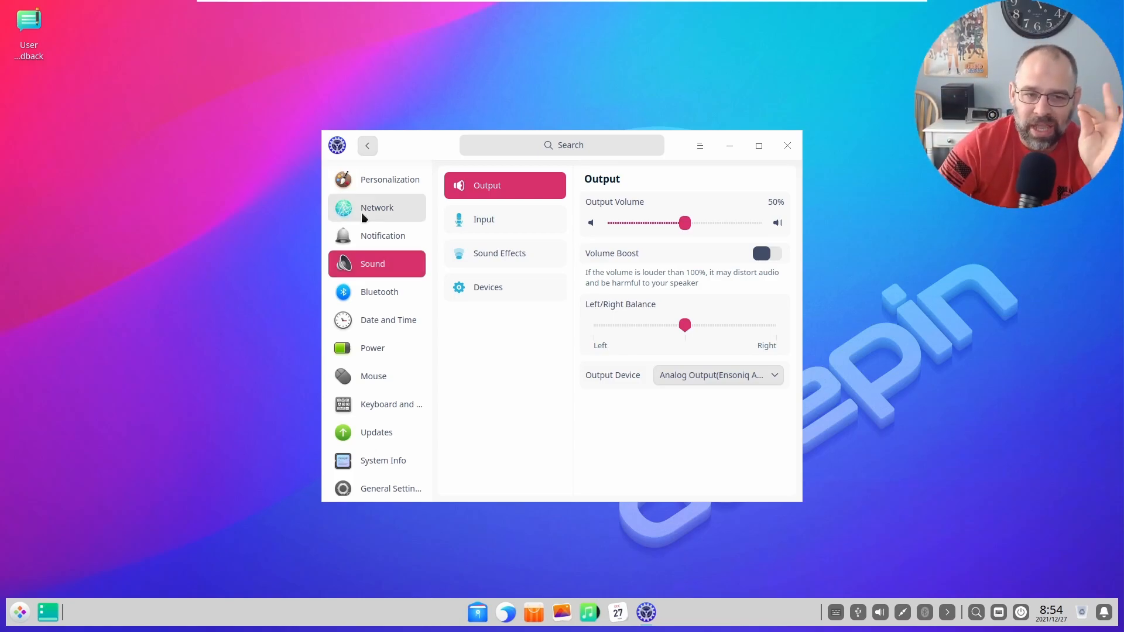
click(787, 145)
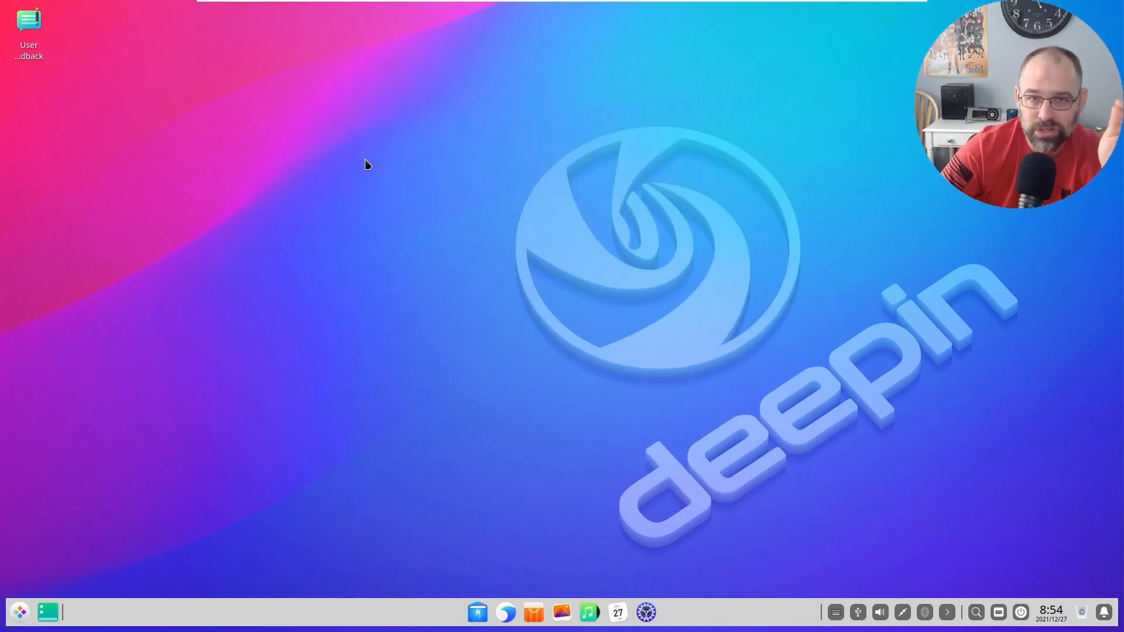
mouse_move(362, 545)
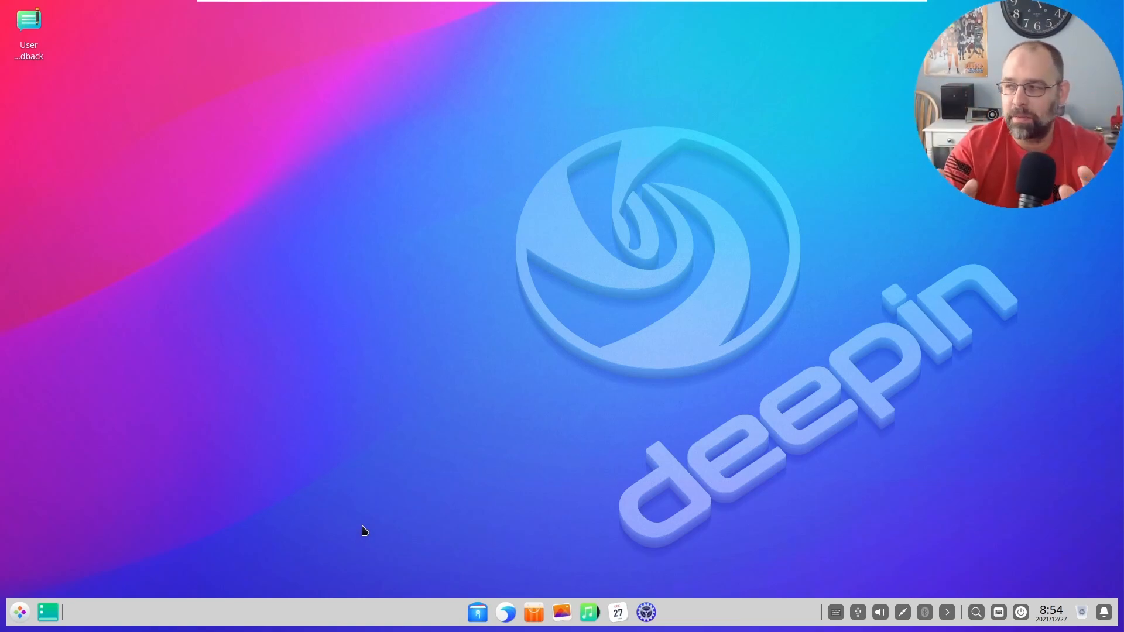
mouse_move(262, 413)
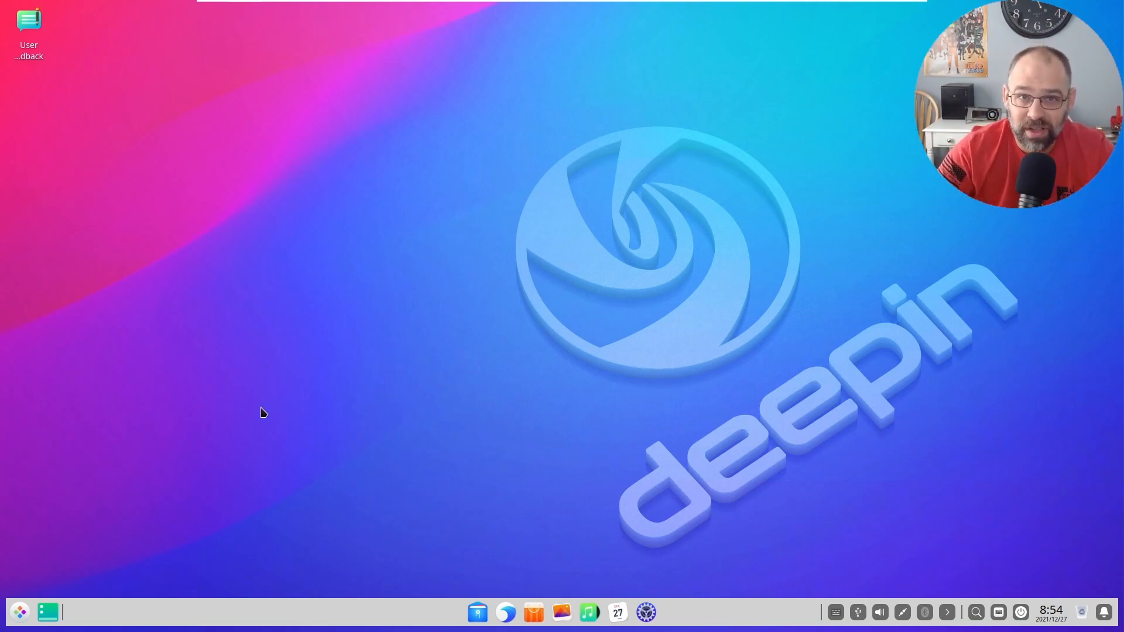
mouse_move(256, 411)
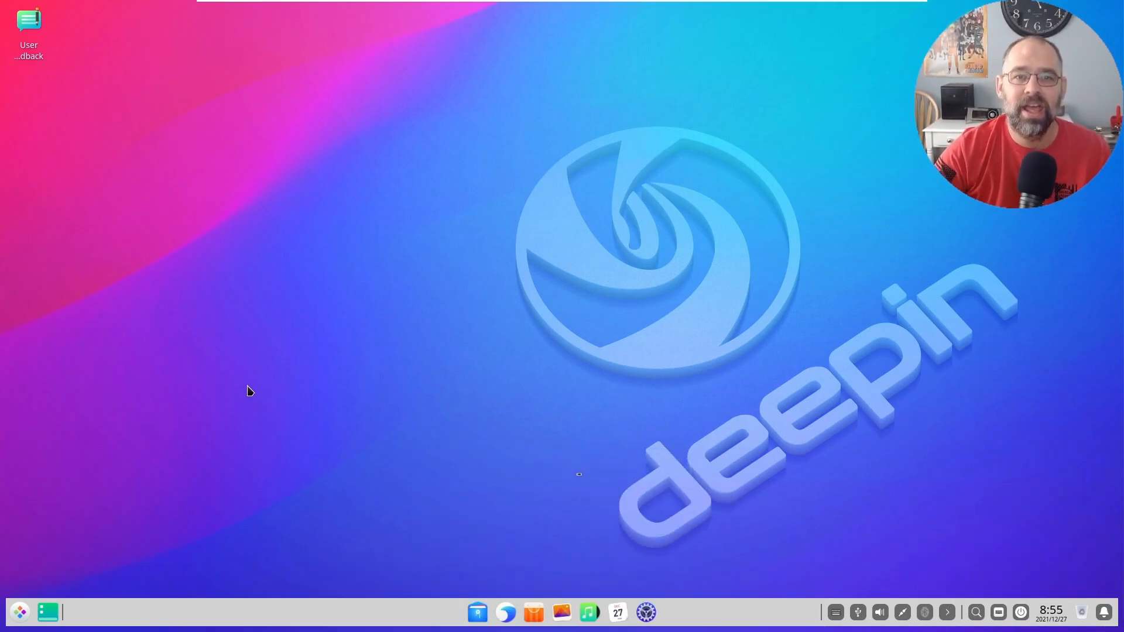
mouse_move(267, 351)
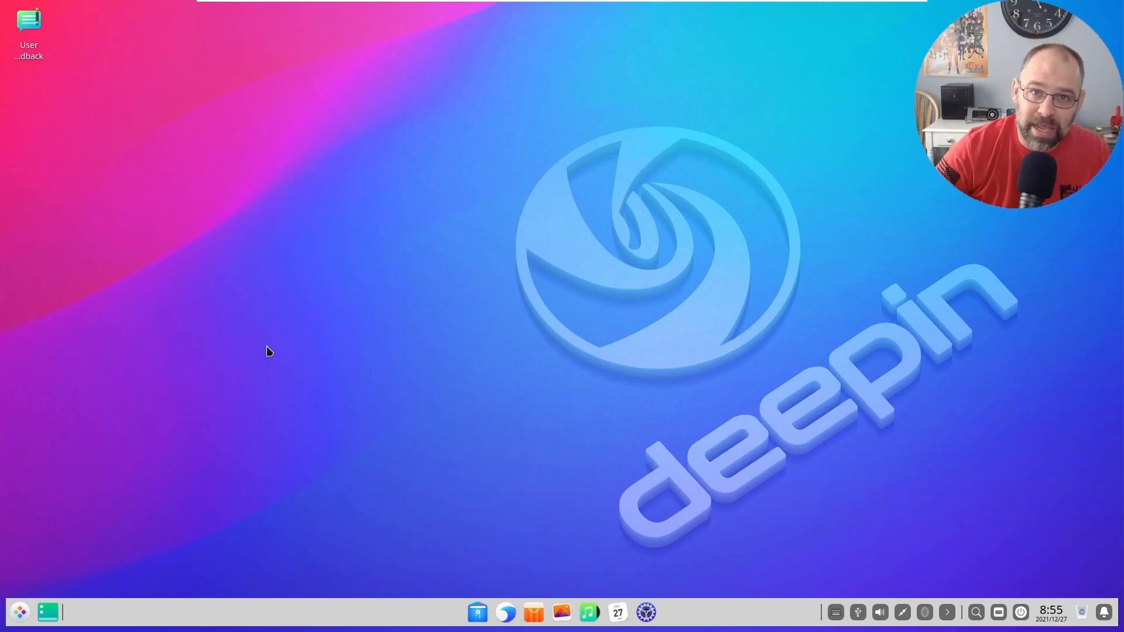
mouse_move(267, 343)
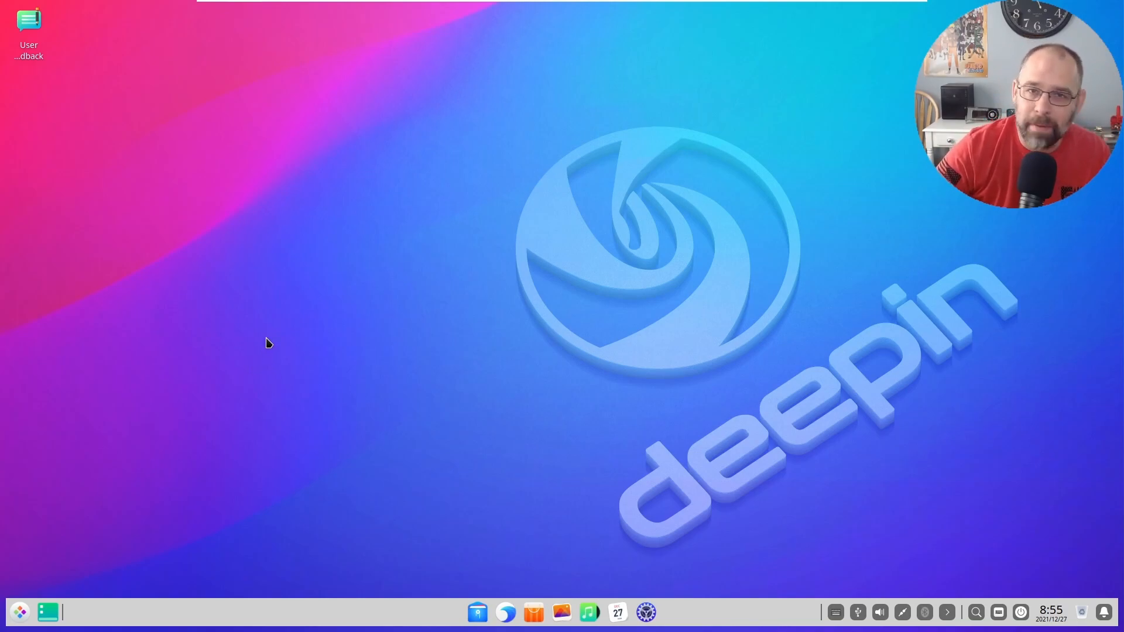
mouse_move(278, 314)
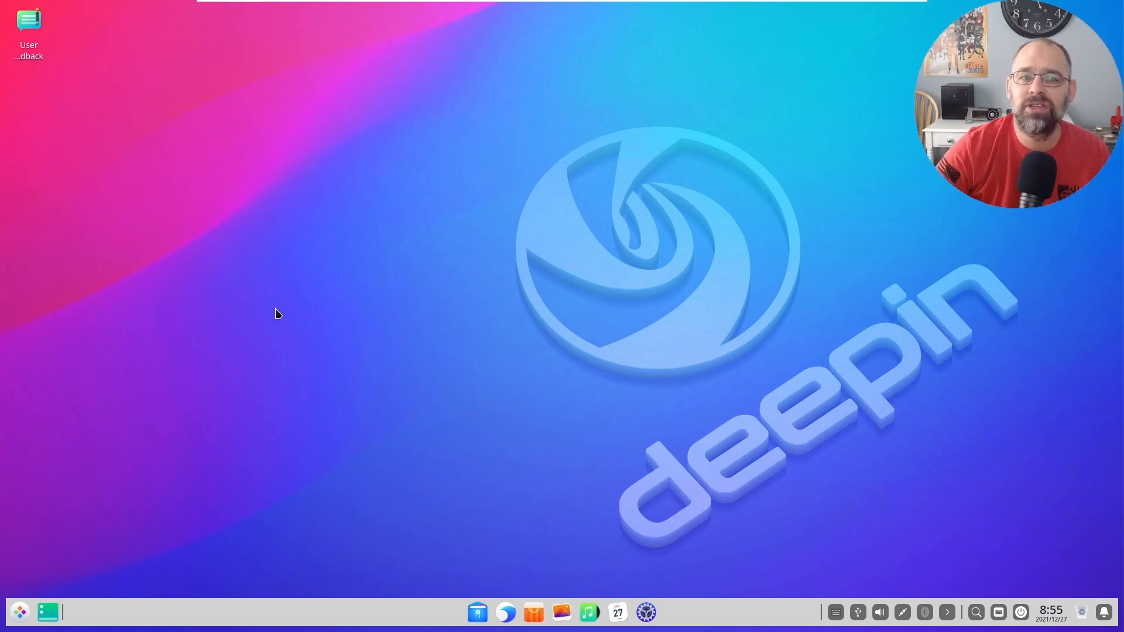